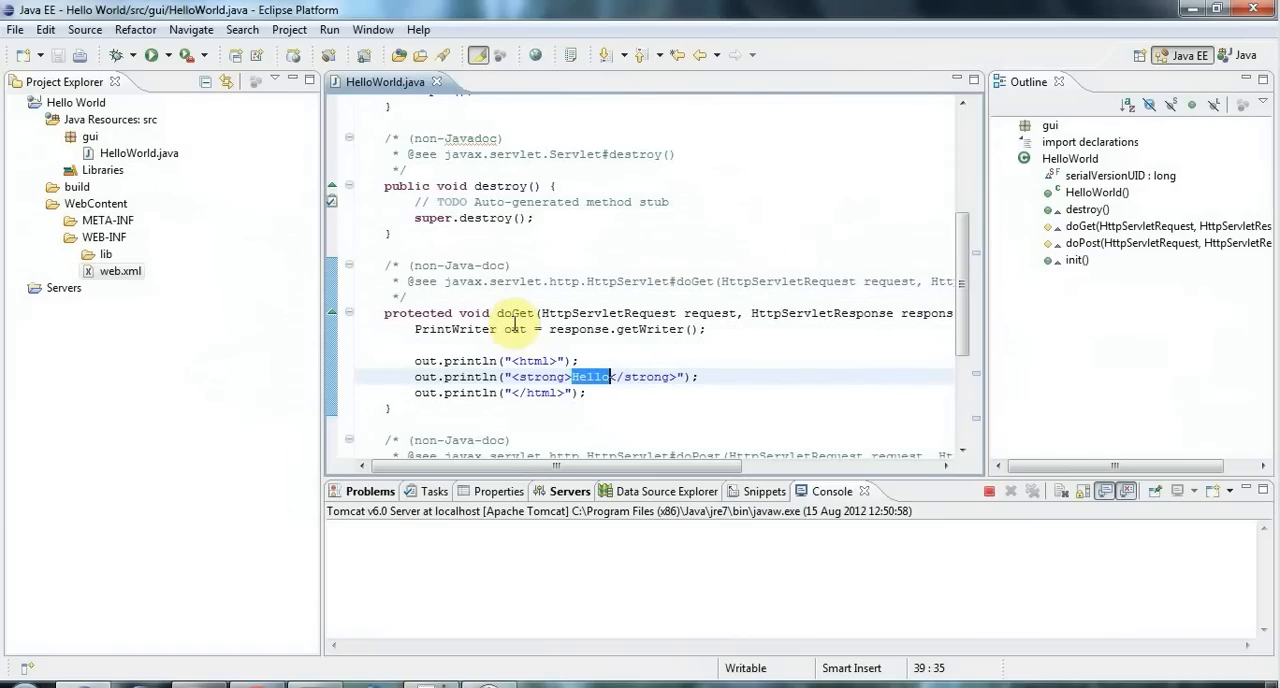
Step: Select the servlet's three println lines and run HelloWorld on the Tomcat server
left_click(138, 153)
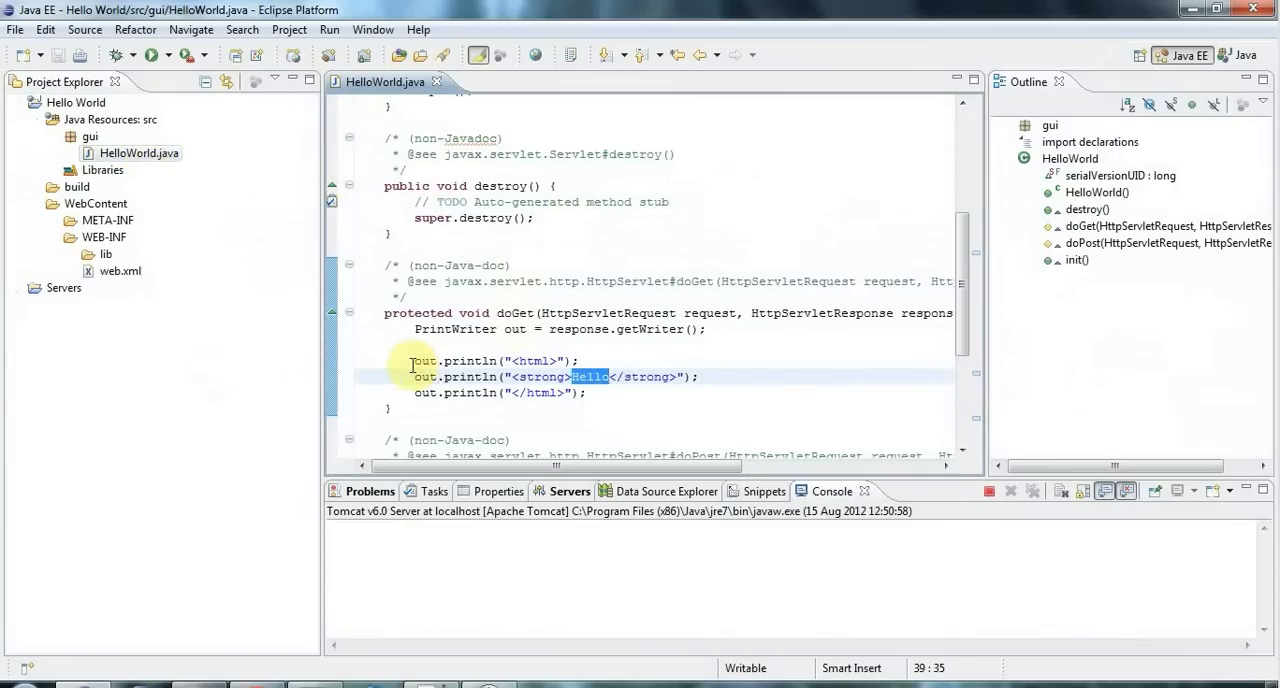
left_click_drag(413, 360, 585, 392)
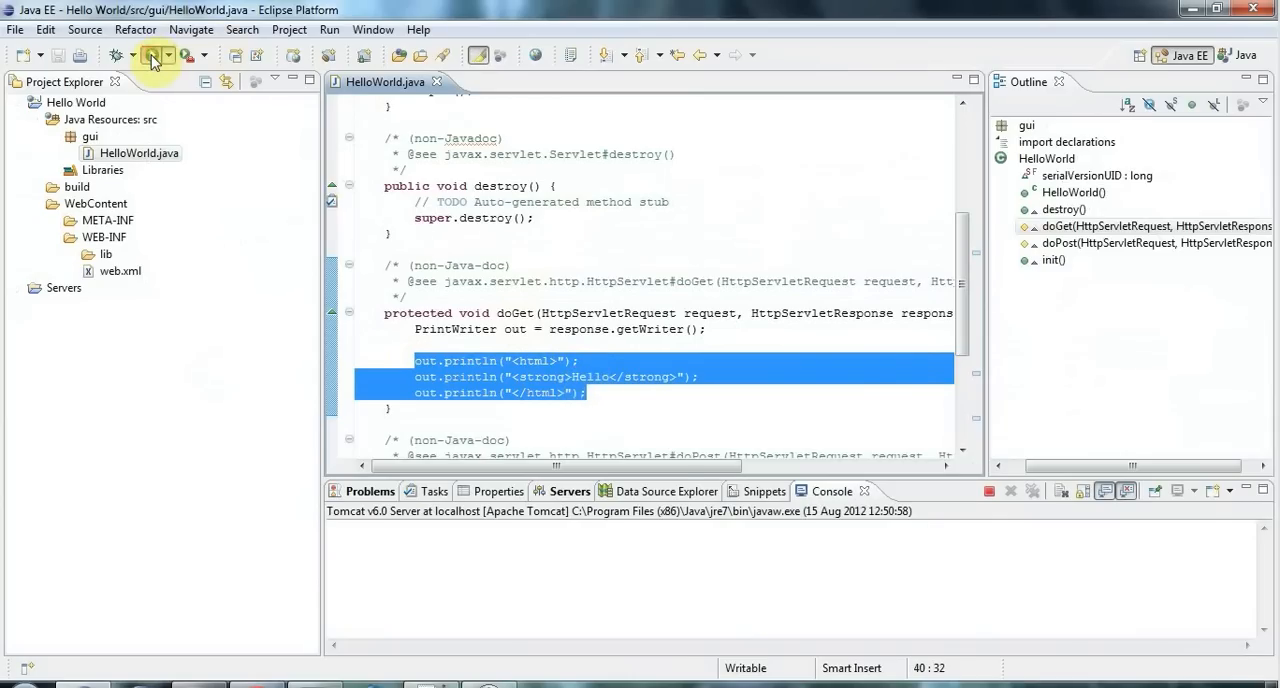
left_click(155, 57)
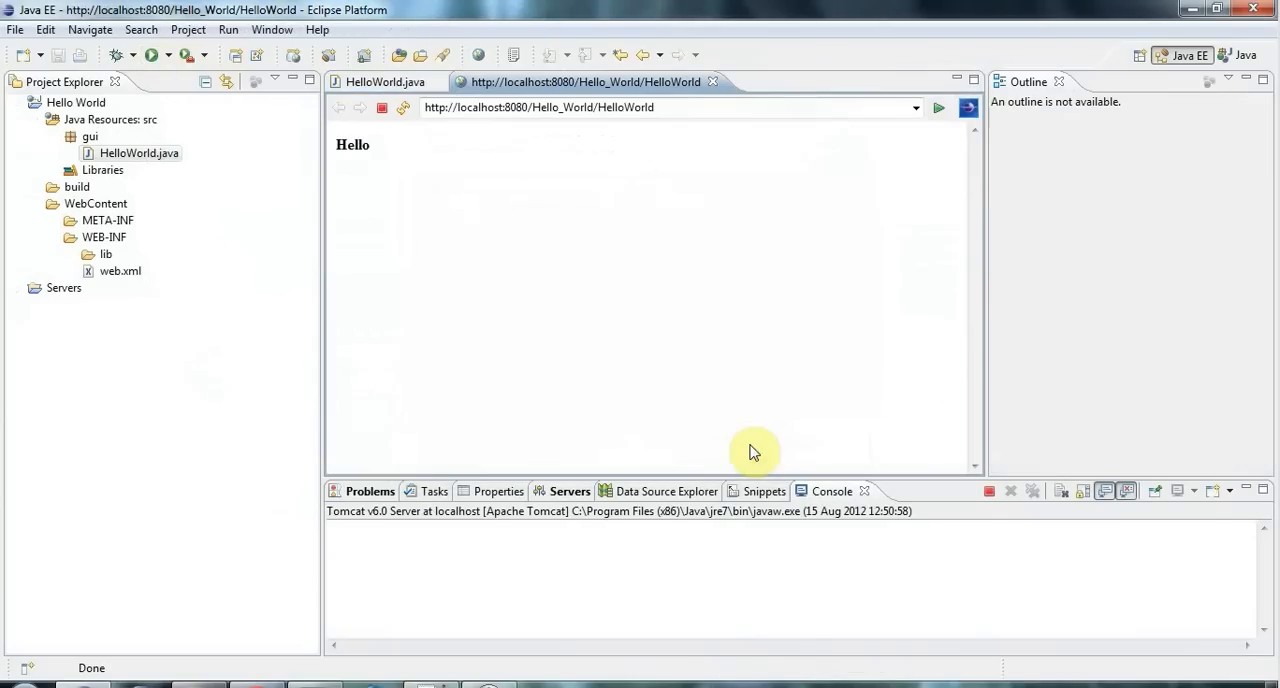
Step: View the rendered Hello page's HTML source in Notepad and select all of it
double_click(352, 144)
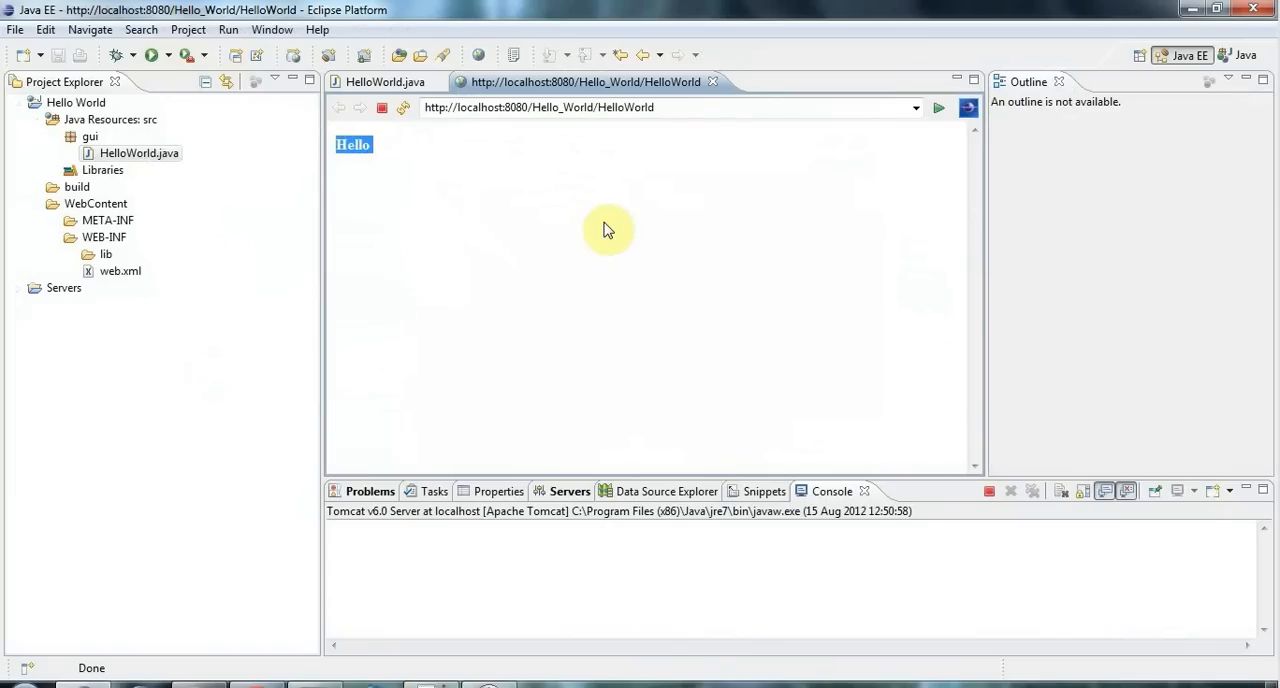
right_click(605, 230)
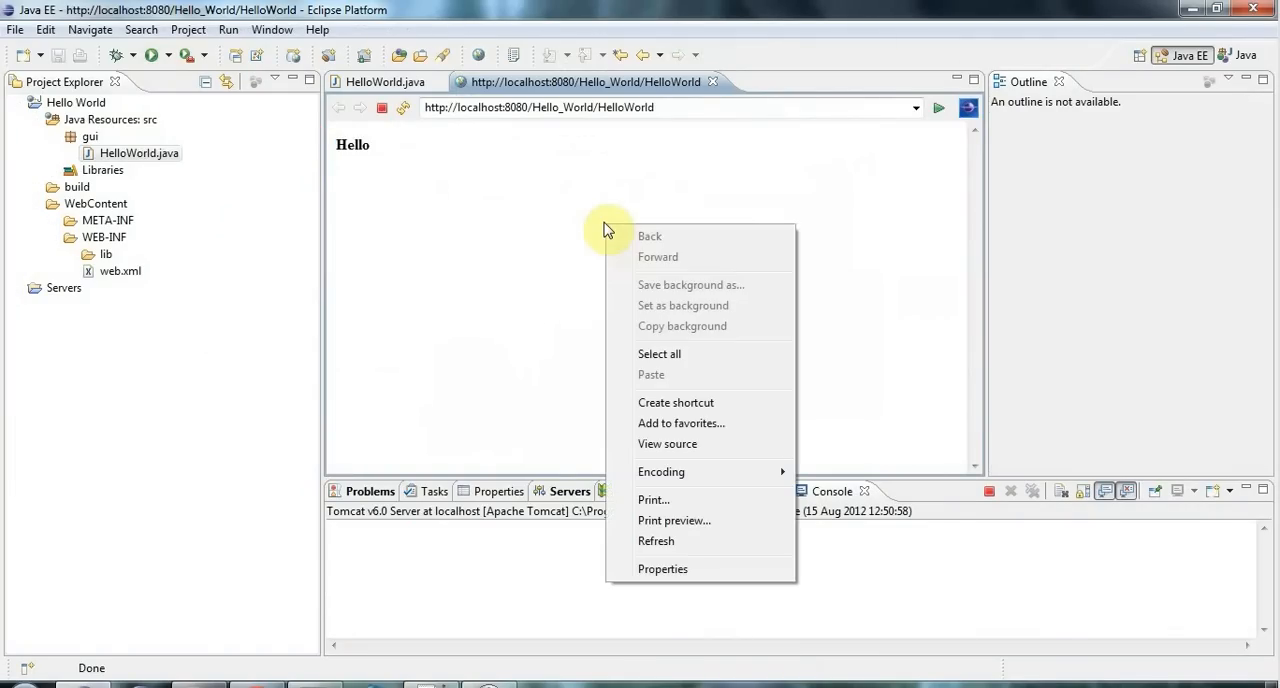
left_click(667, 444)
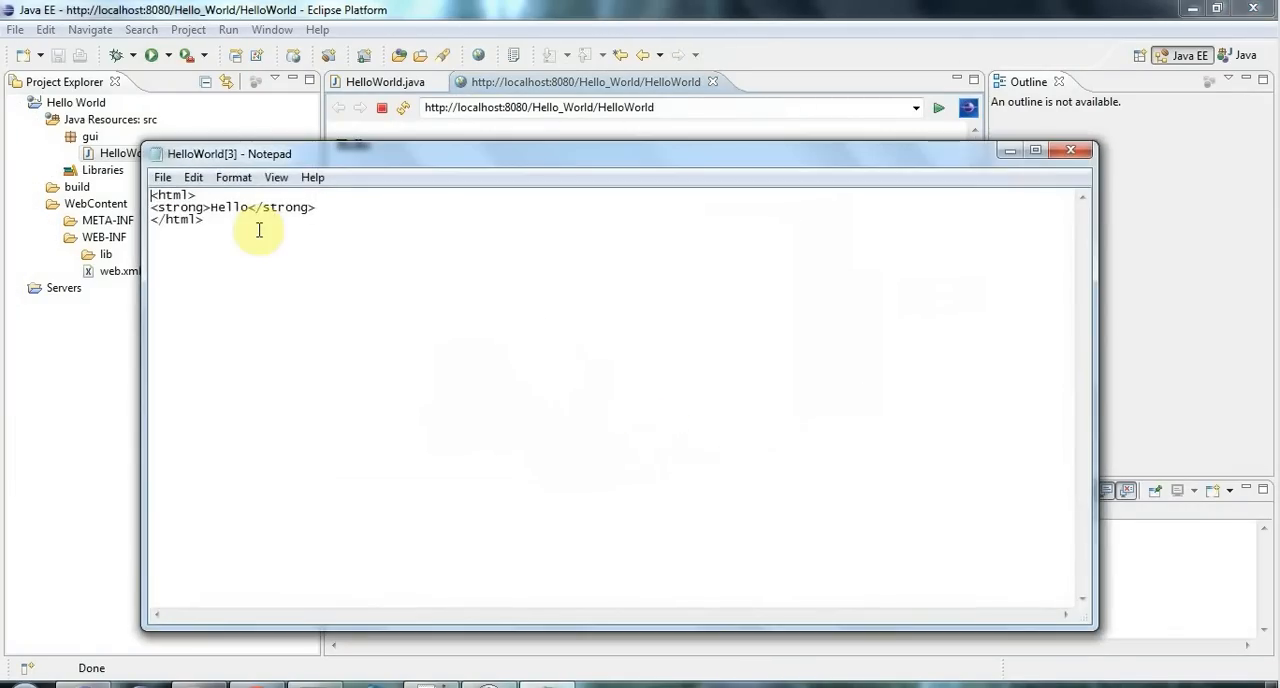
key("ctrl+a")
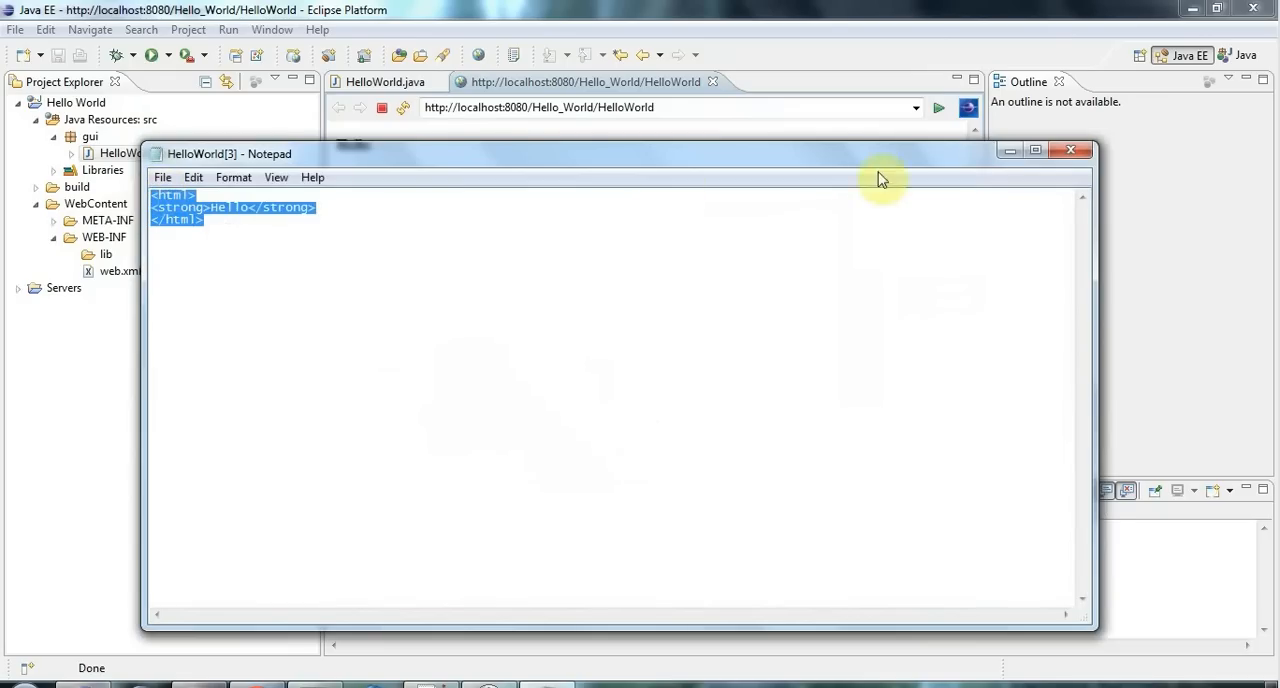
Step: Close Notepad, reopen HelloWorld.java, and select the WebContent folder
left_click(1072, 149)
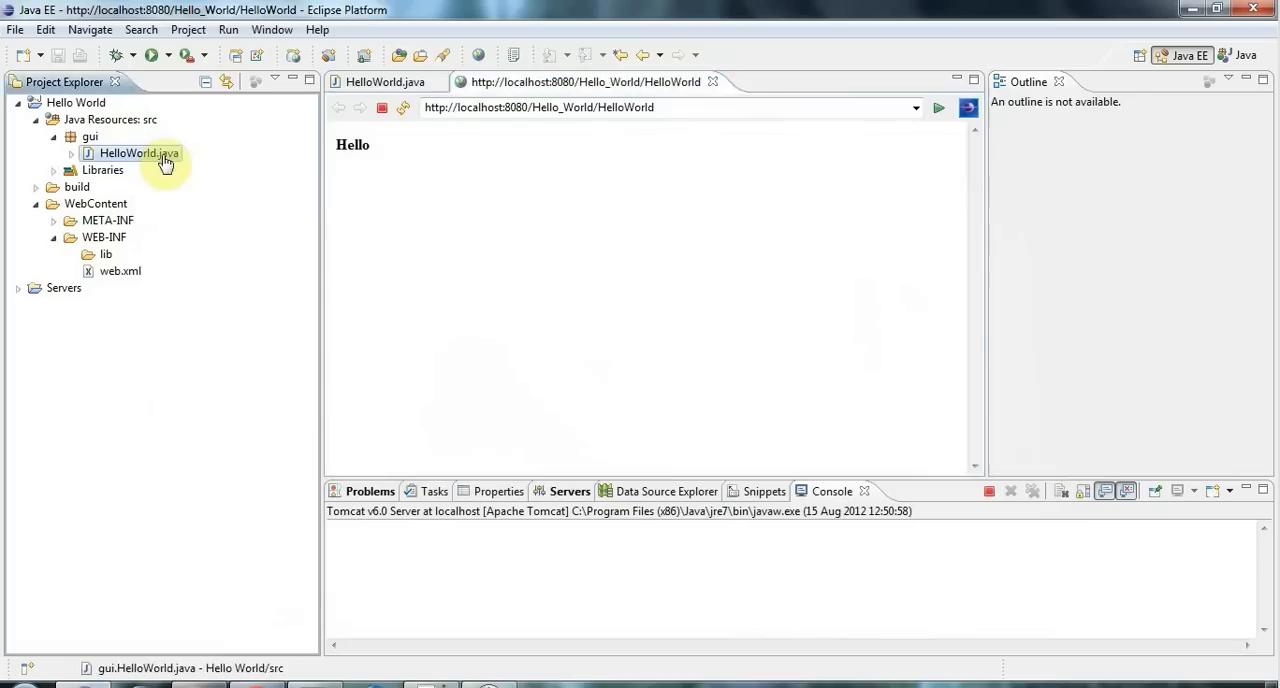
double_click(135, 153)
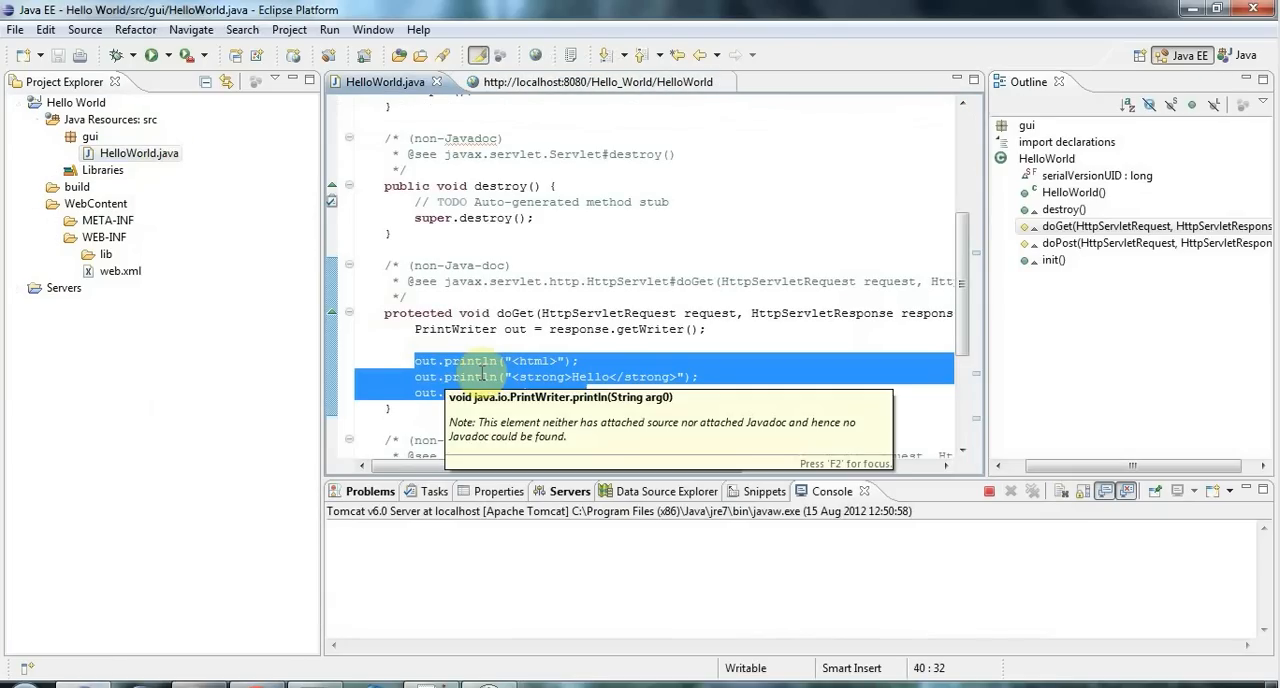
mouse_move(796, 207)
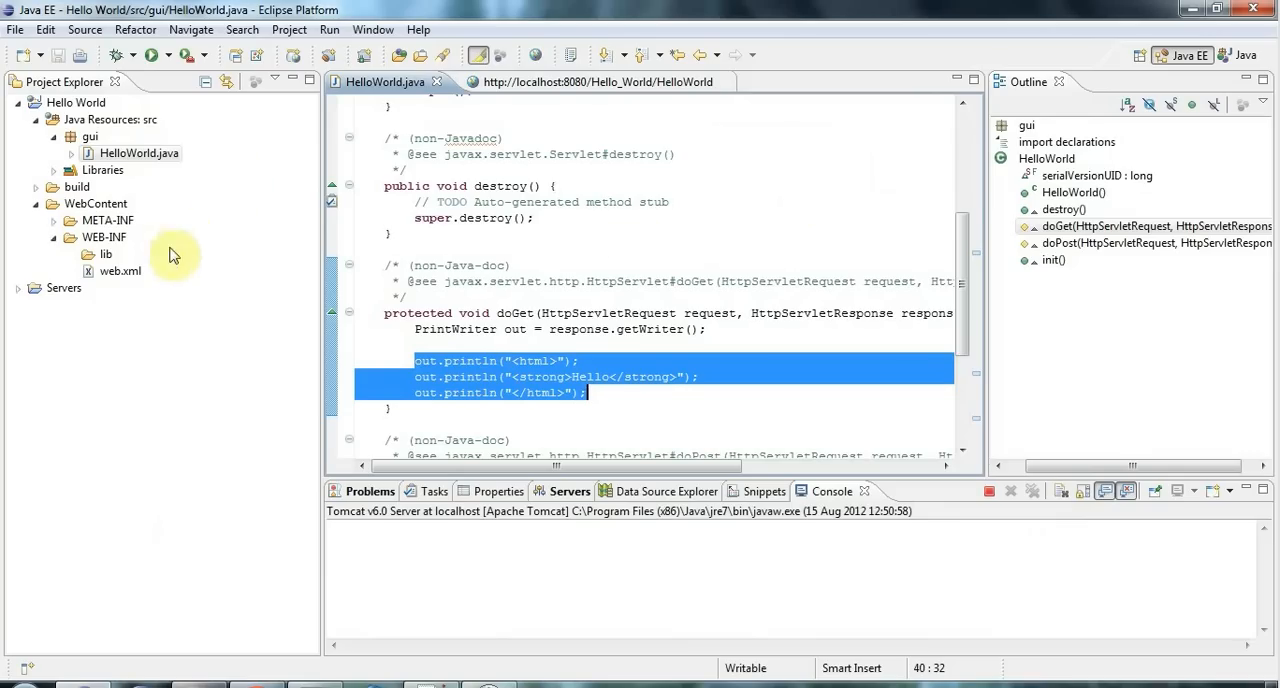
mouse_move(218, 398)
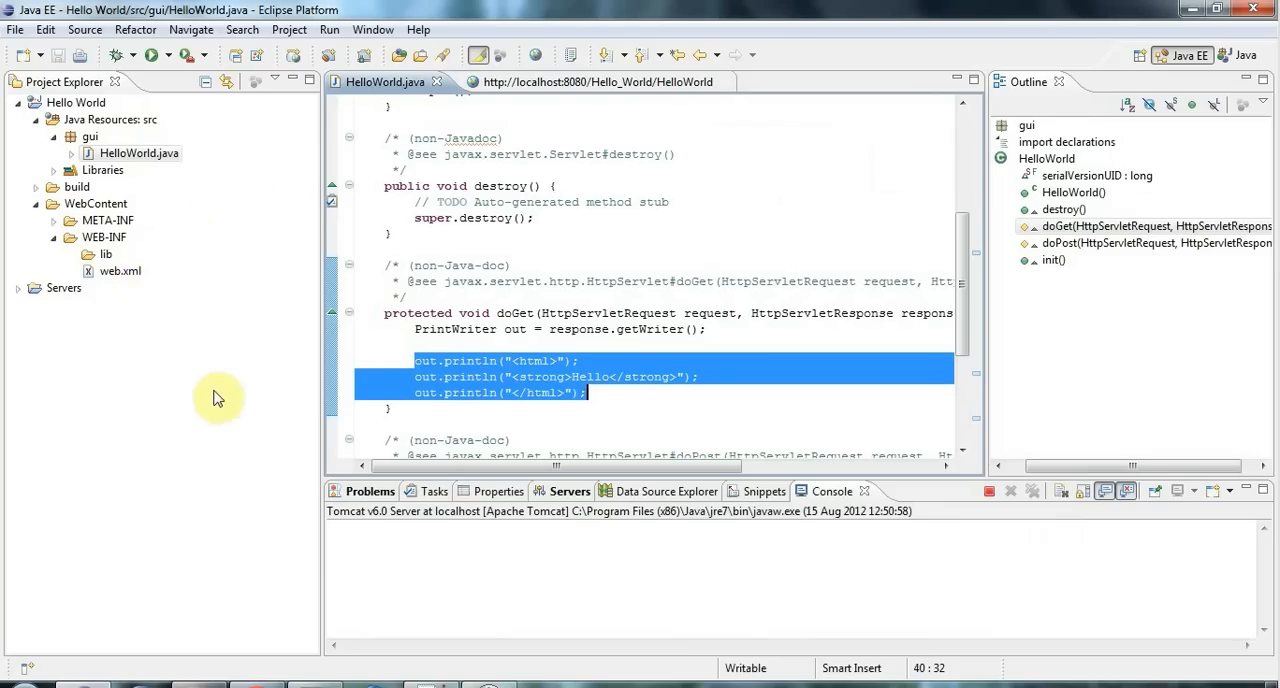
left_click(95, 203)
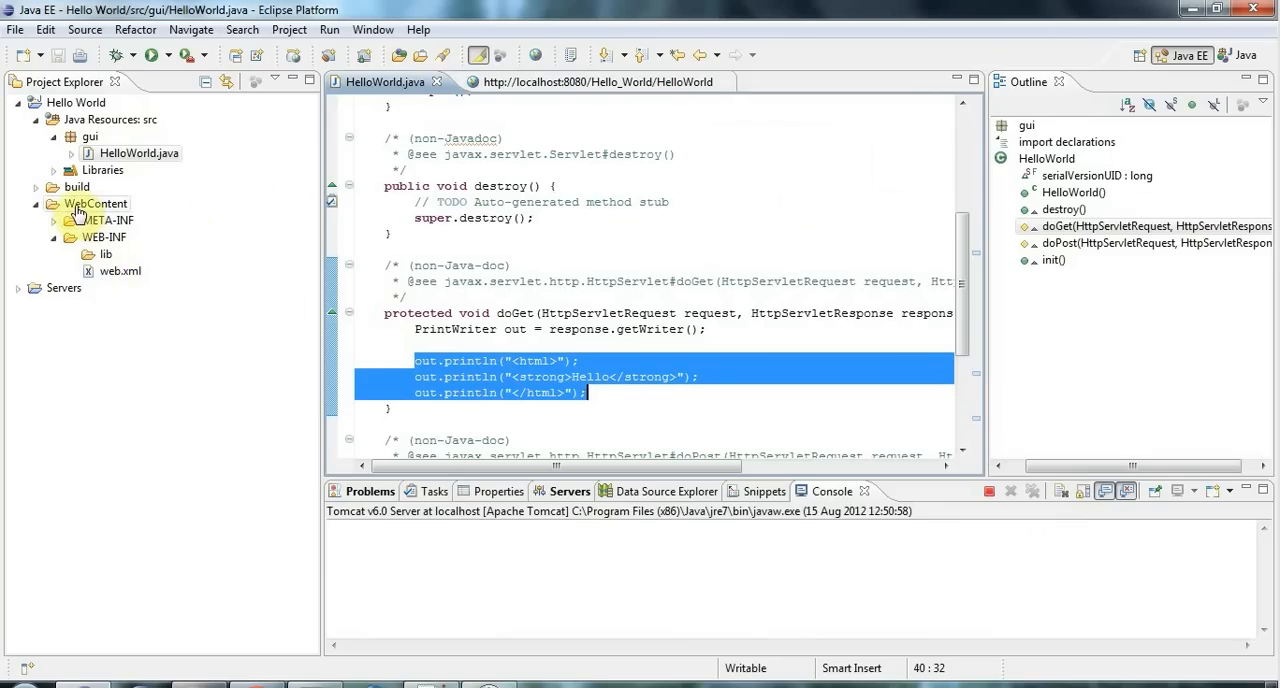
left_click(91, 203)
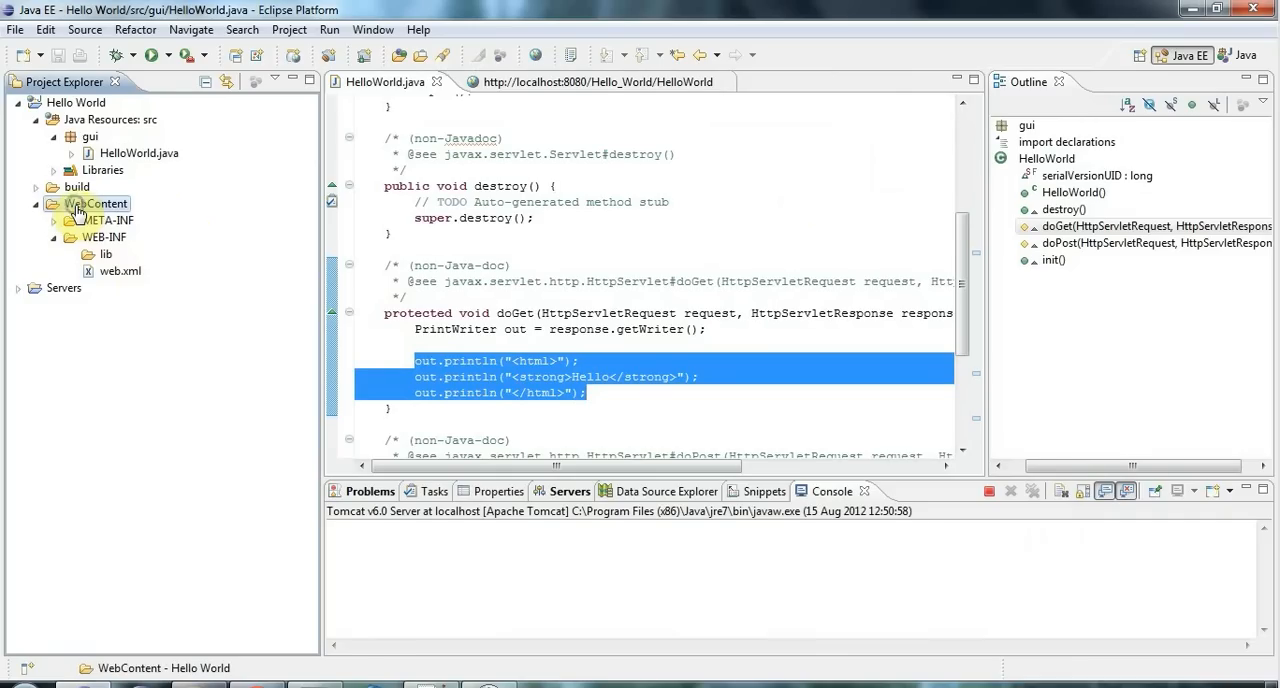
Step: Create HelloWorld.html in WebContent using the HTML 4.01 transitional template
right_click(95, 203)
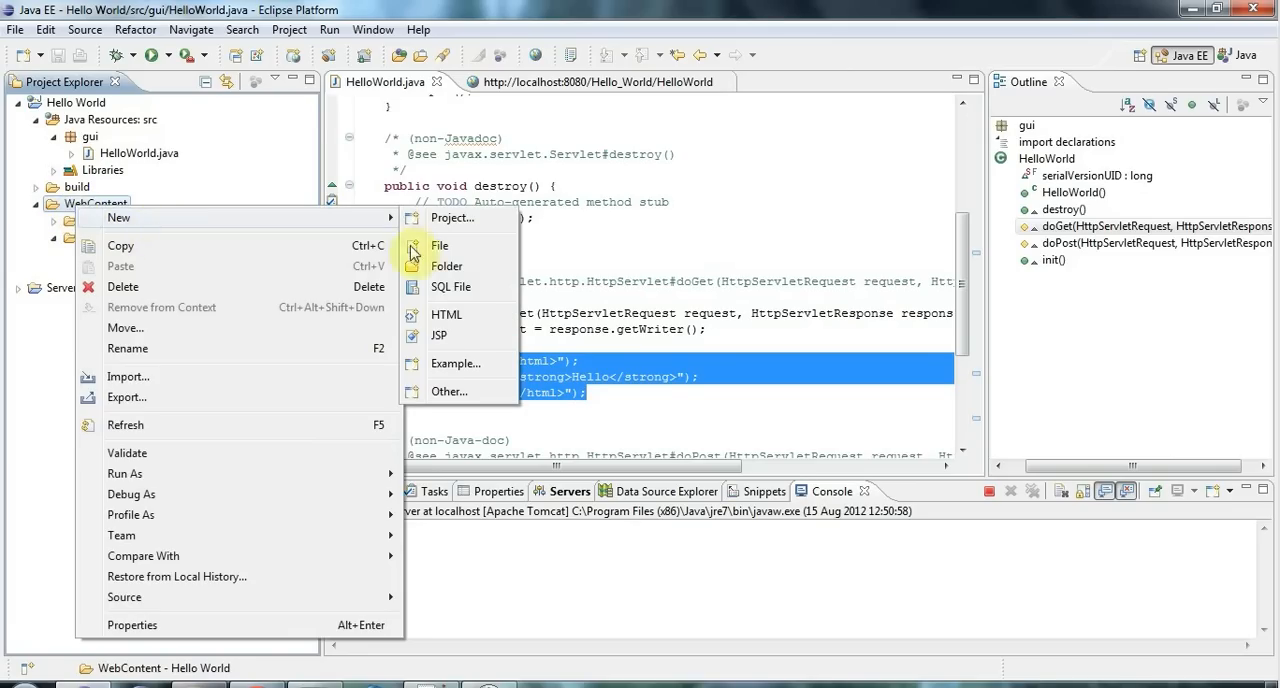
left_click(446, 314)
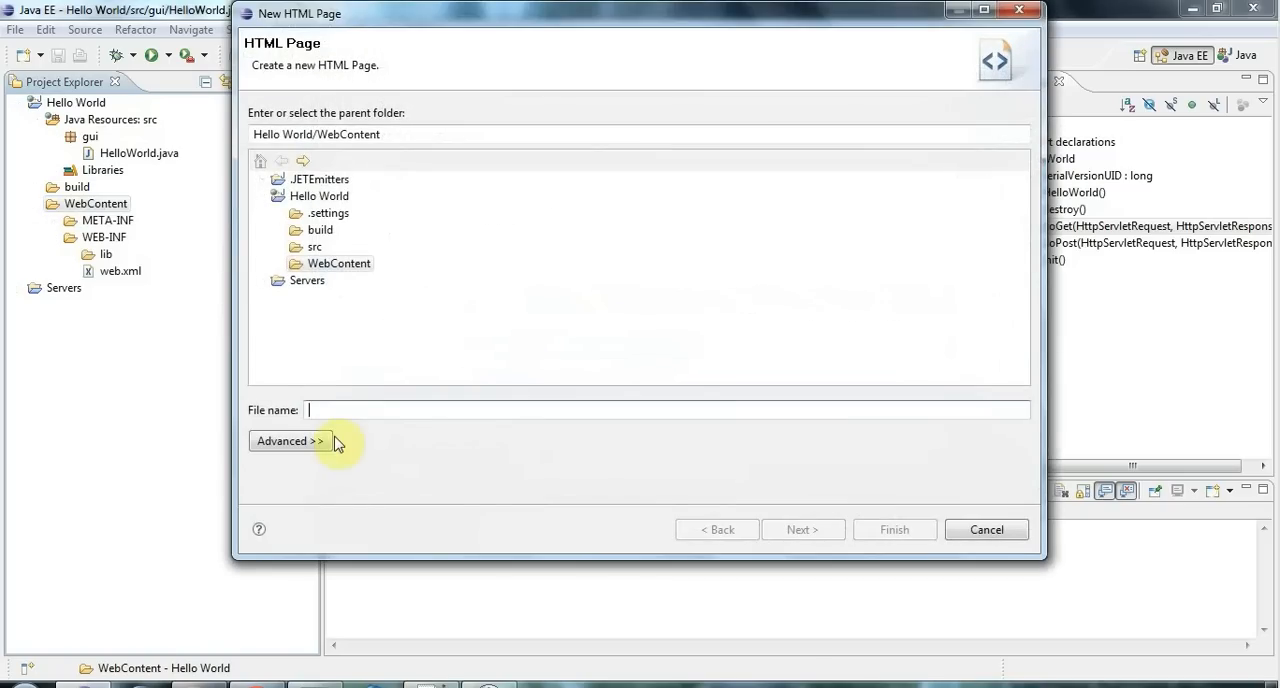
type("H")
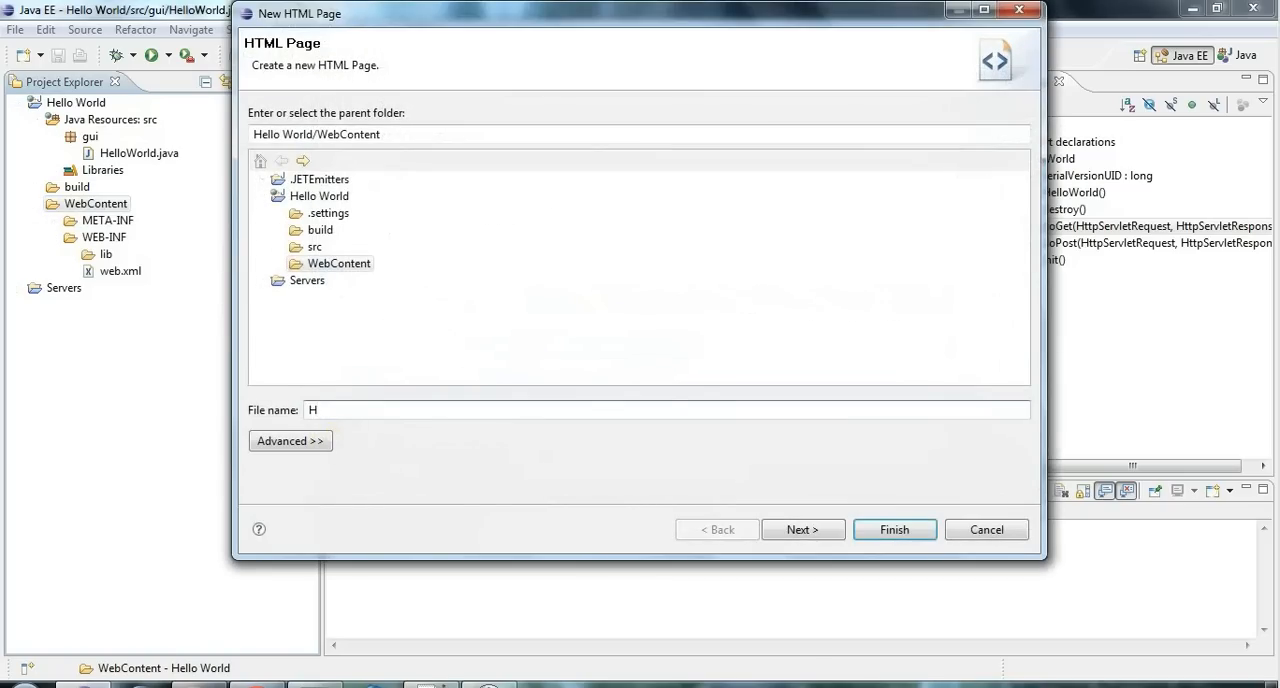
type("elloW")
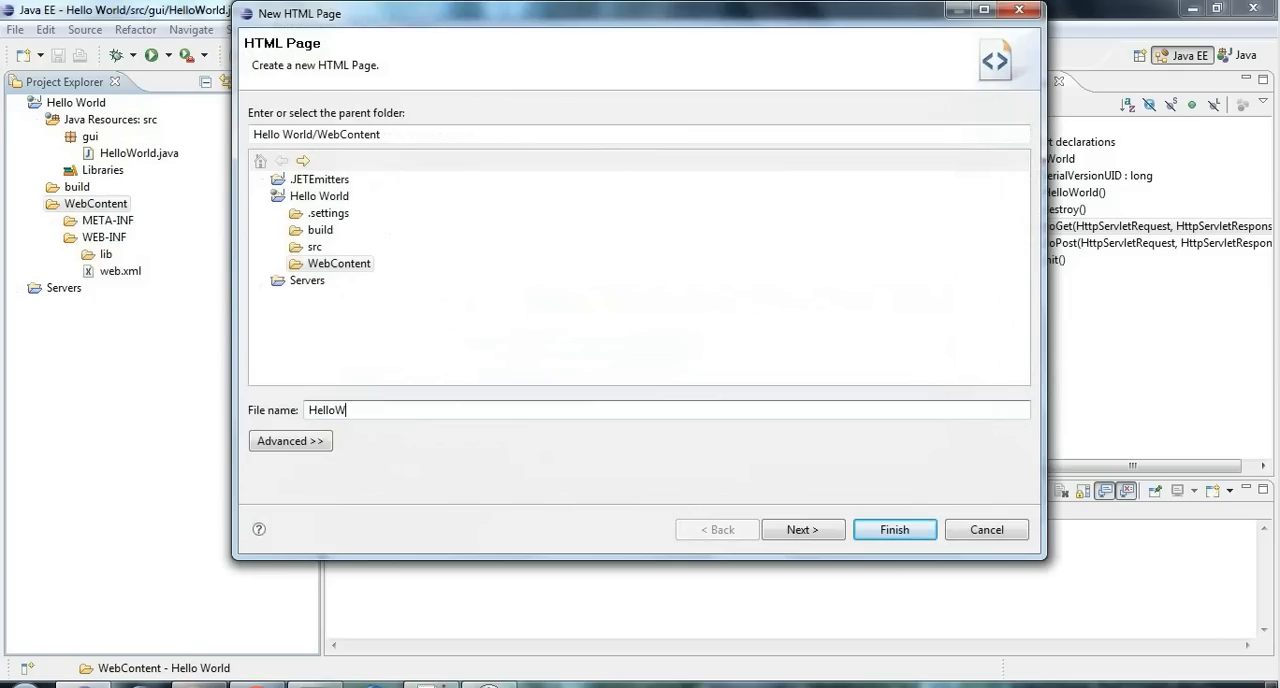
type("orld.html")
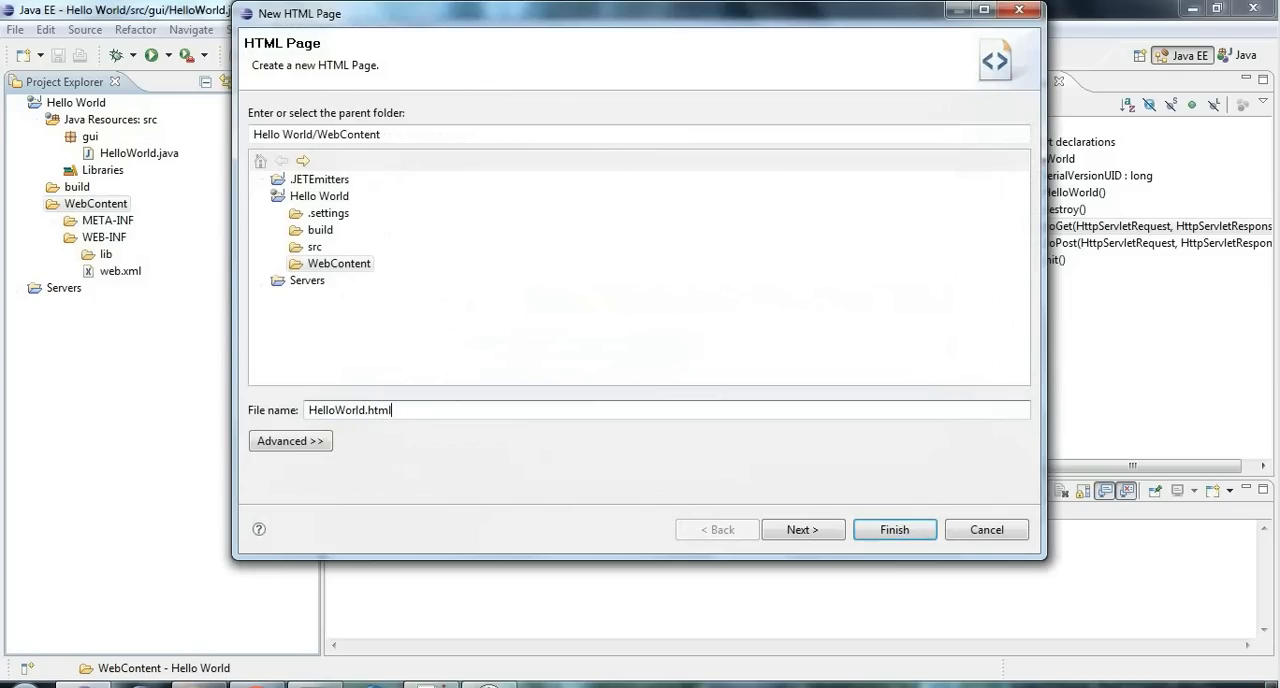
left_click(803, 529)
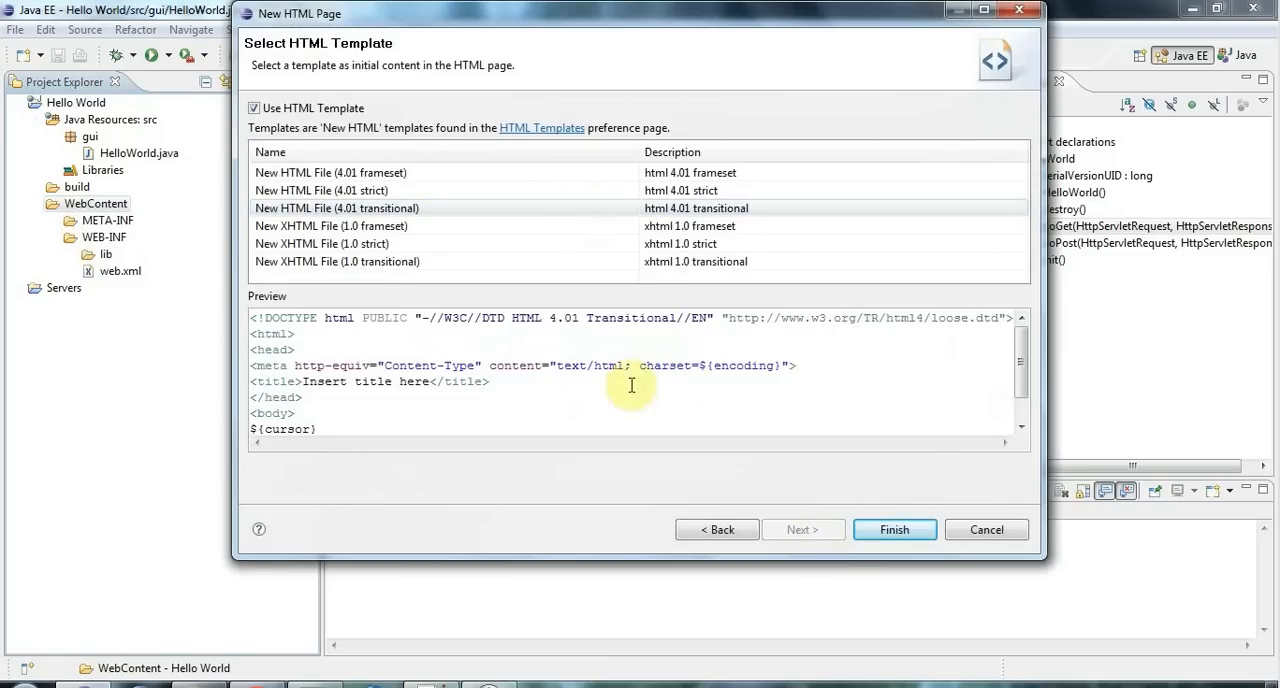
left_click(894, 529)
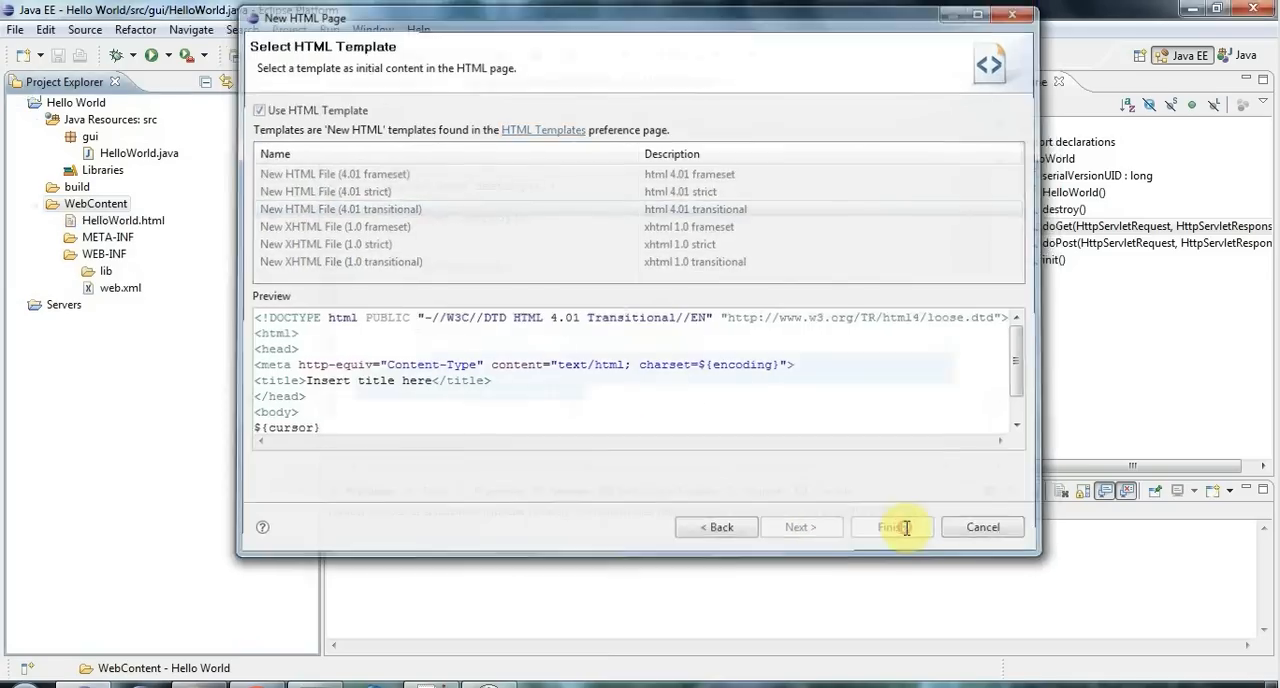
left_click(893, 527)
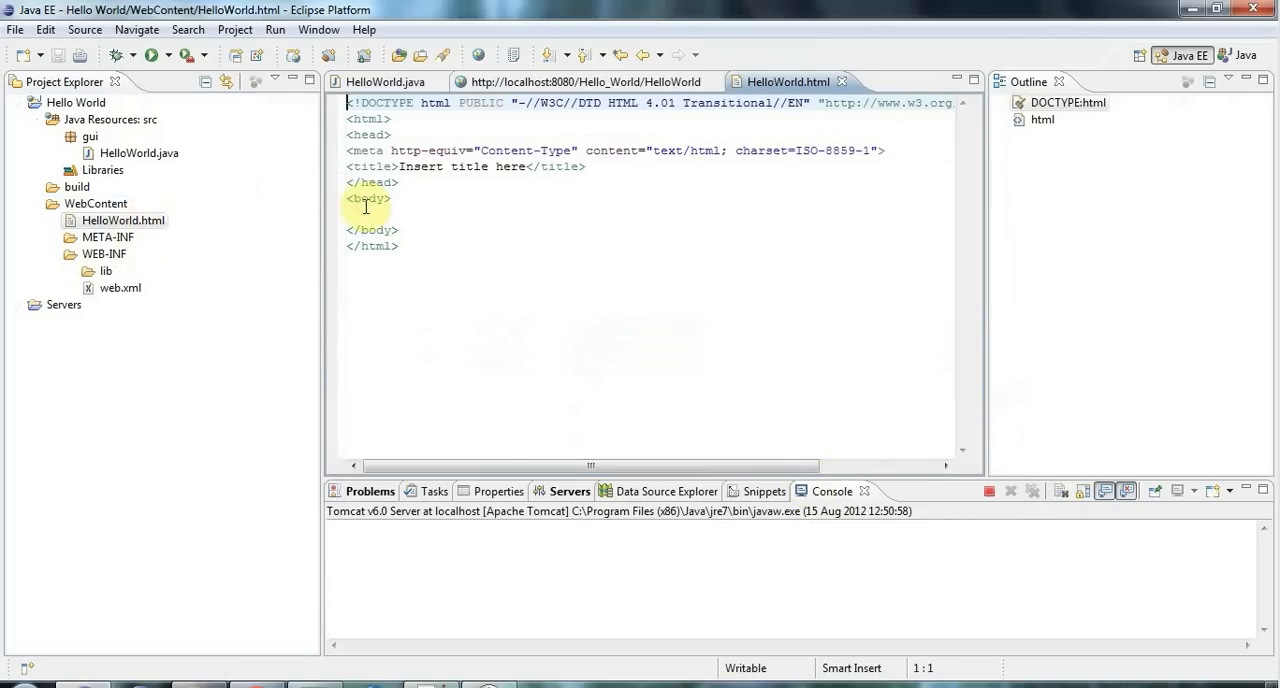
Step: Replace the selected placeholder text in HelloWorld.html with 'Hello World from an HTML page'
left_click(400, 214)
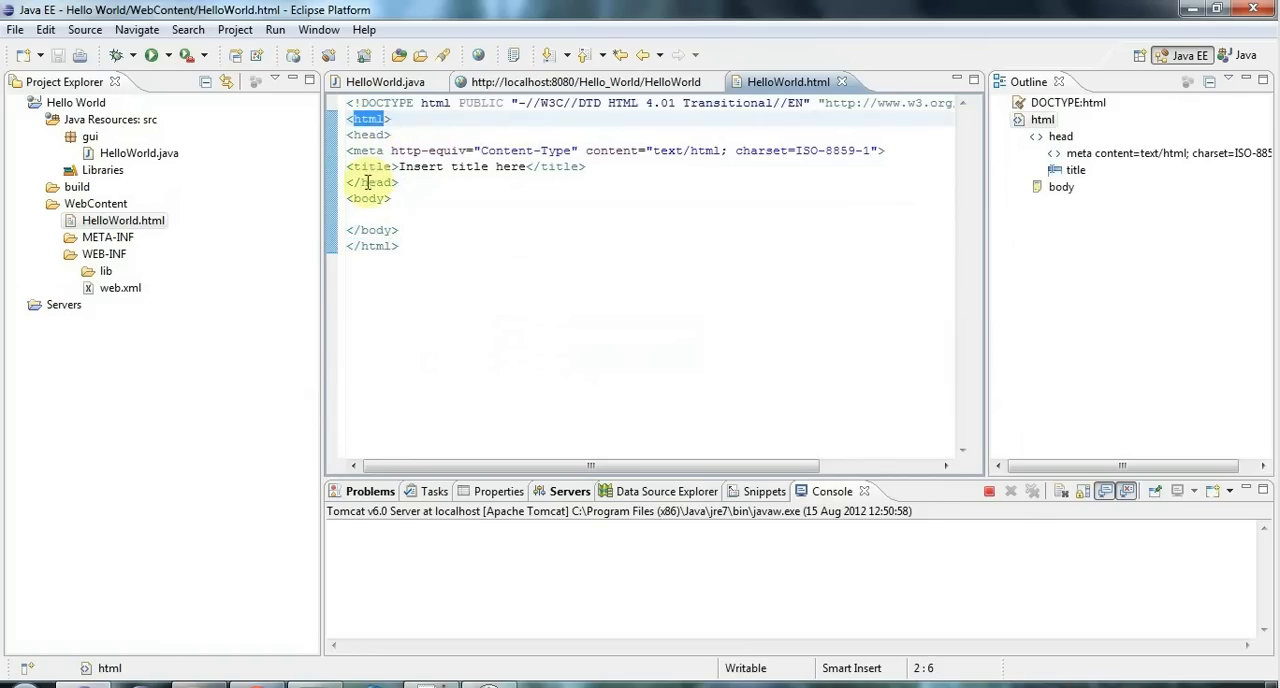
left_click(380, 182)
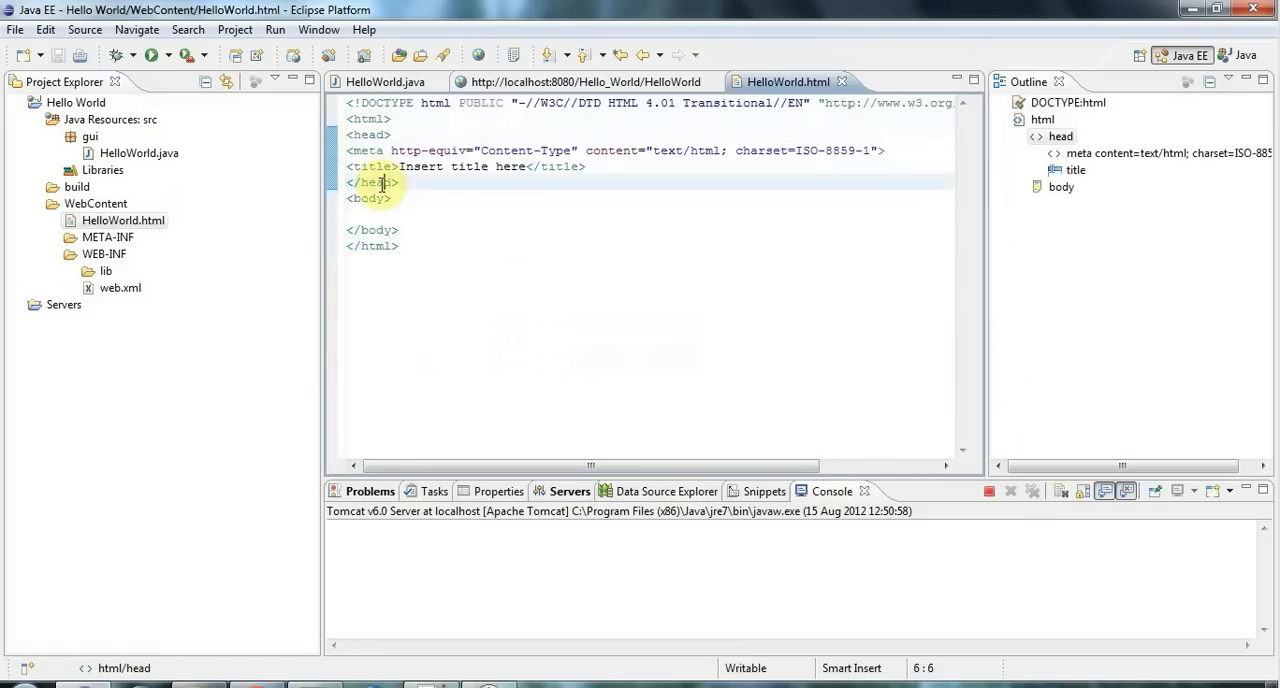
double_click(415, 166)
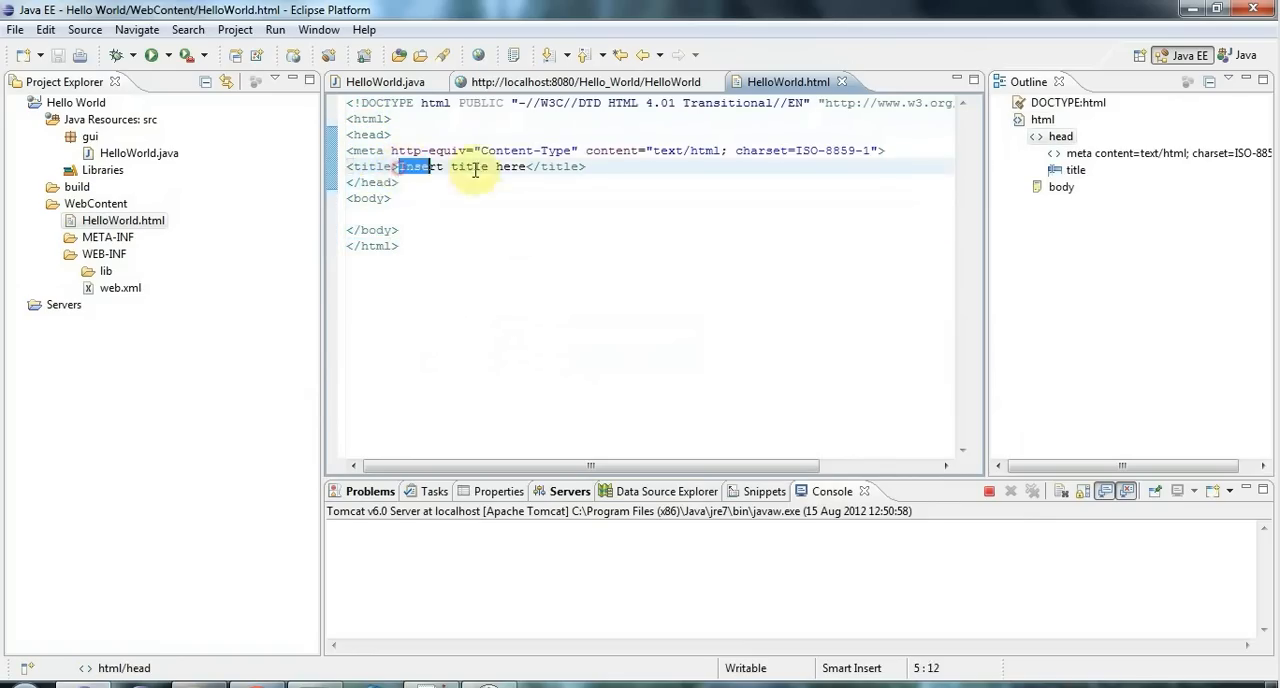
left_click_drag(398, 166, 530, 166)
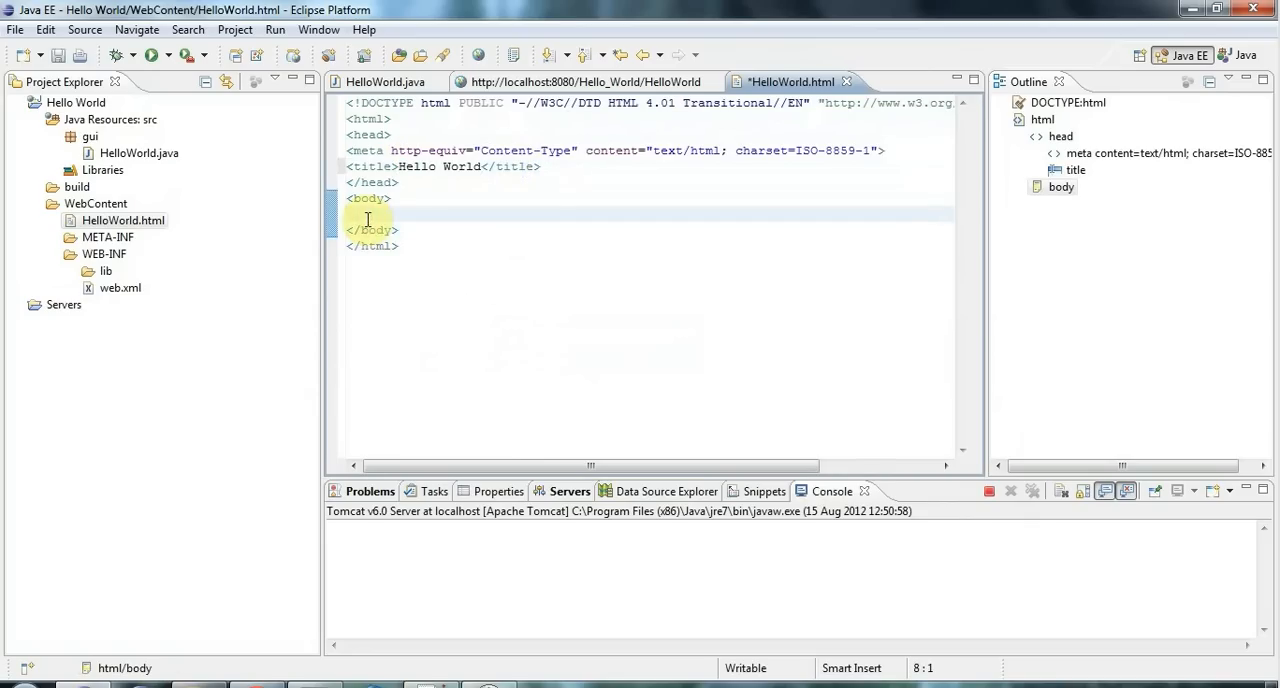
type("Hello")
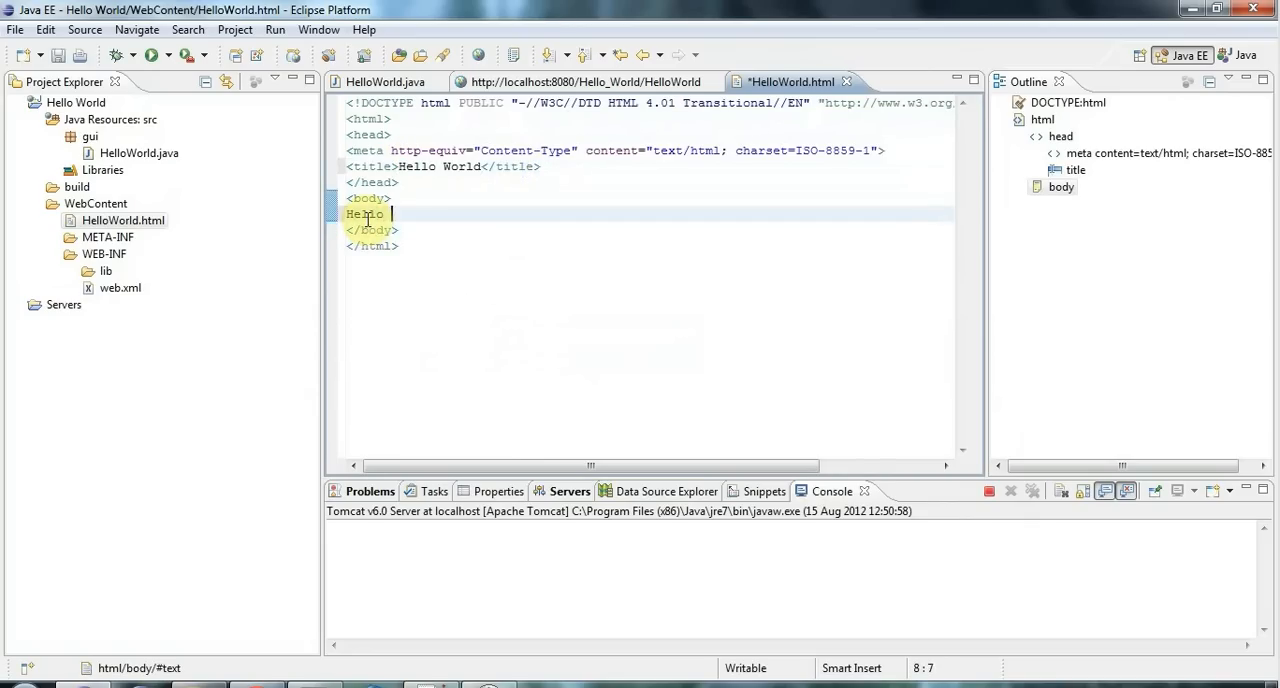
type("World from an")
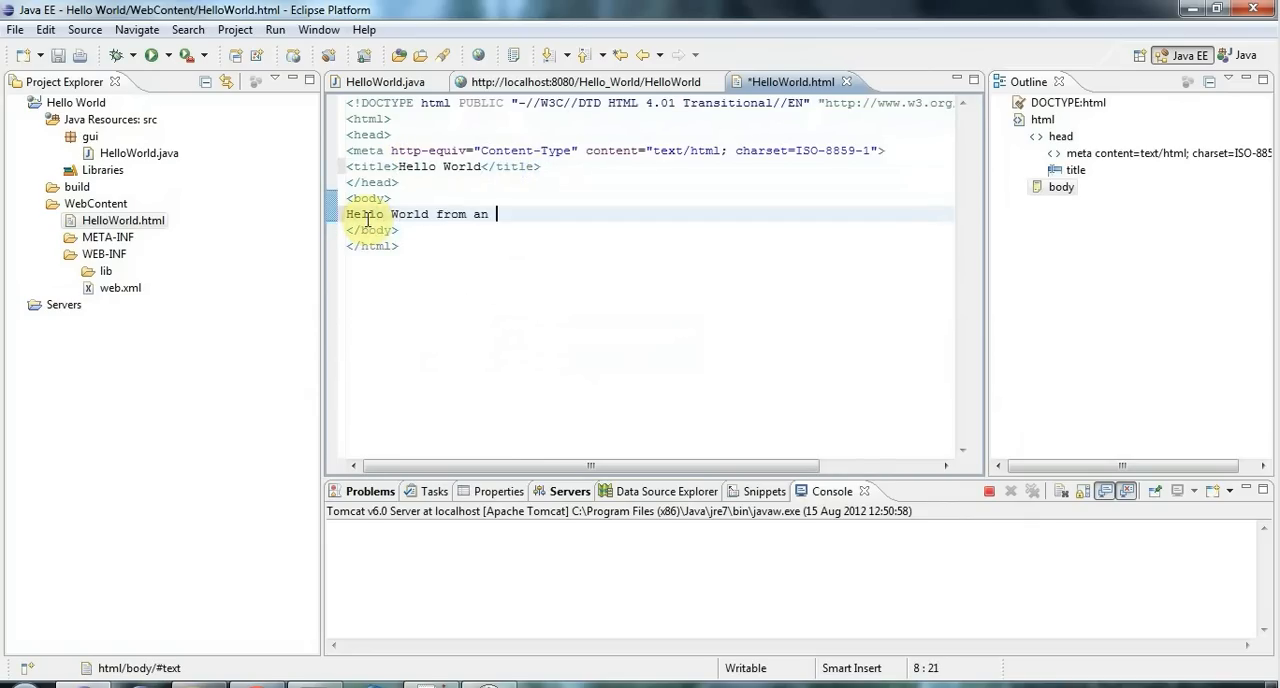
type("HTML pag")
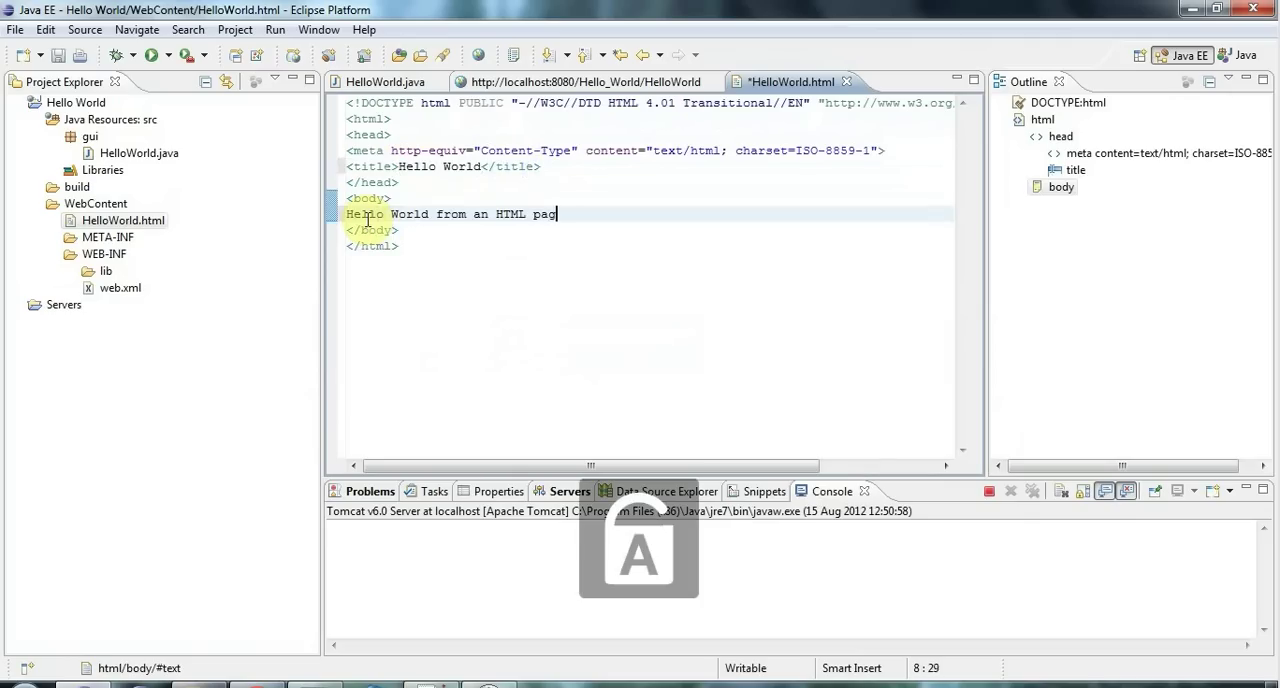
type("e")
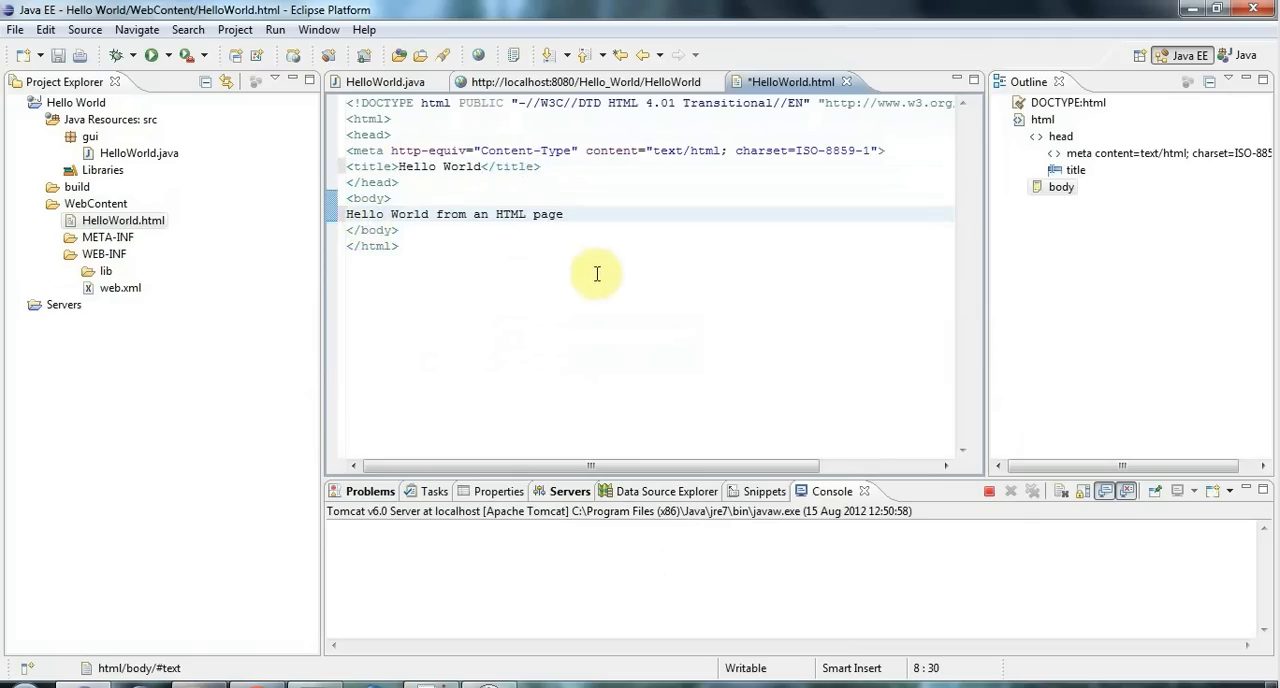
mouse_move(167, 57)
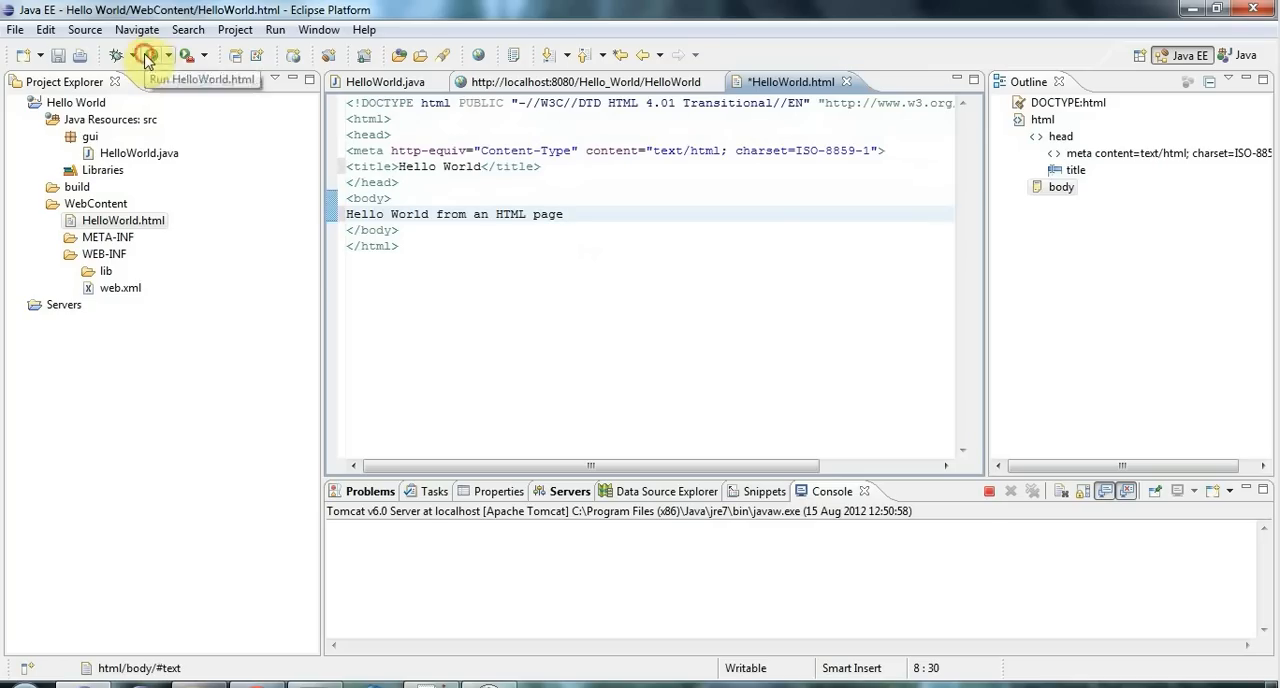
Step: Run HelloWorld.html on Tomcat, then select the WebContent folder
left_click(142, 57)
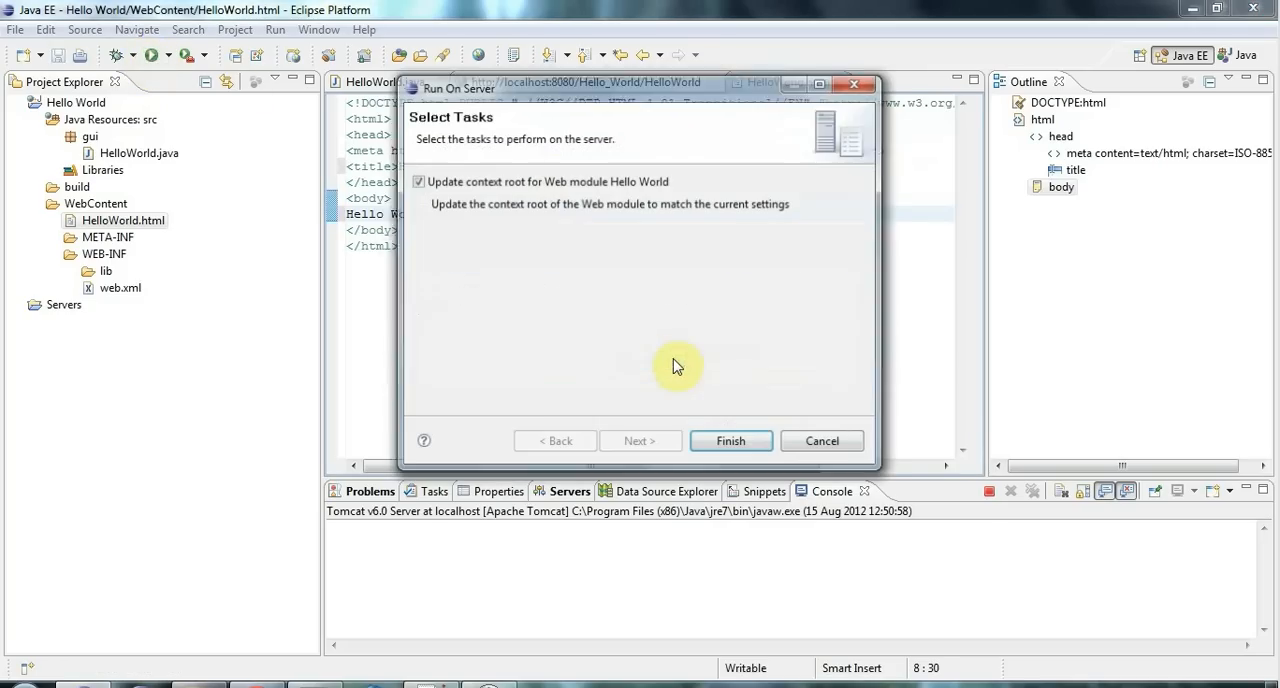
left_click(731, 440)
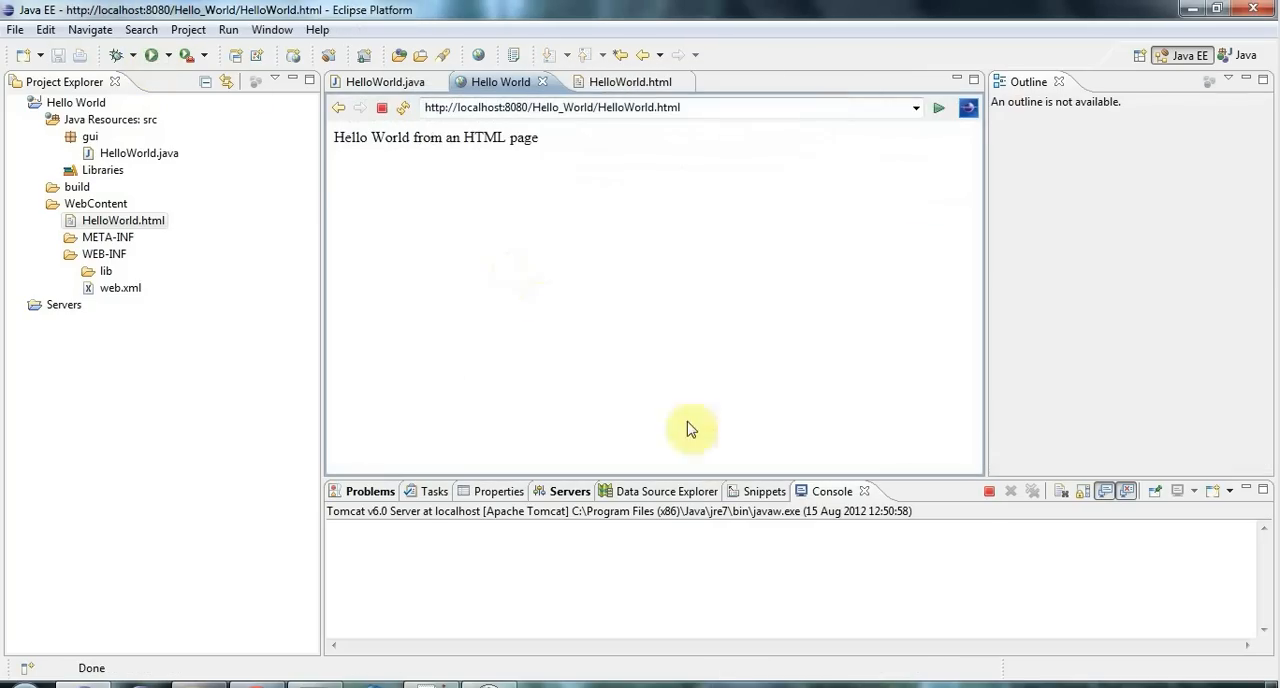
mouse_move(507, 197)
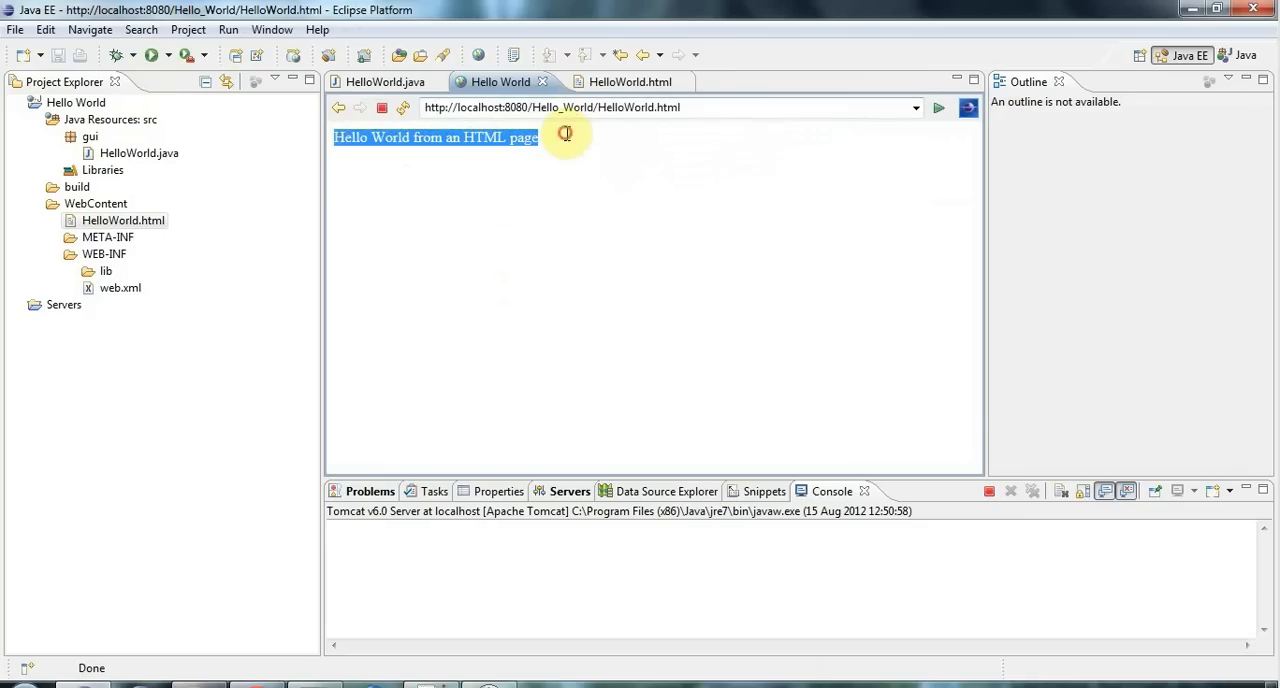
mouse_move(488, 181)
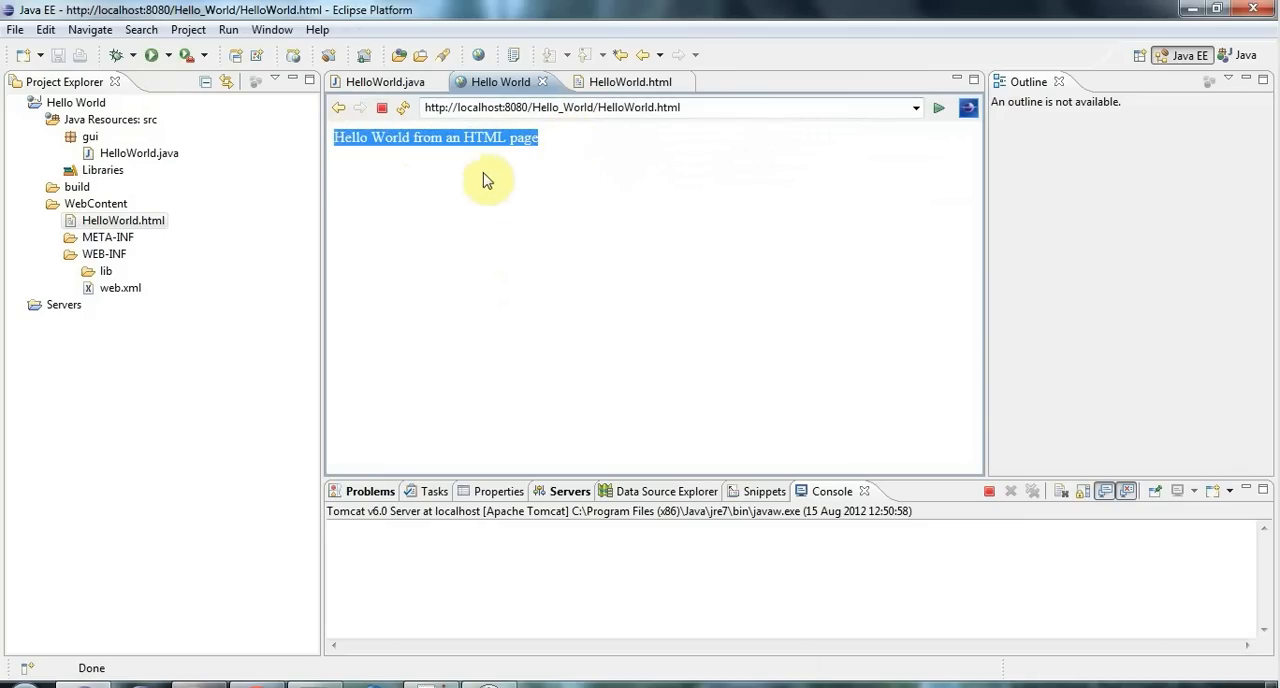
mouse_move(483, 185)
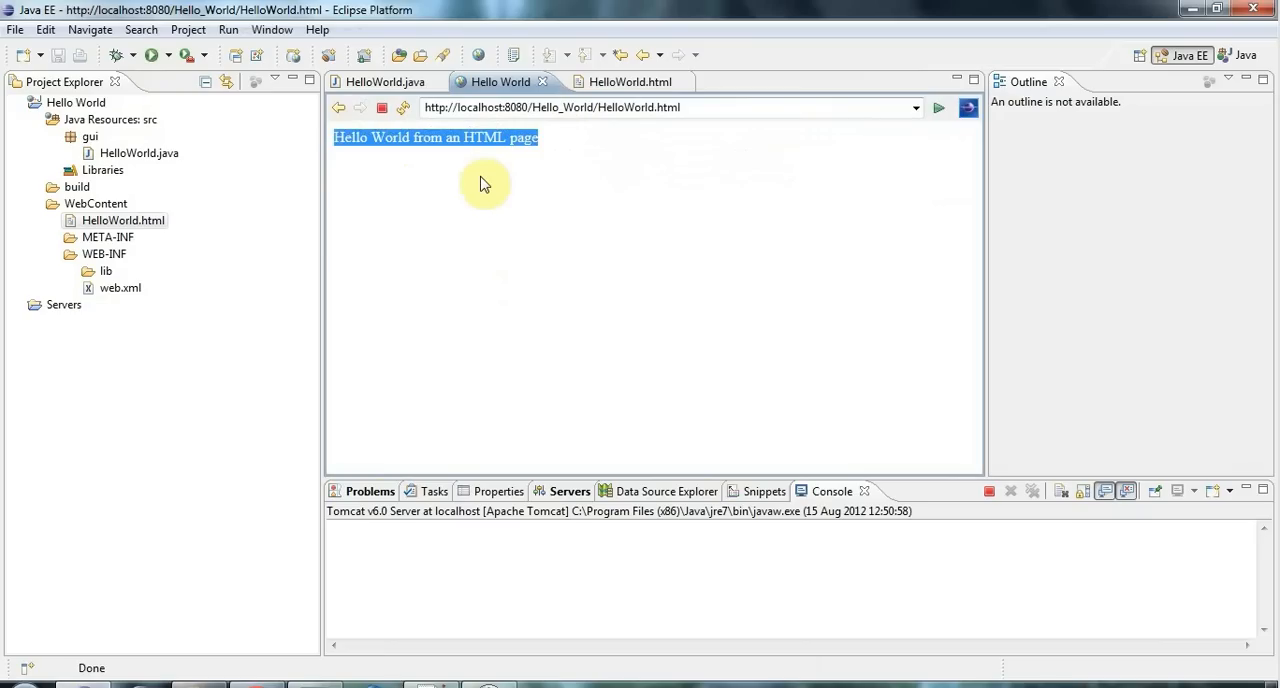
left_click(94, 203)
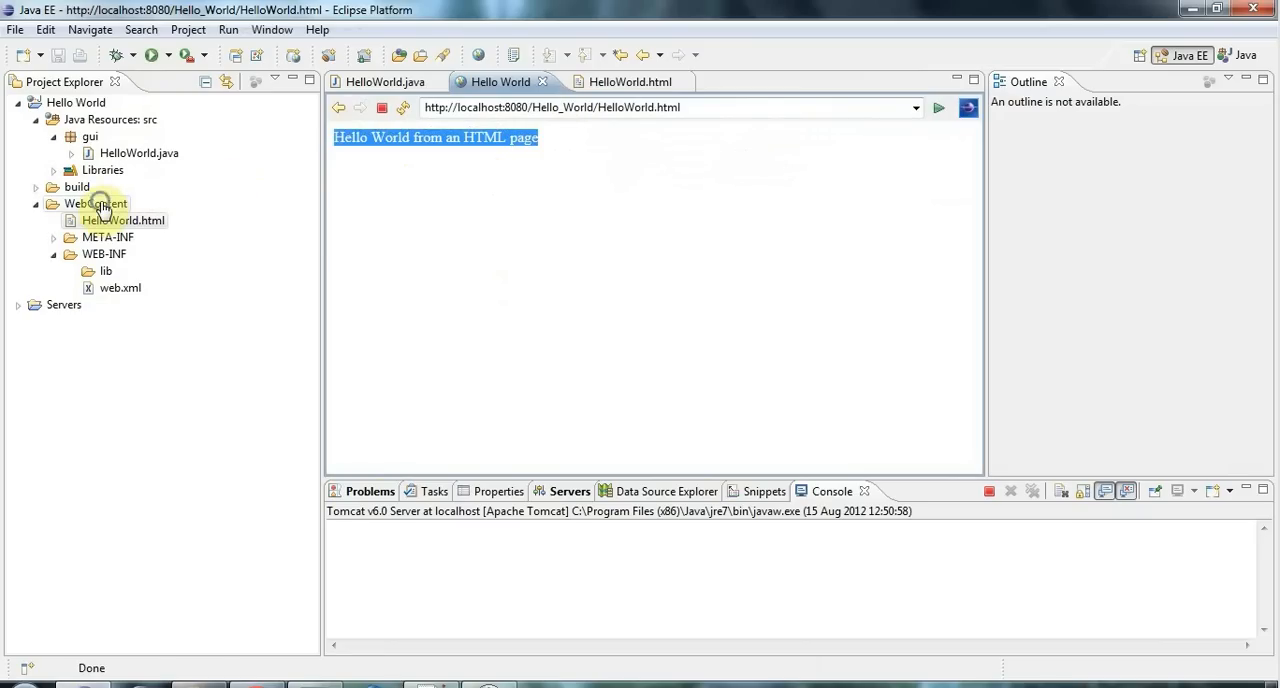
Step: Create HelloWorld.jsp in WebContent from the New JSP File (html) template
right_click(96, 203)
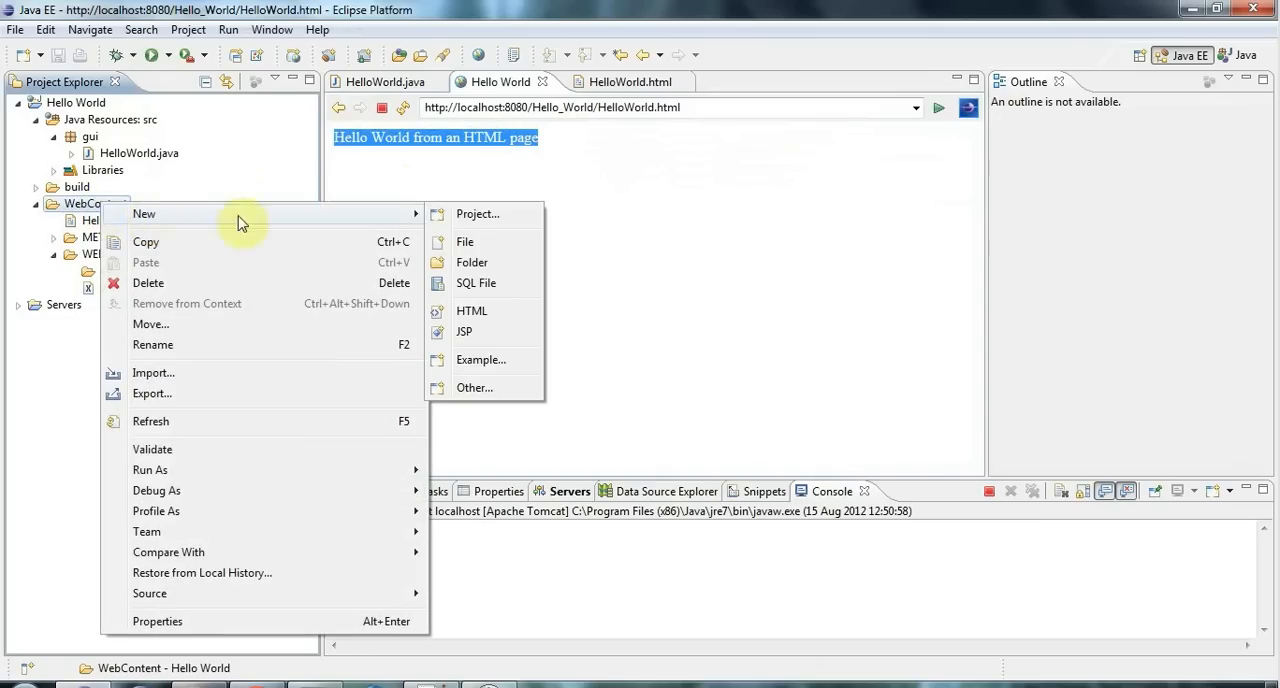
left_click(464, 331)
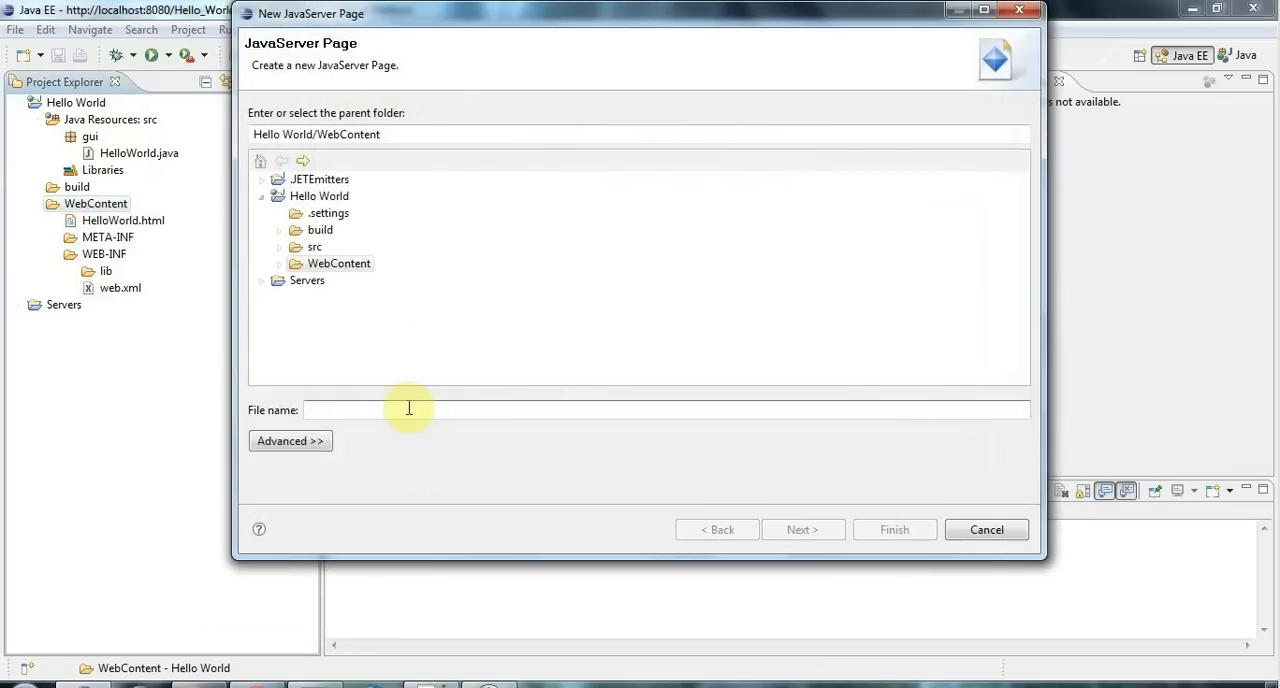
type("HelloWorld.jsp")
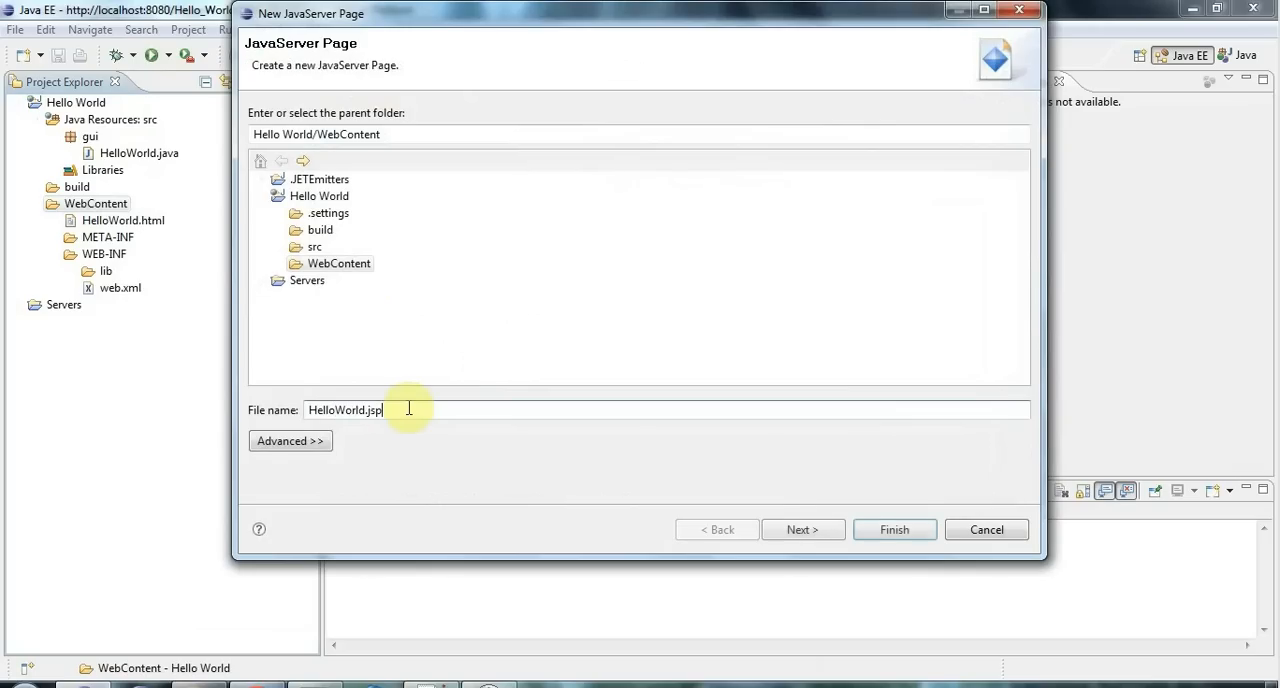
left_click(802, 529)
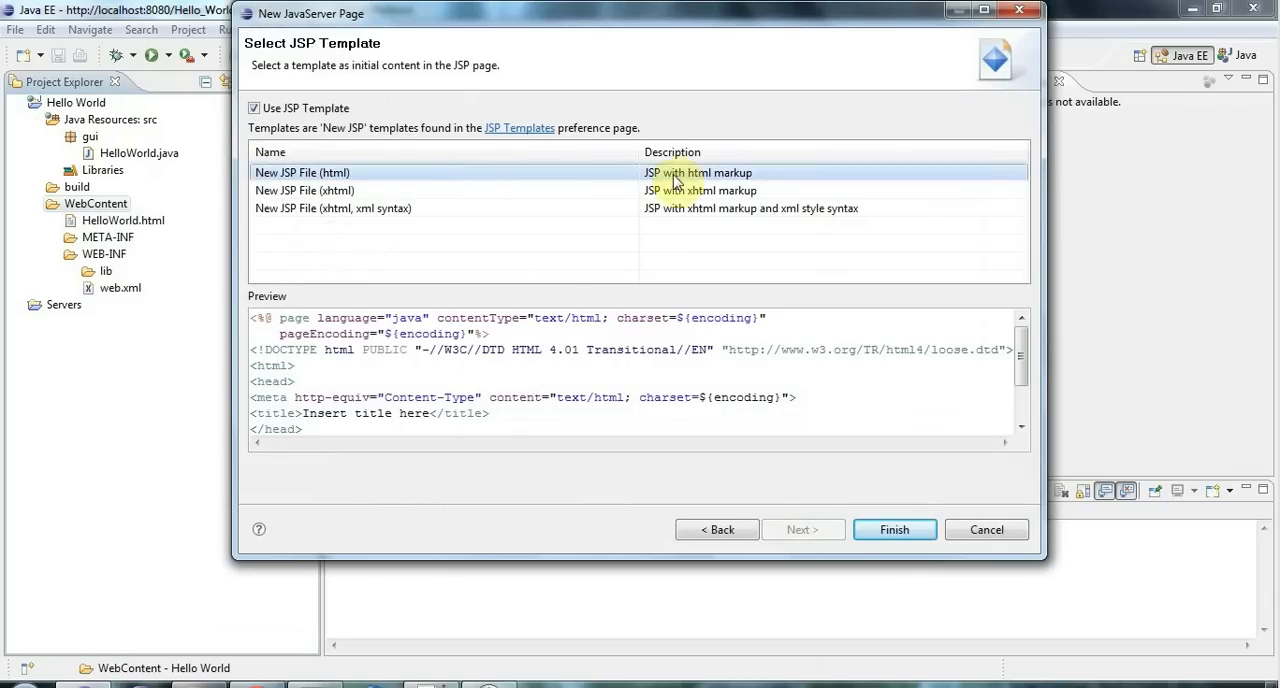
mouse_move(410, 208)
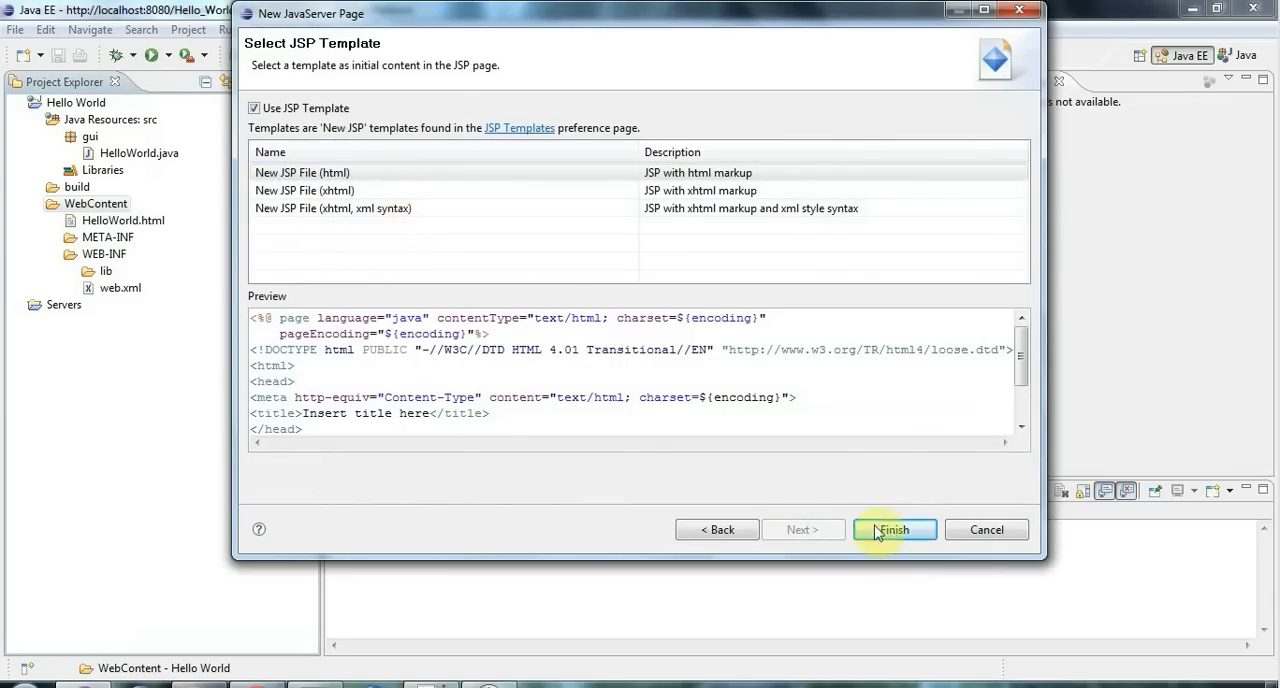
left_click(894, 529)
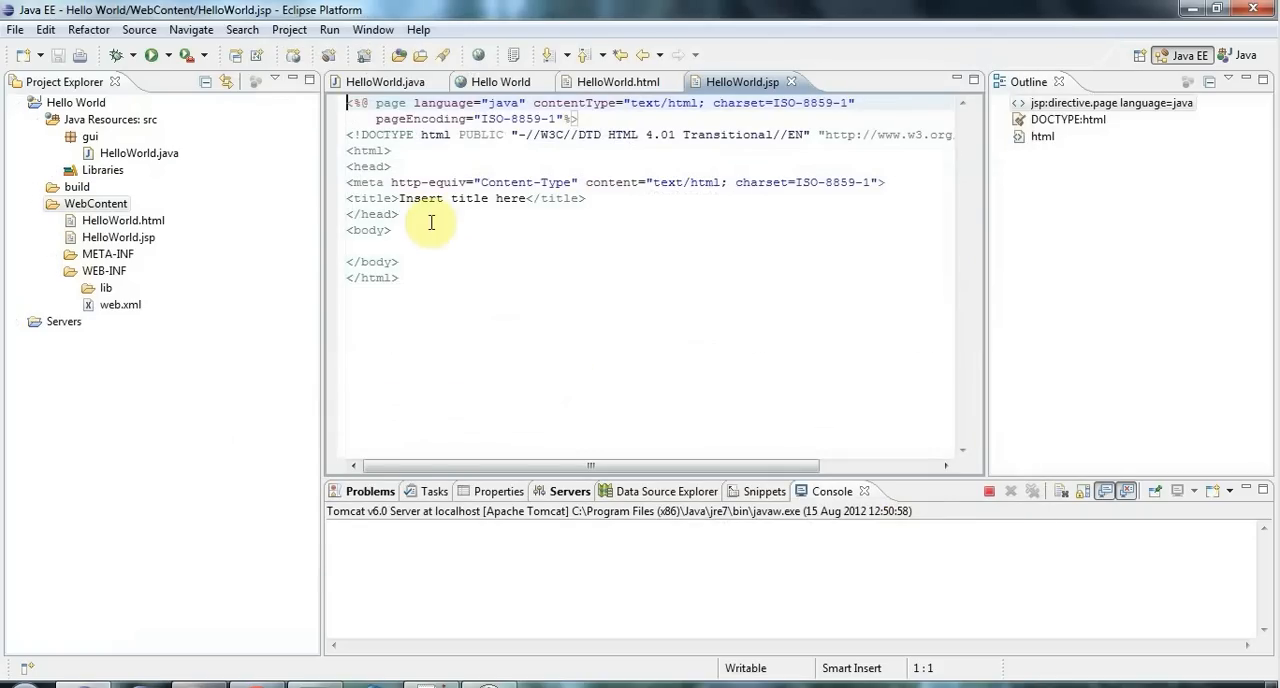
mouse_move(616, 160)
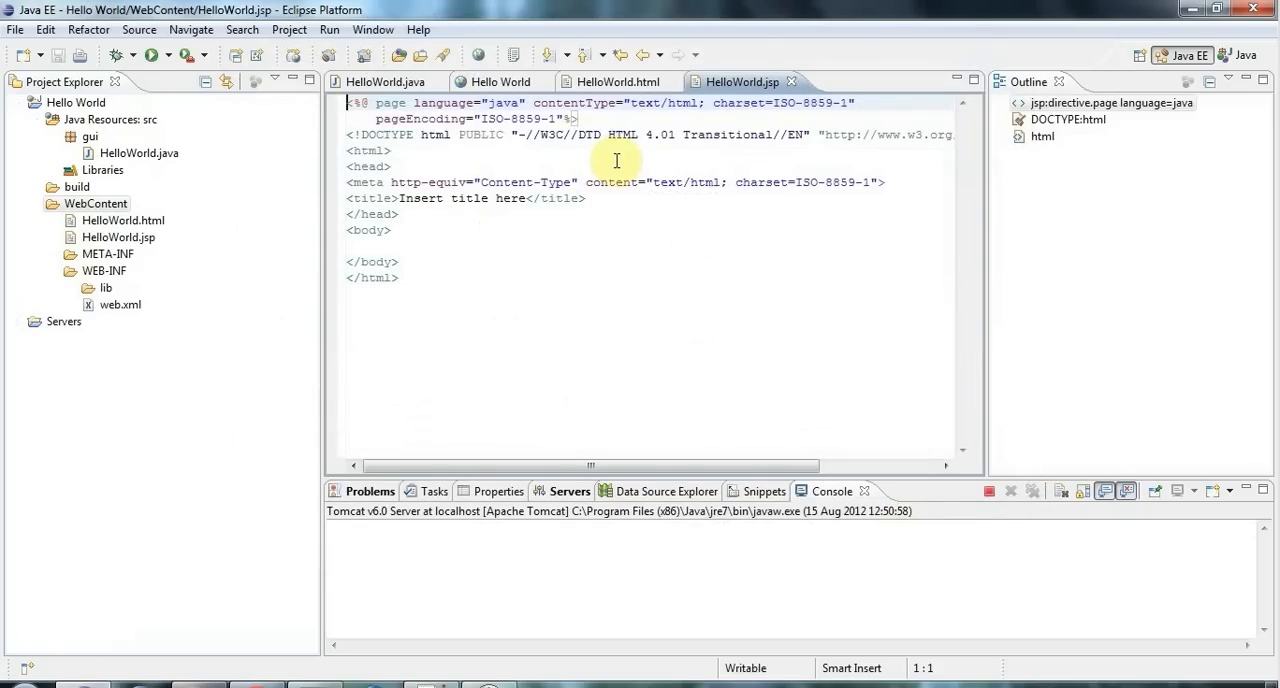
mouse_move(588, 134)
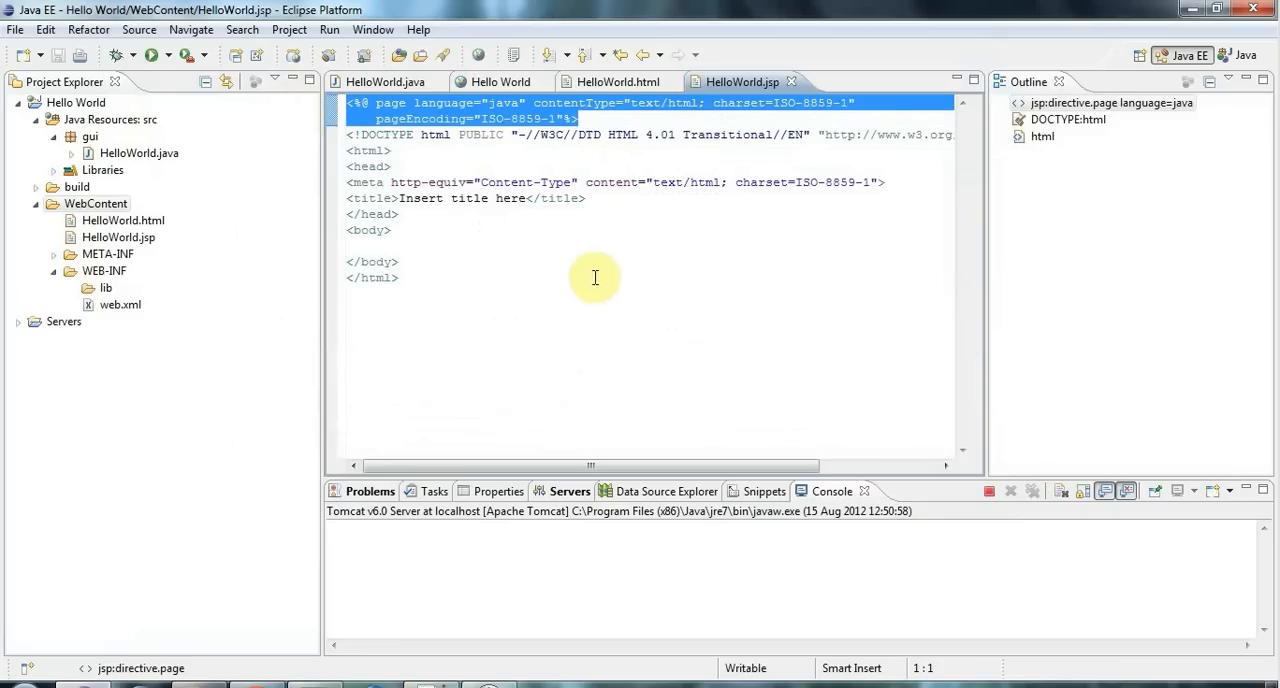
Step: Type 'Hello World JSP' in the HelloWorld.jsp body and launch Run on Server
left_click(441, 238)
type("Hello")
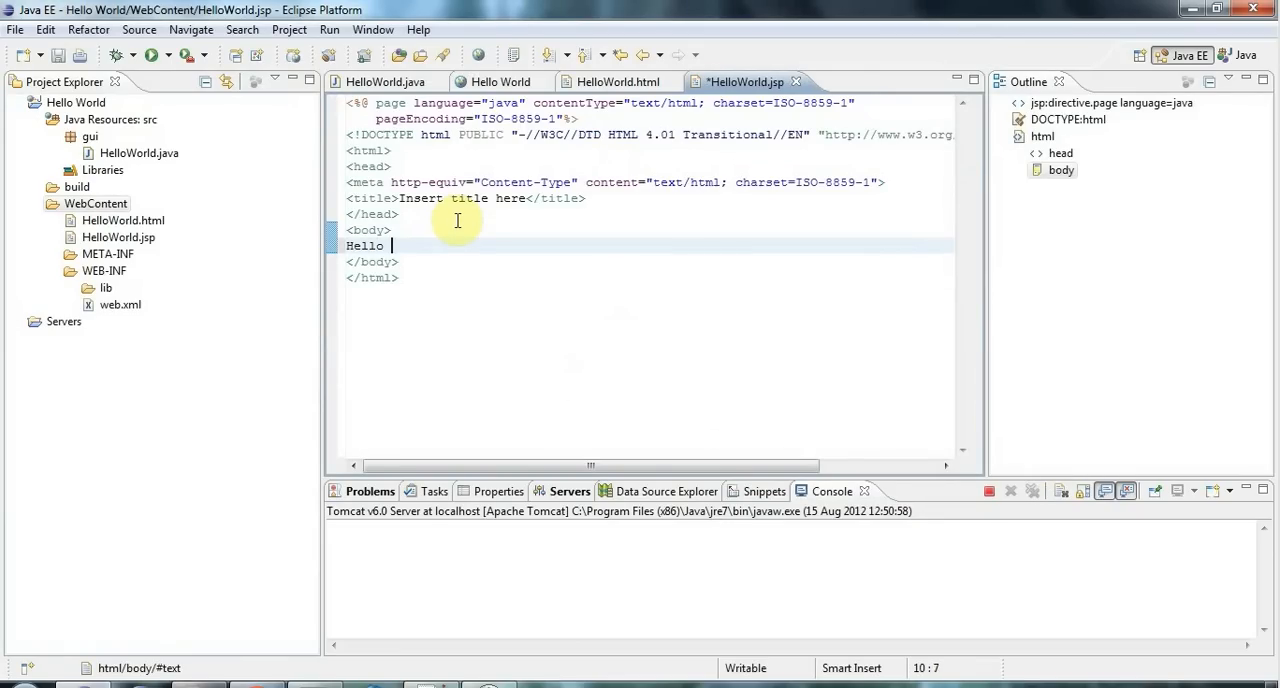
type("World JSP")
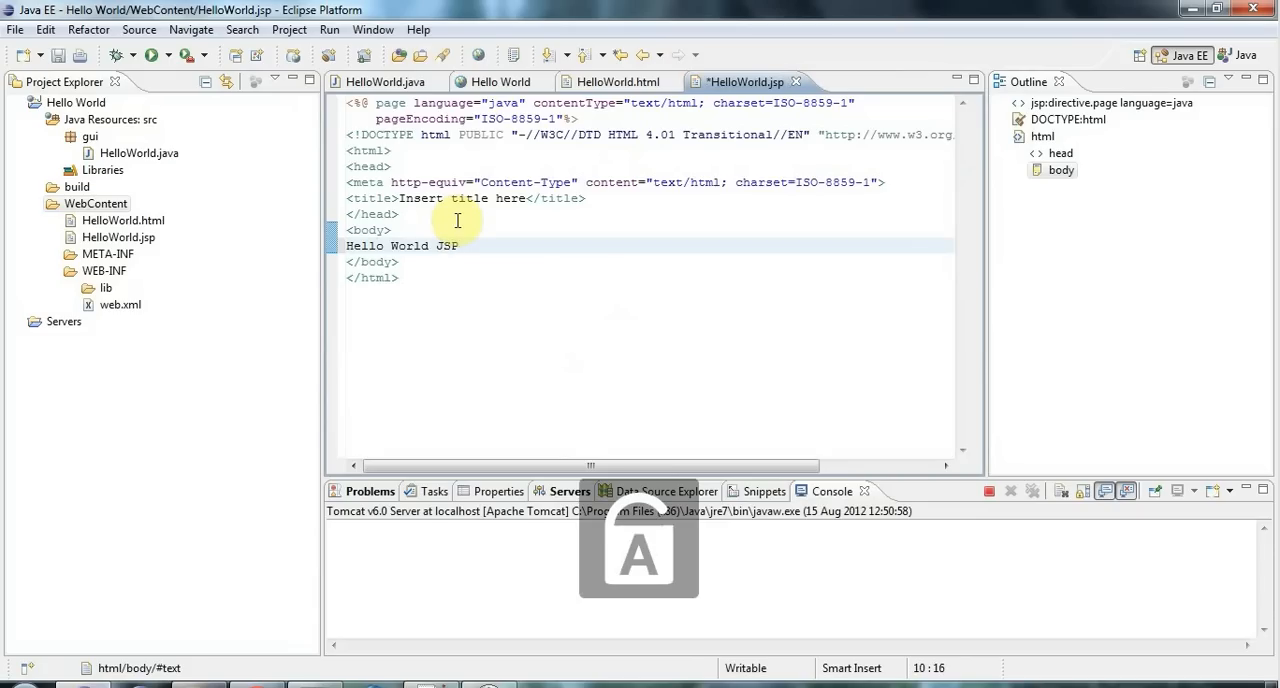
left_click(62, 55)
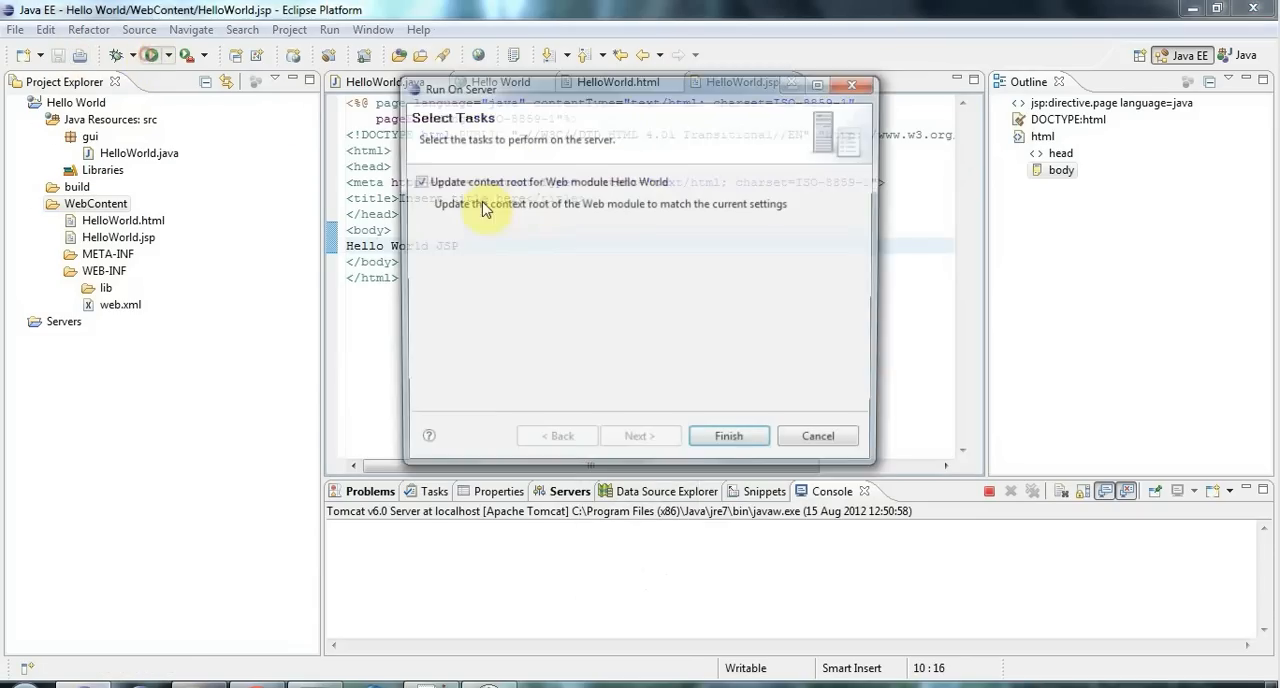
Step: Finish running HelloWorld.jsp on Tomcat and return to its source editor
left_click(728, 435)
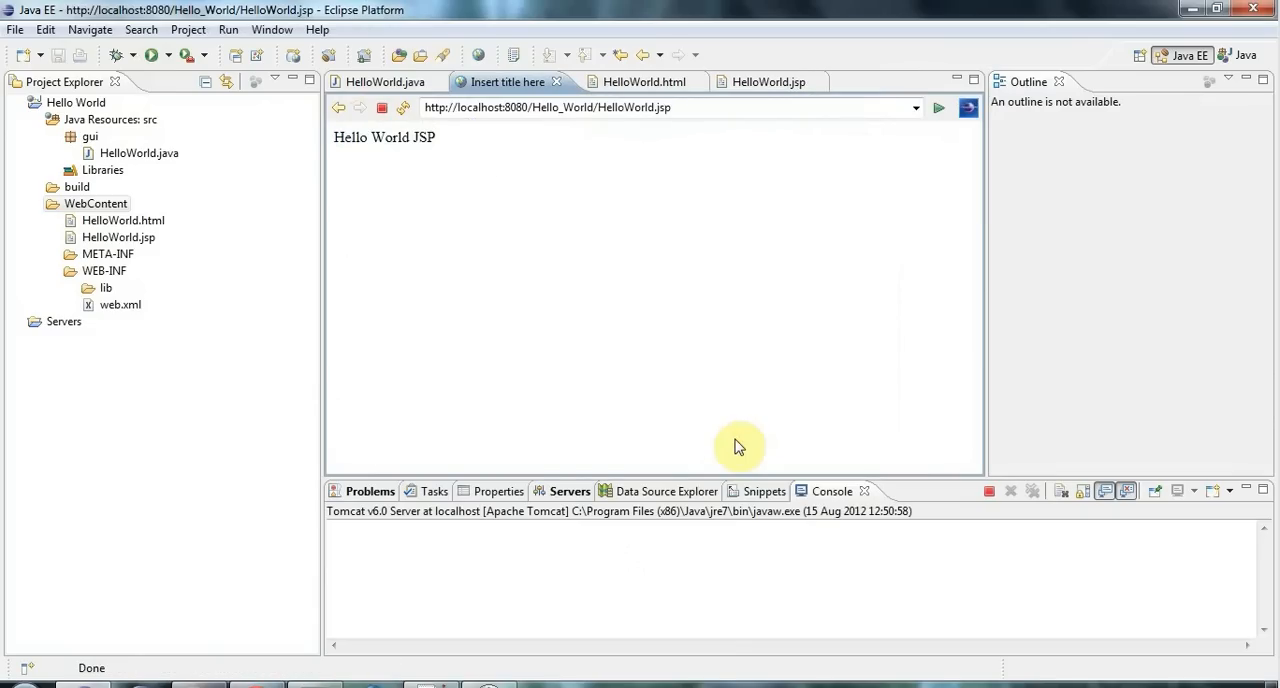
mouse_move(383, 80)
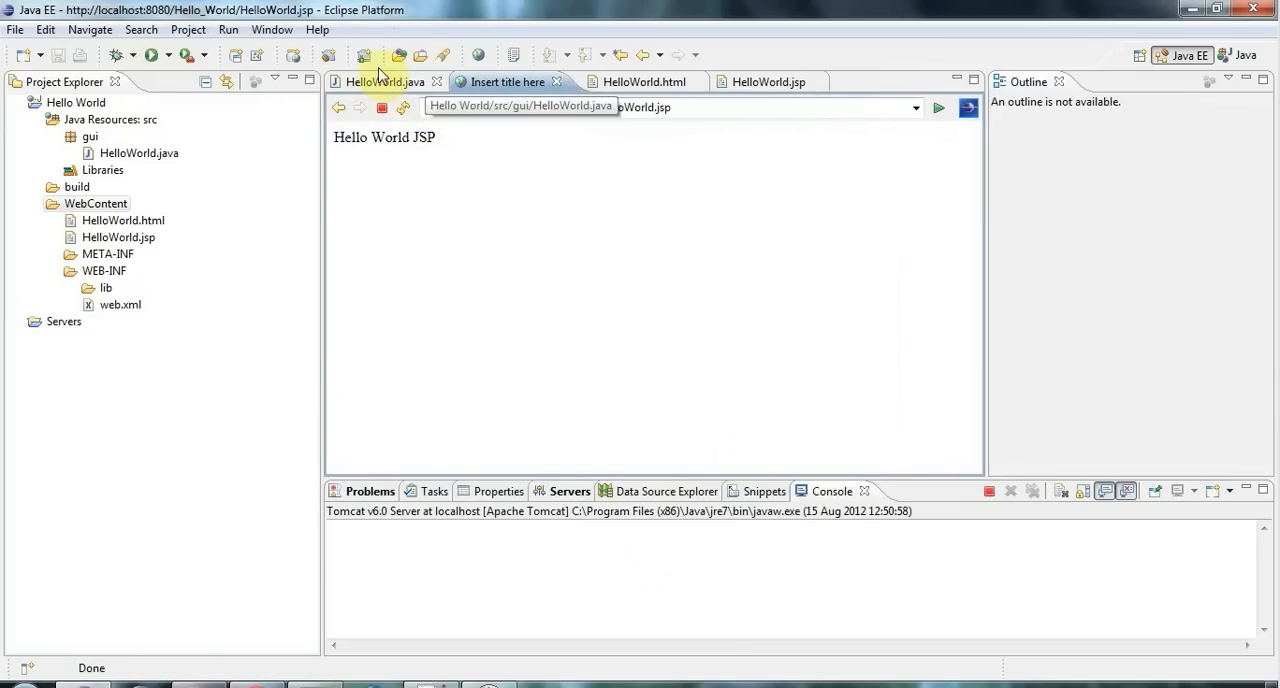
left_click(759, 81)
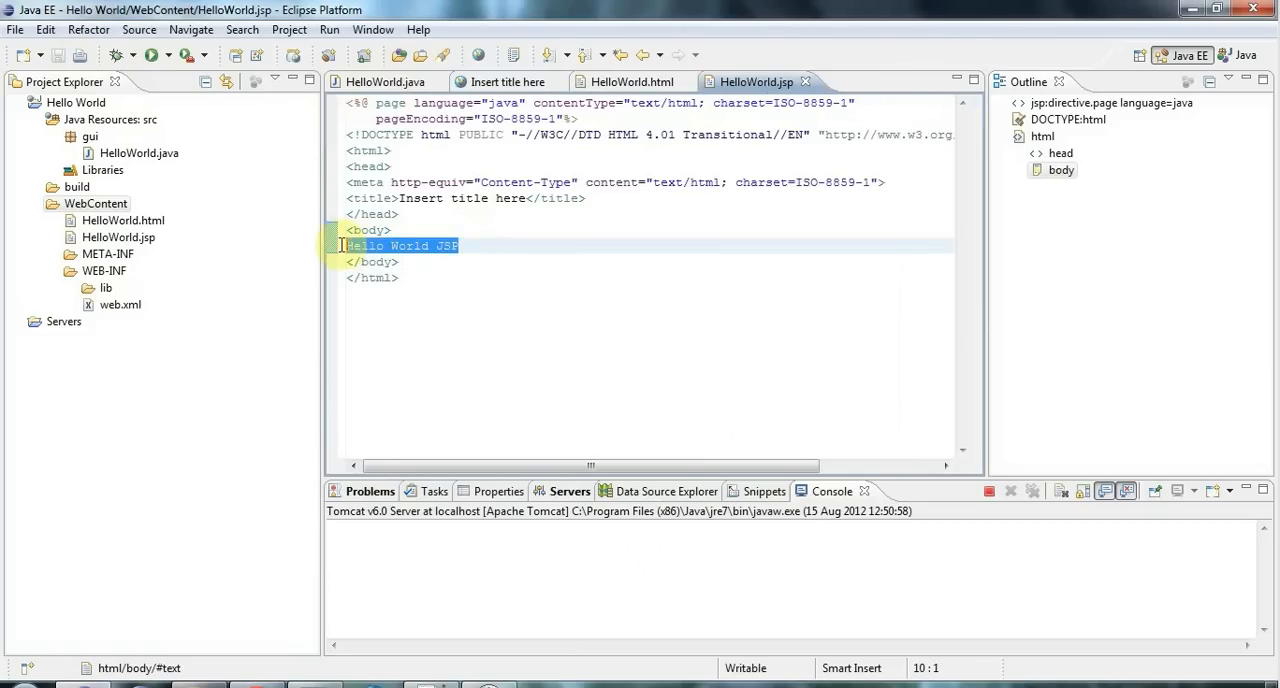
Step: Replace the body text with a <%= %> expression outputting 'Hello World JSP from Java', then run
key("Delete")
type("<%")
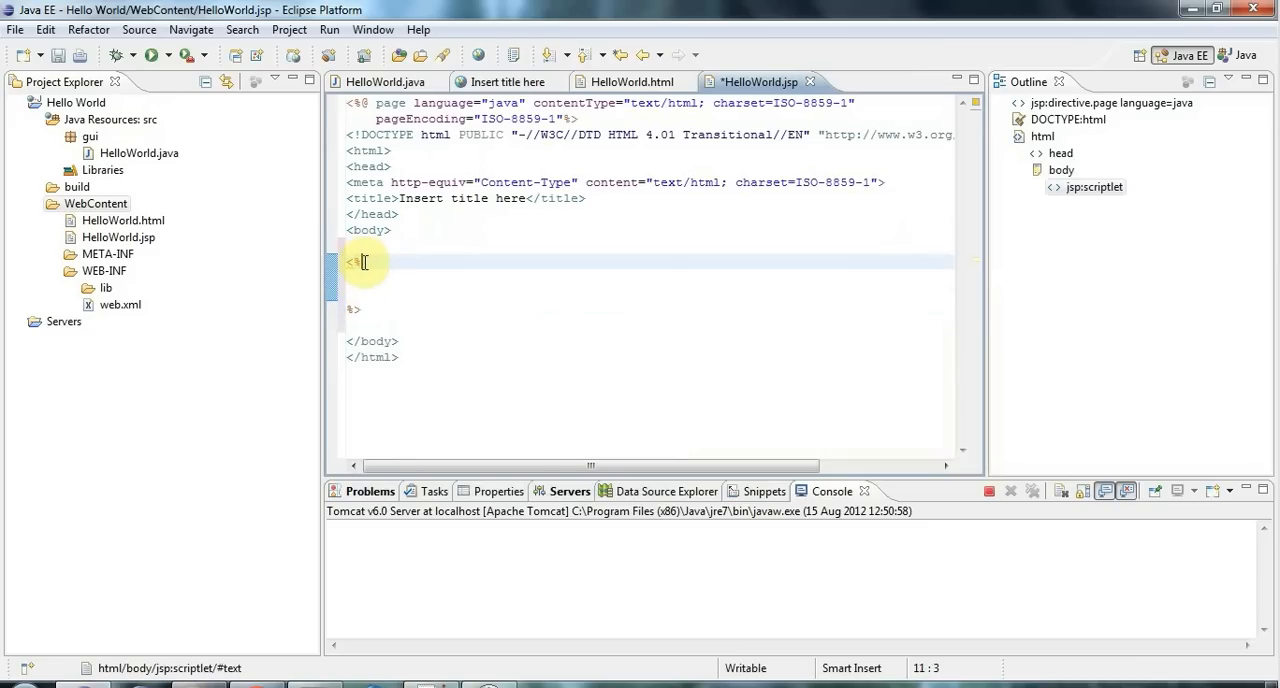
type("=")
type("\"")
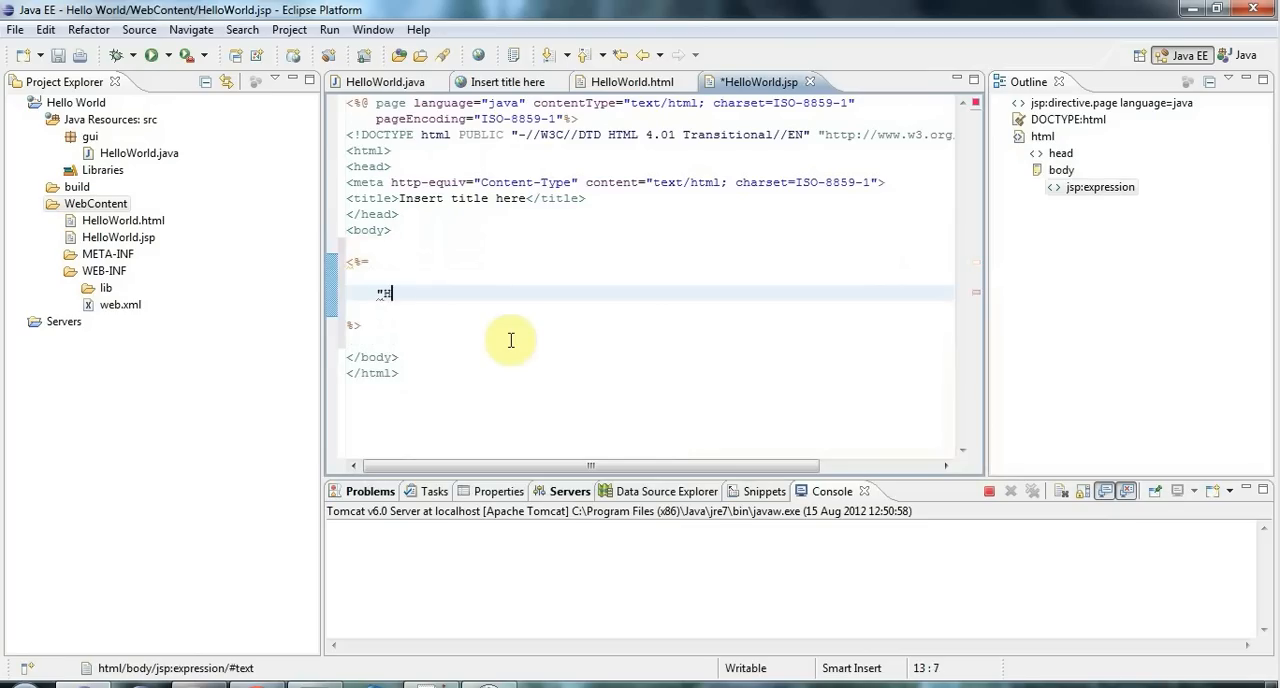
type("Hello World JSP from")
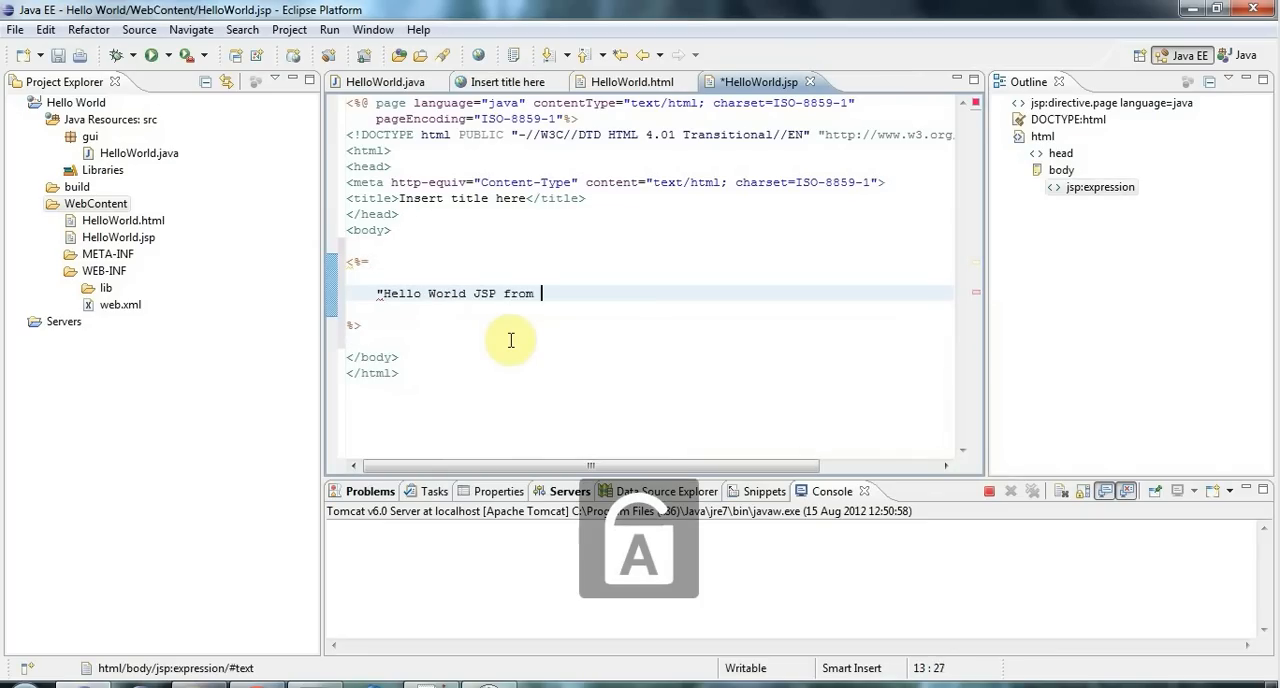
type("Java\"")
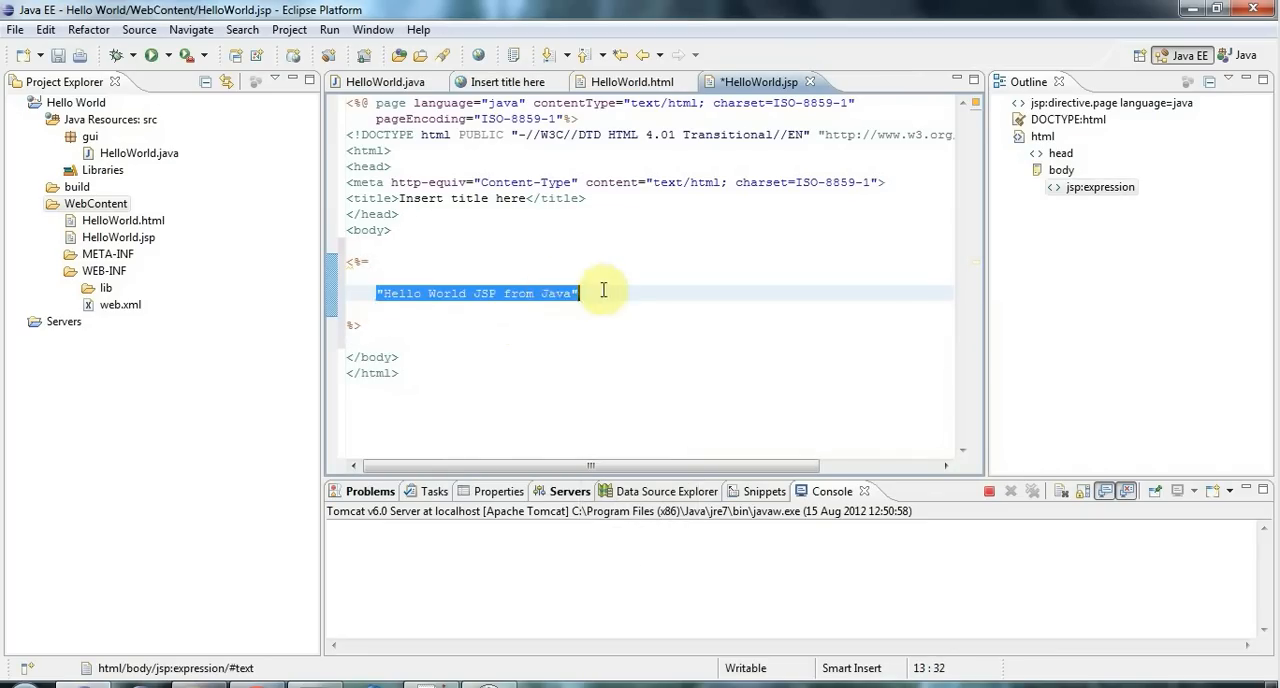
left_click(565, 276)
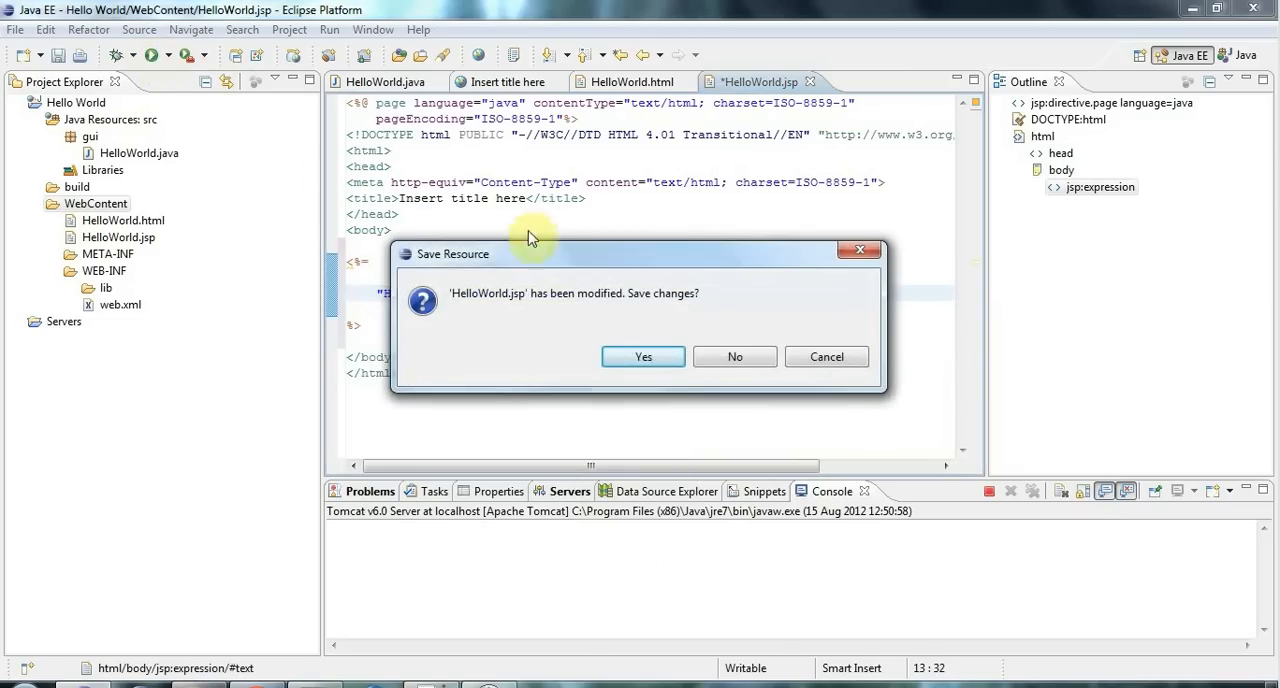
Step: Save HelloWorld.jsp, finish running it on Tomcat, and switch back to its editor tab
left_click(643, 356)
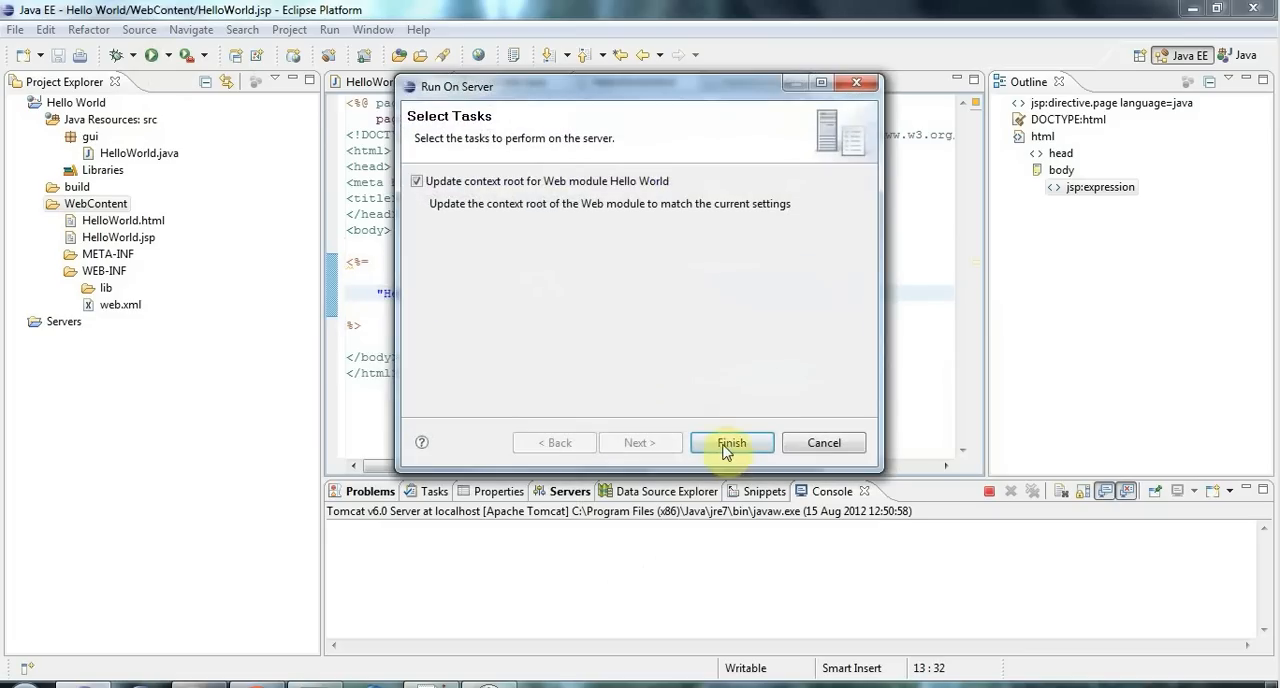
left_click(731, 442)
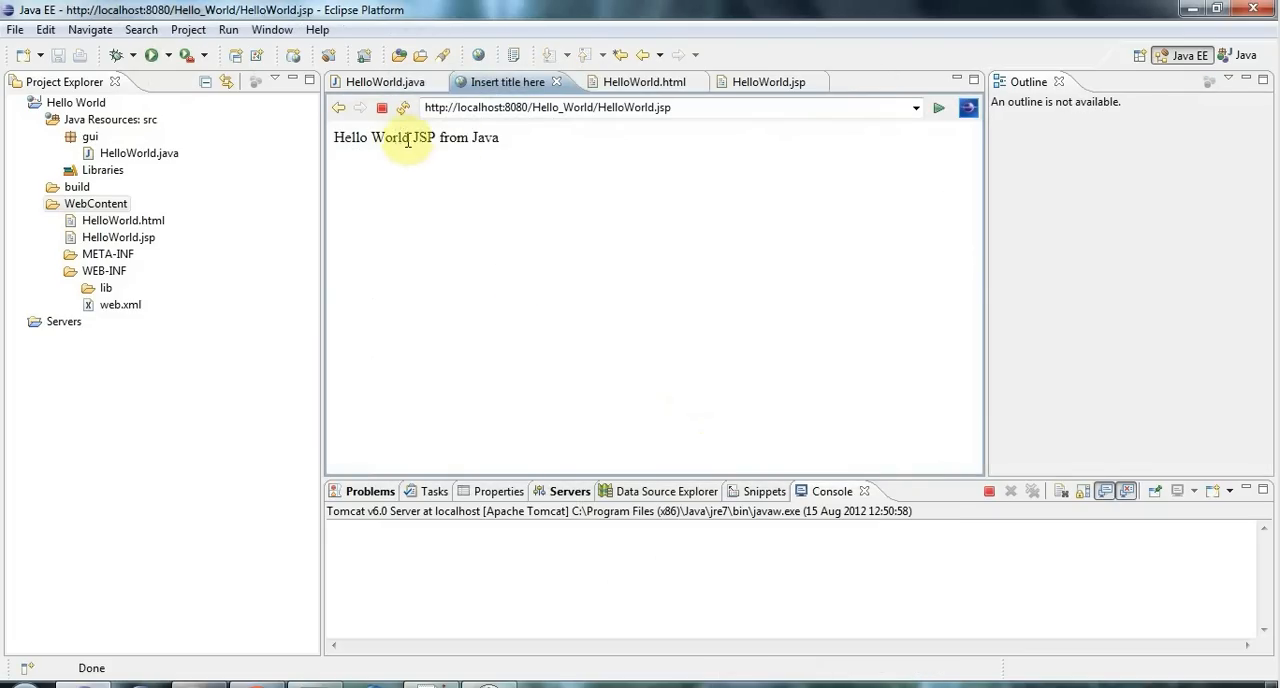
left_click(400, 82)
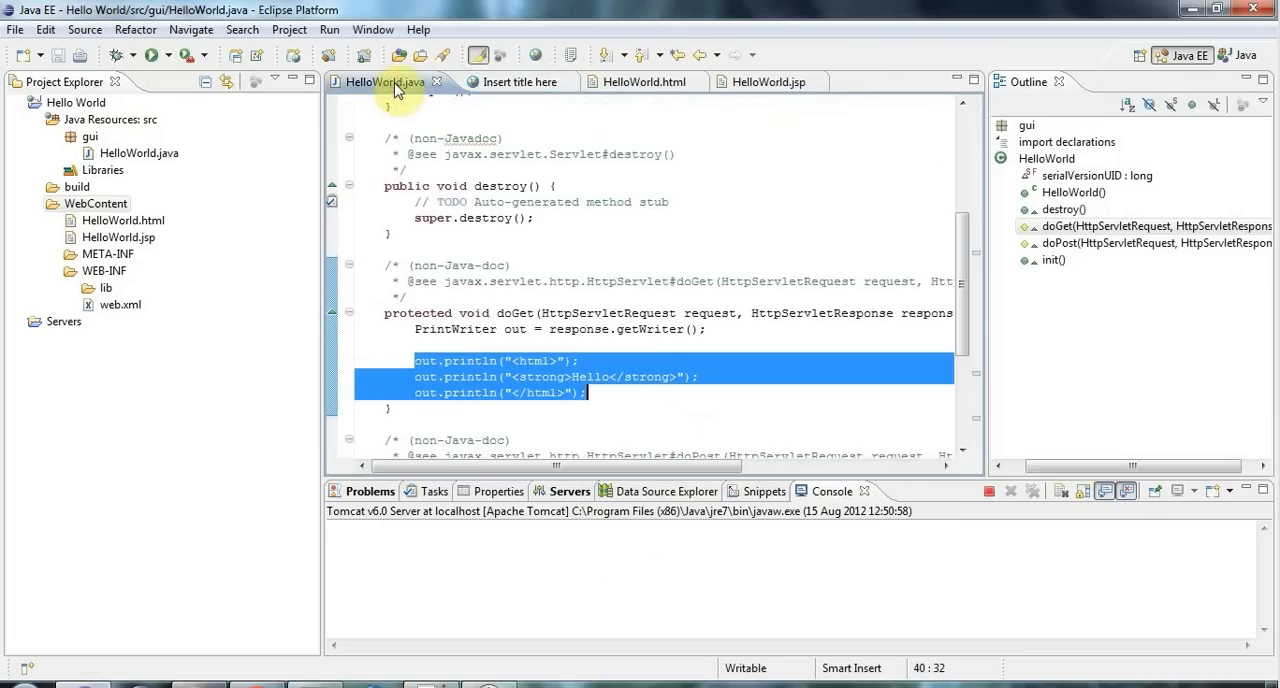
left_click(769, 81)
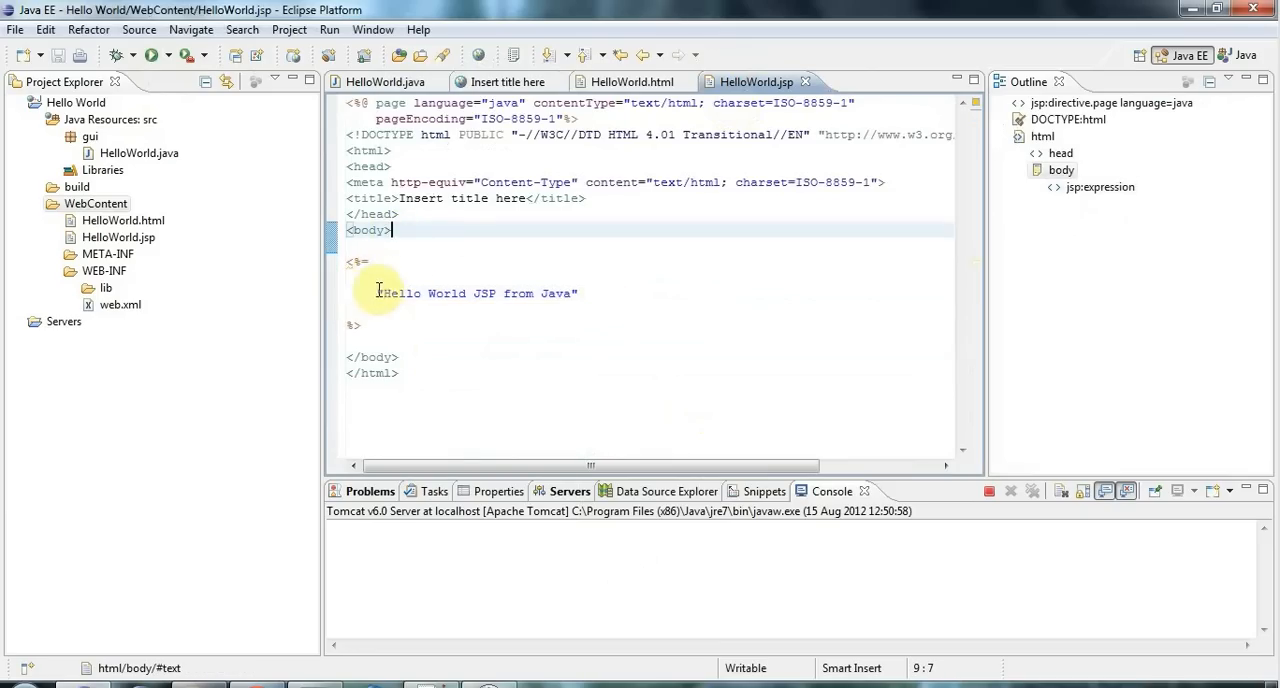
Step: Replace the Hello World string in the <%= %> expression with new java.util.Date() and save
left_click_drag(377, 293, 580, 293)
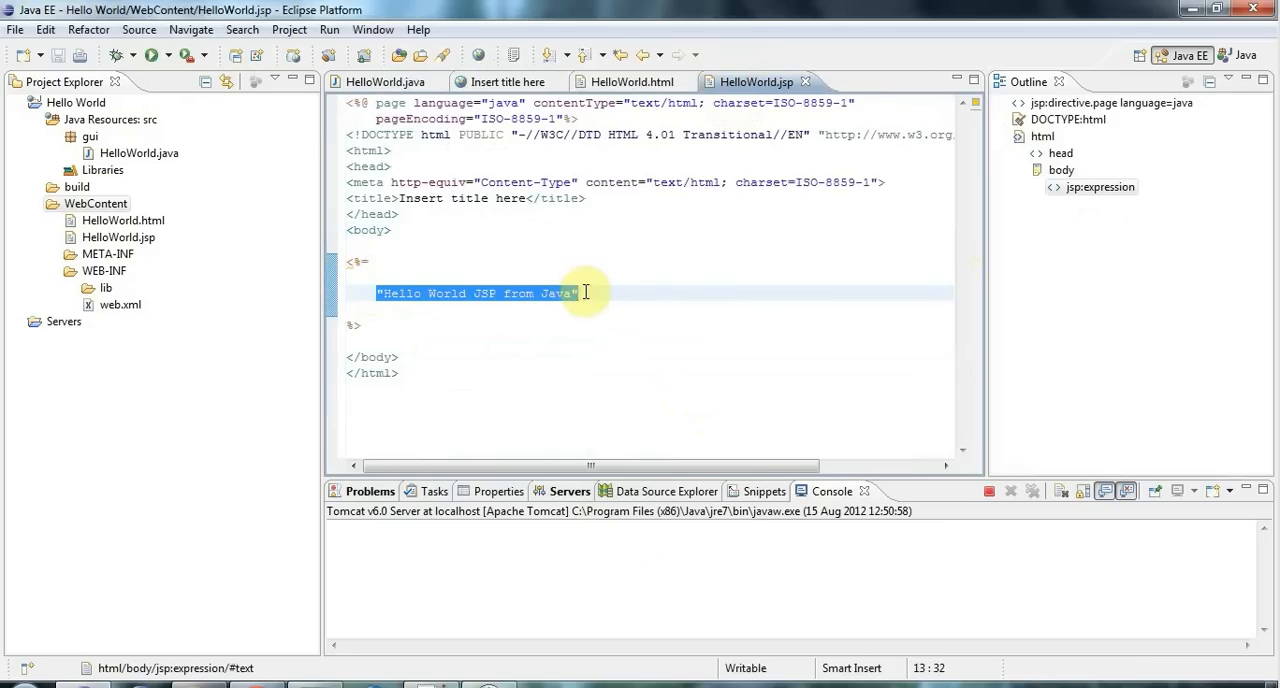
type("new")
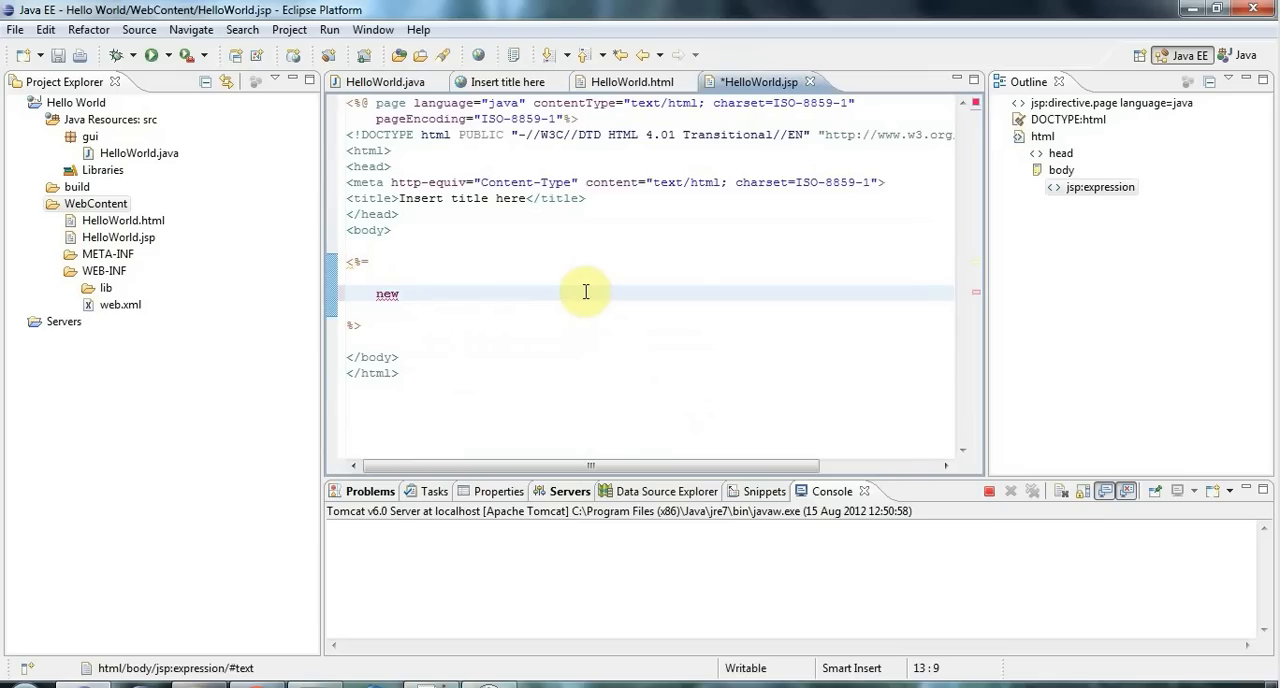
type("java.util.")
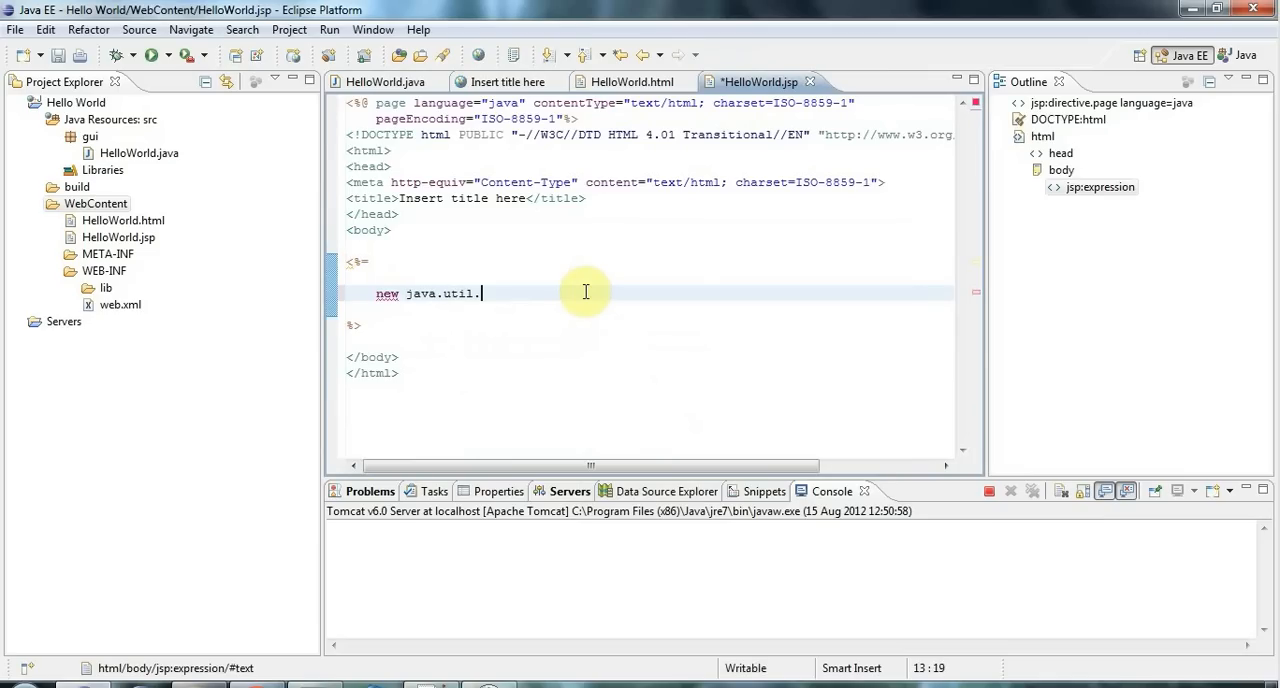
type("Date()")
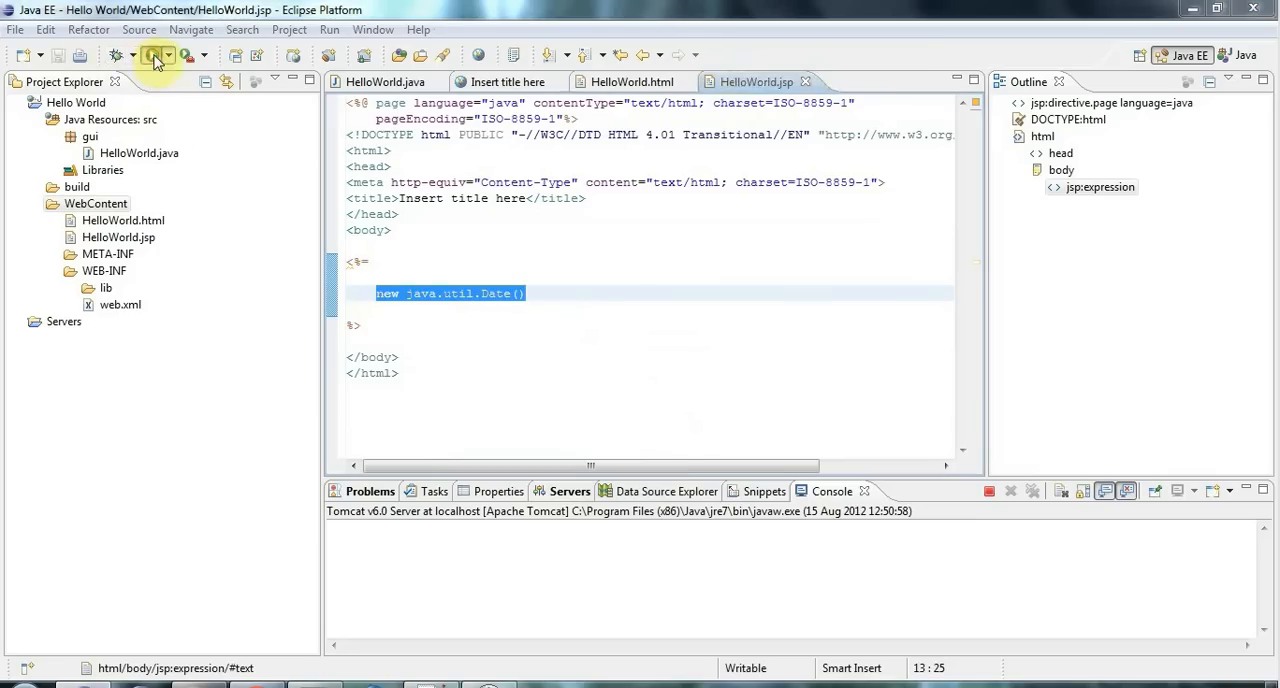
Step: Run the updated JSP on Tomcat, check the displayed date and HelloWorld.java, then return
left_click(150, 56)
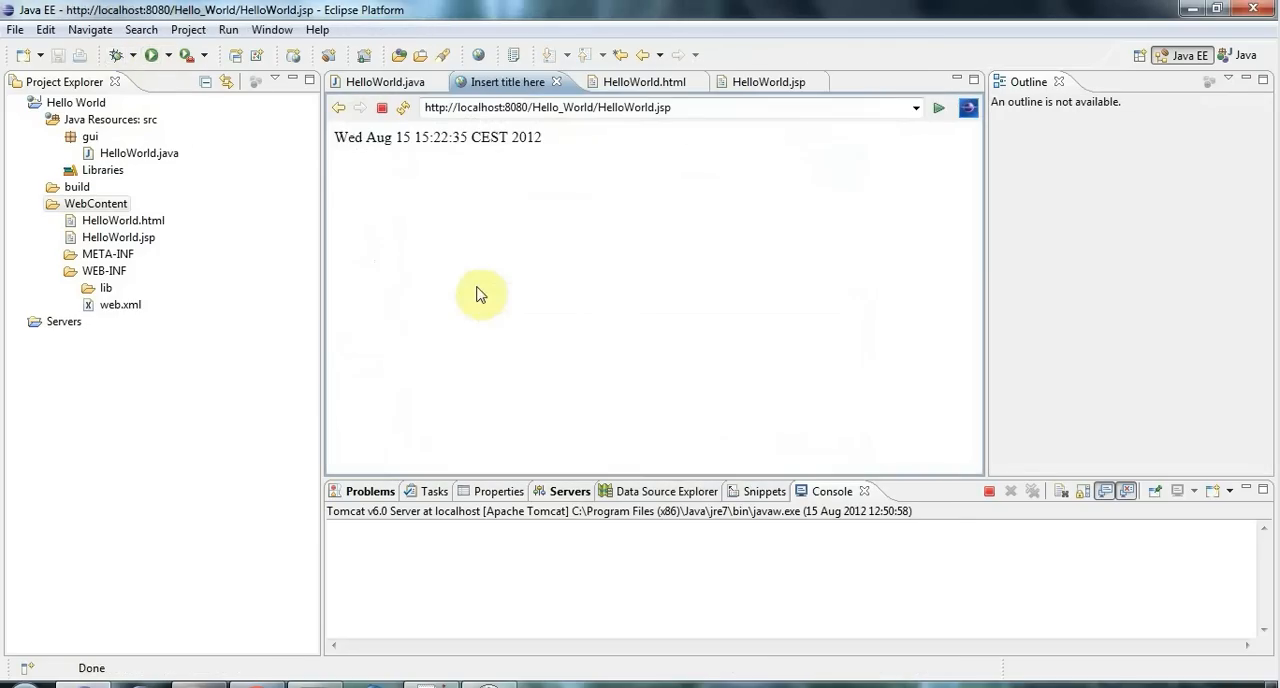
triple_click(438, 137)
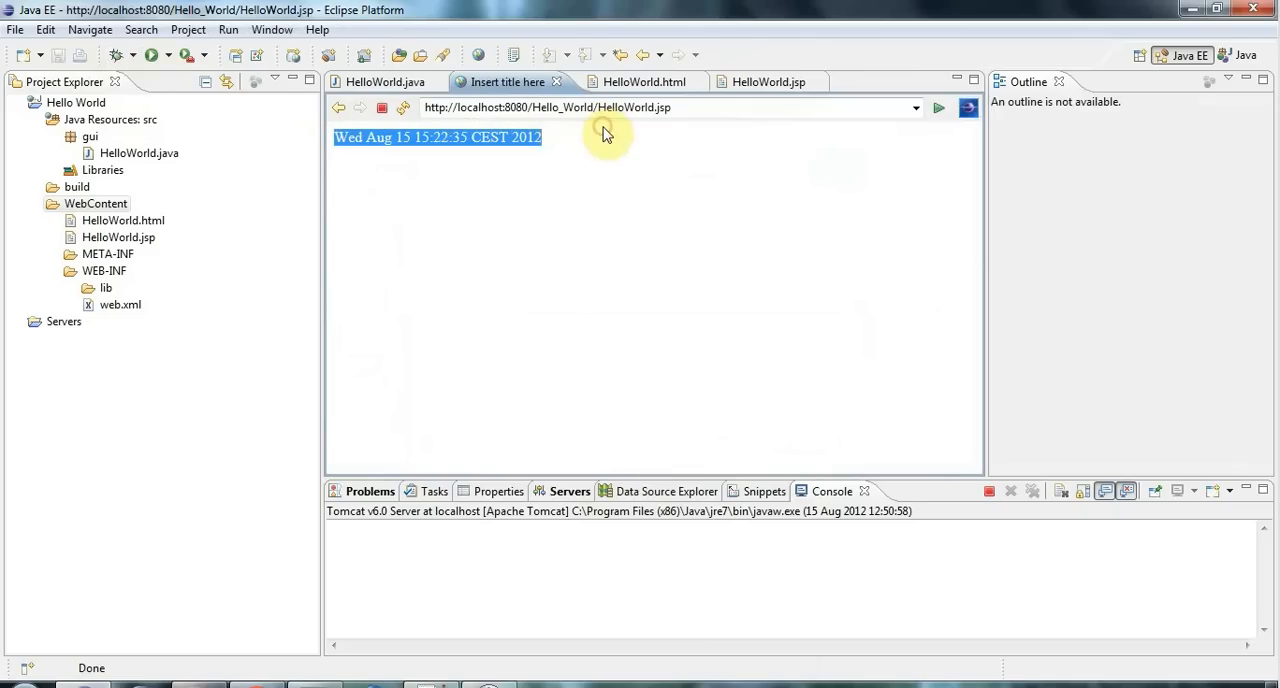
left_click(379, 82)
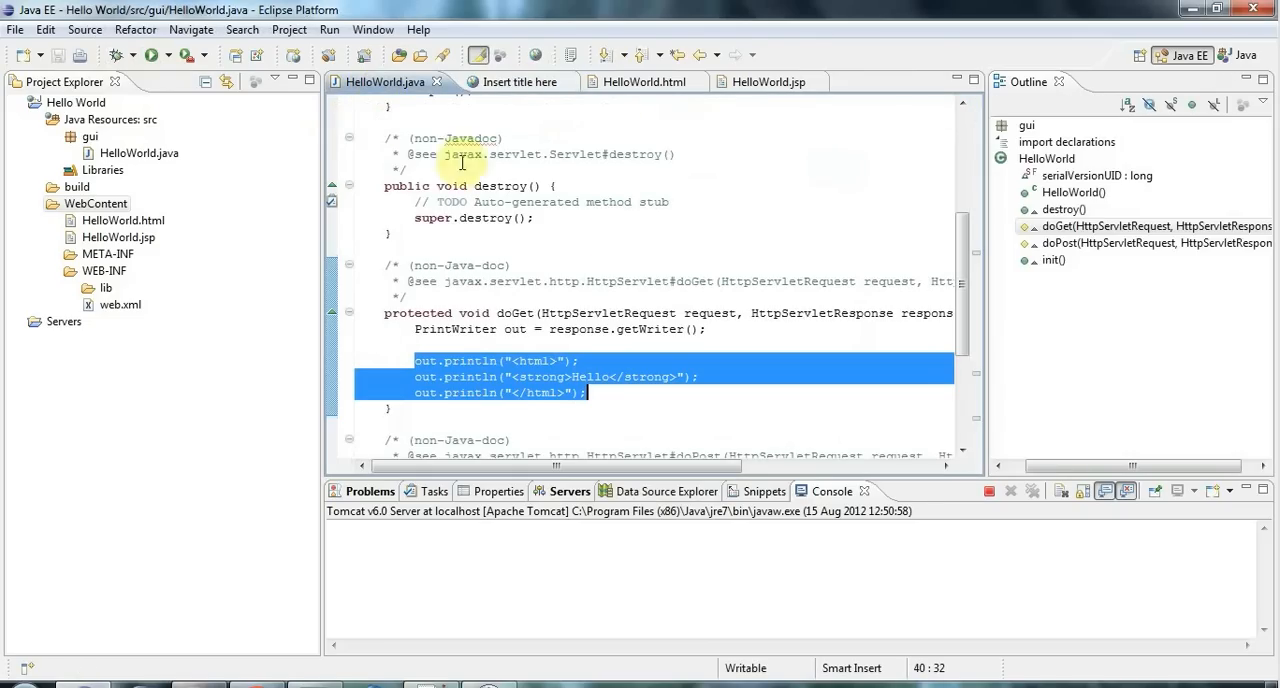
left_click(761, 81)
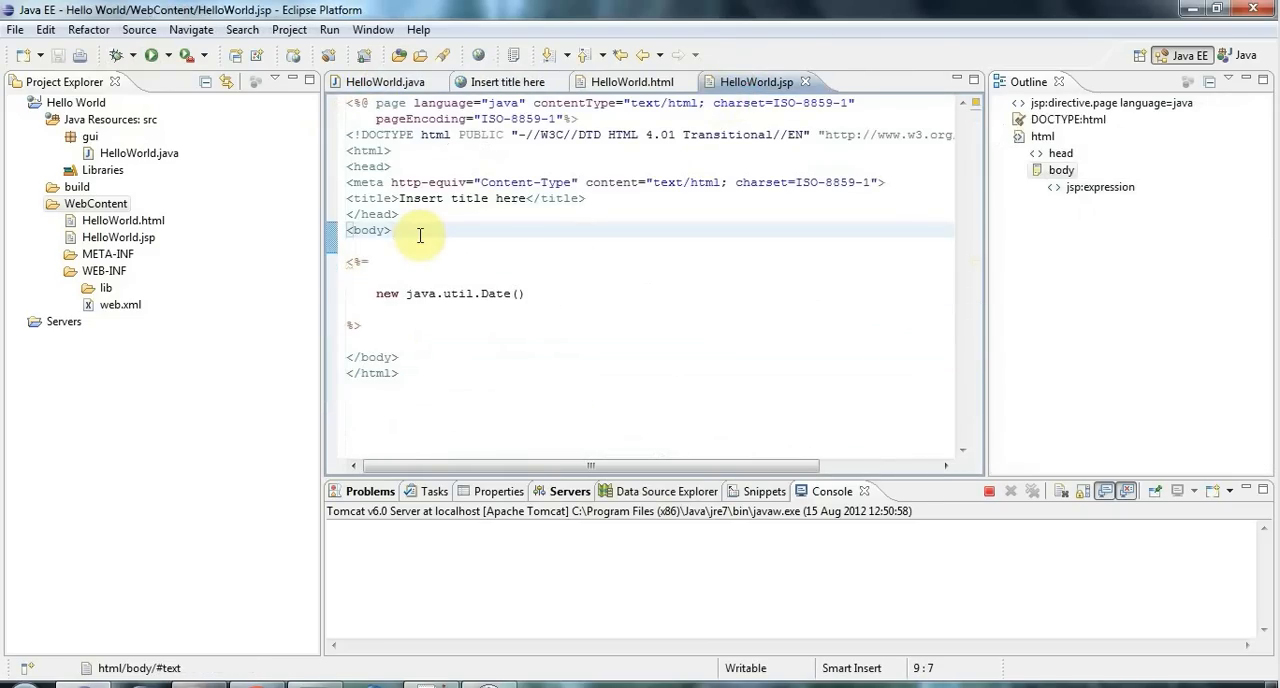
Step: Add a scriptlet declaring Date today = new java.util.Date() and text = "Today's date is: " + today.toString()
key("Enter")
type("<%")
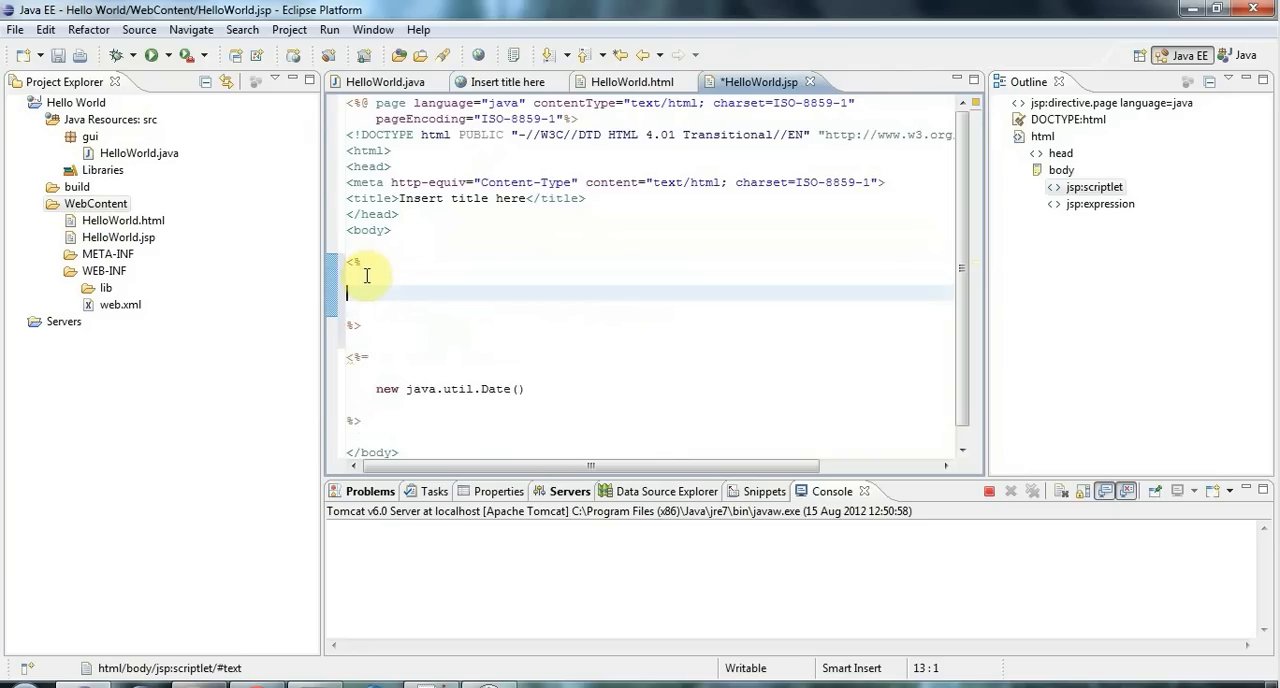
type("Sc")
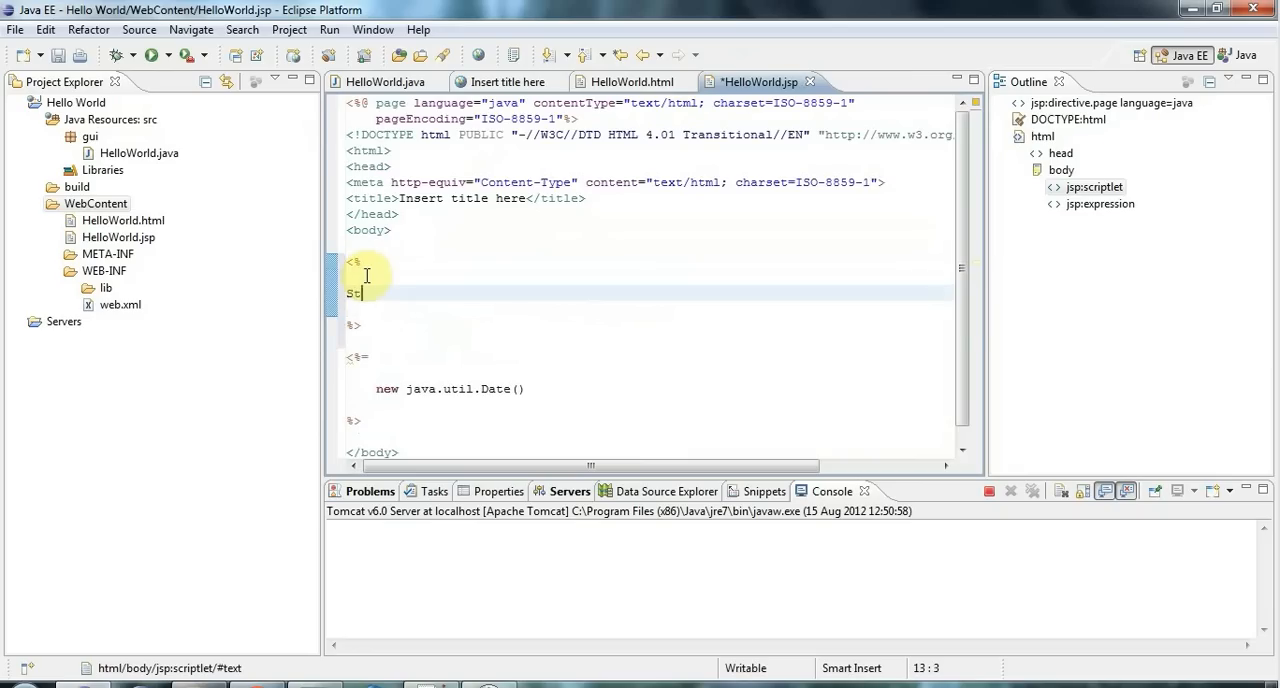
type("String")
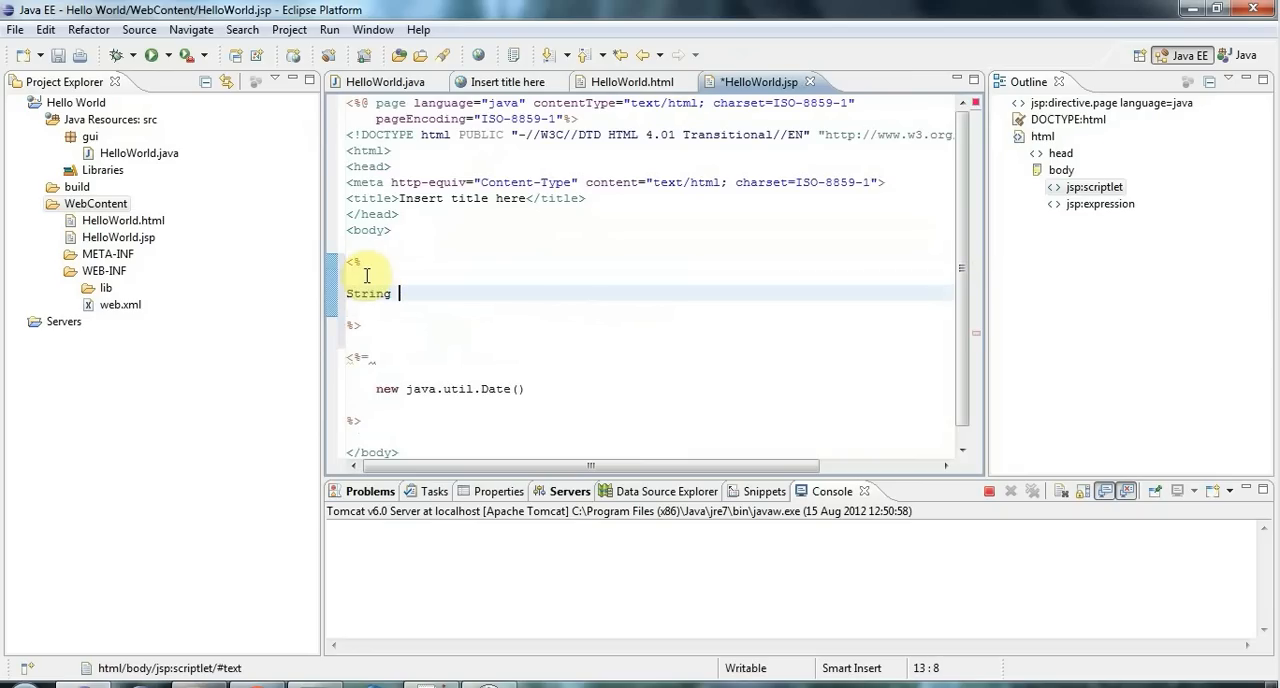
type("te")
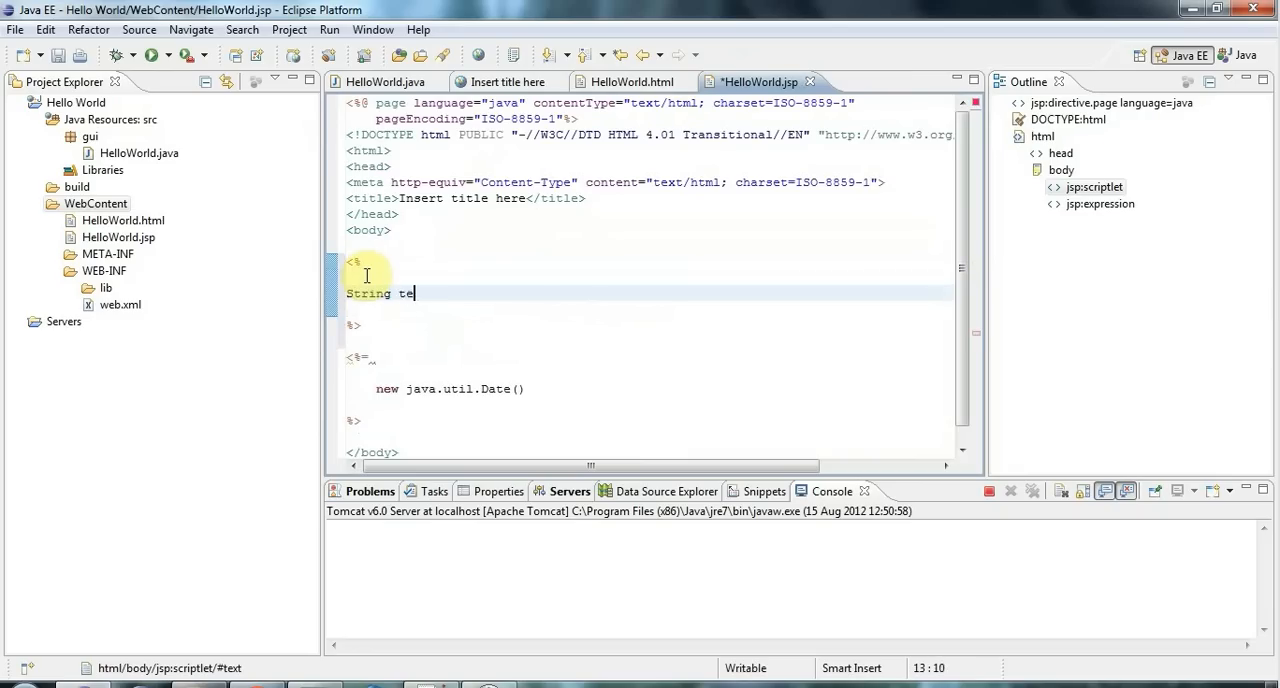
type("xt =")
type("Date toda")
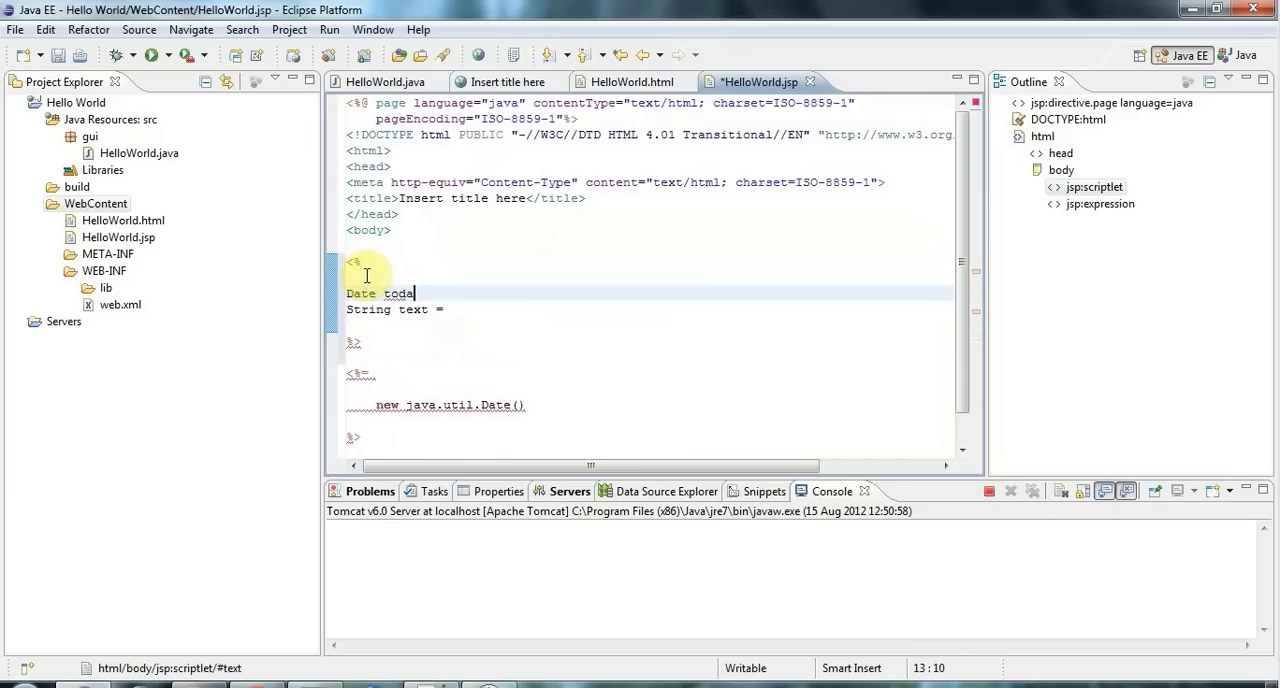
type("y = new")
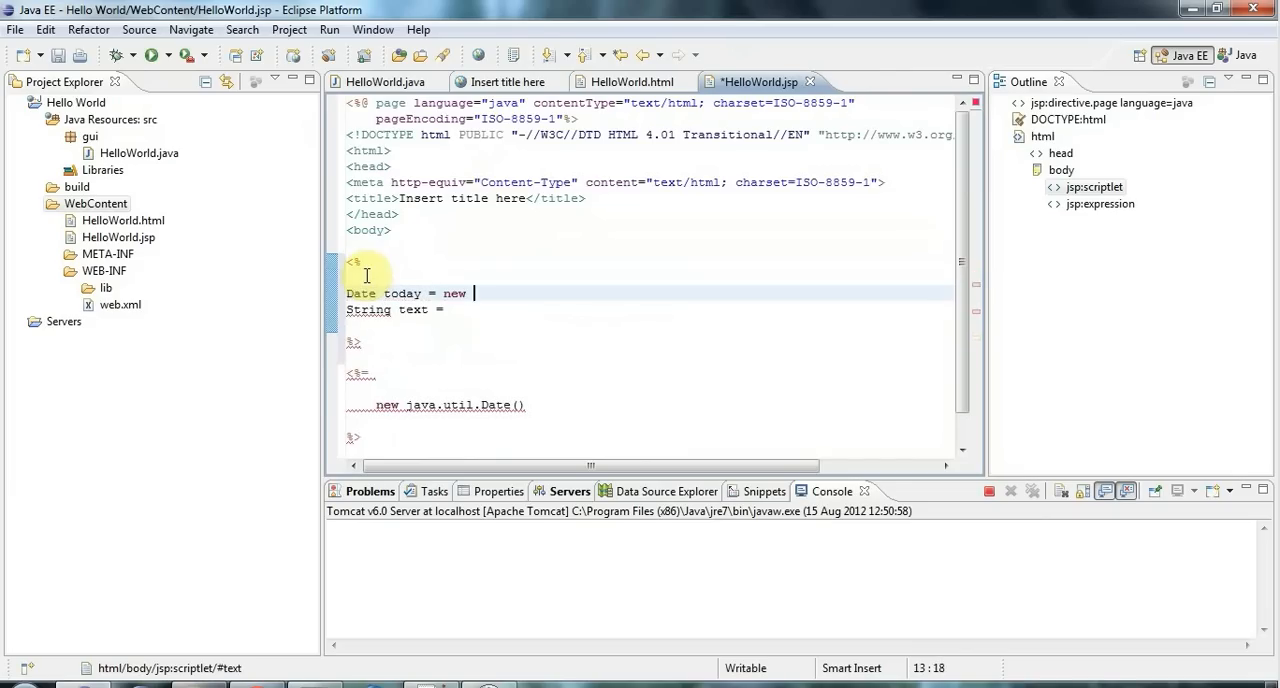
type("java.util")
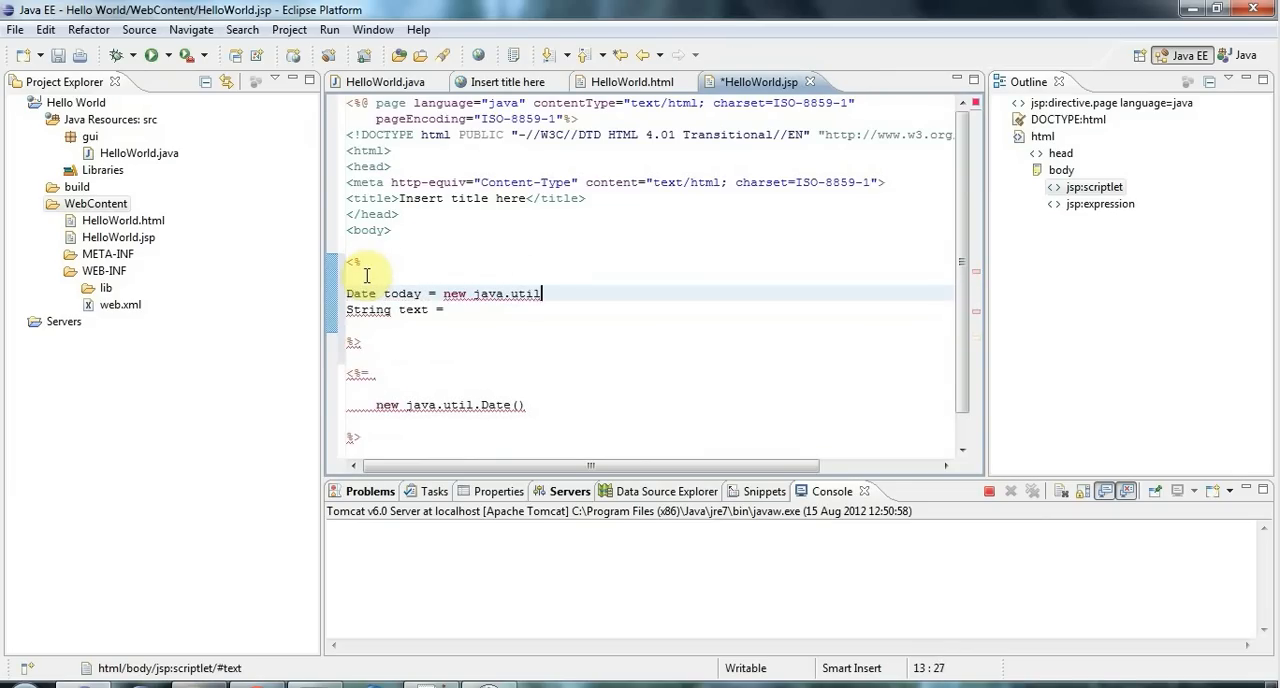
type(".Date();")
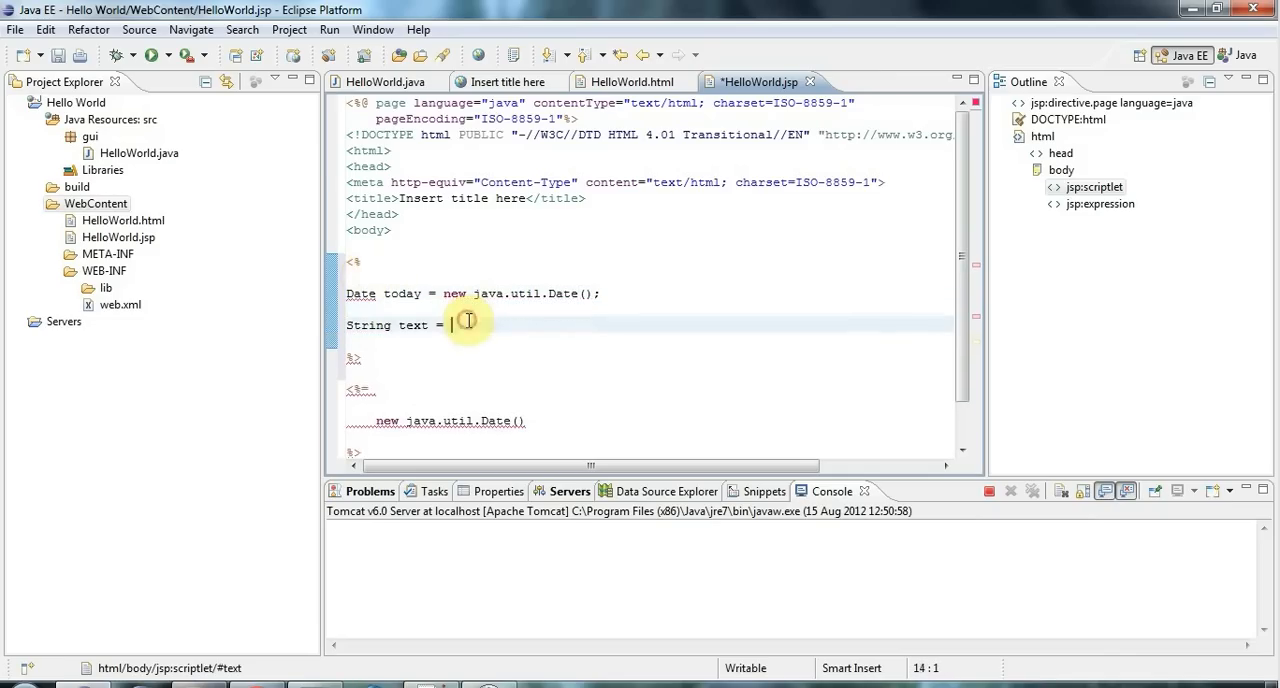
type("today.to")
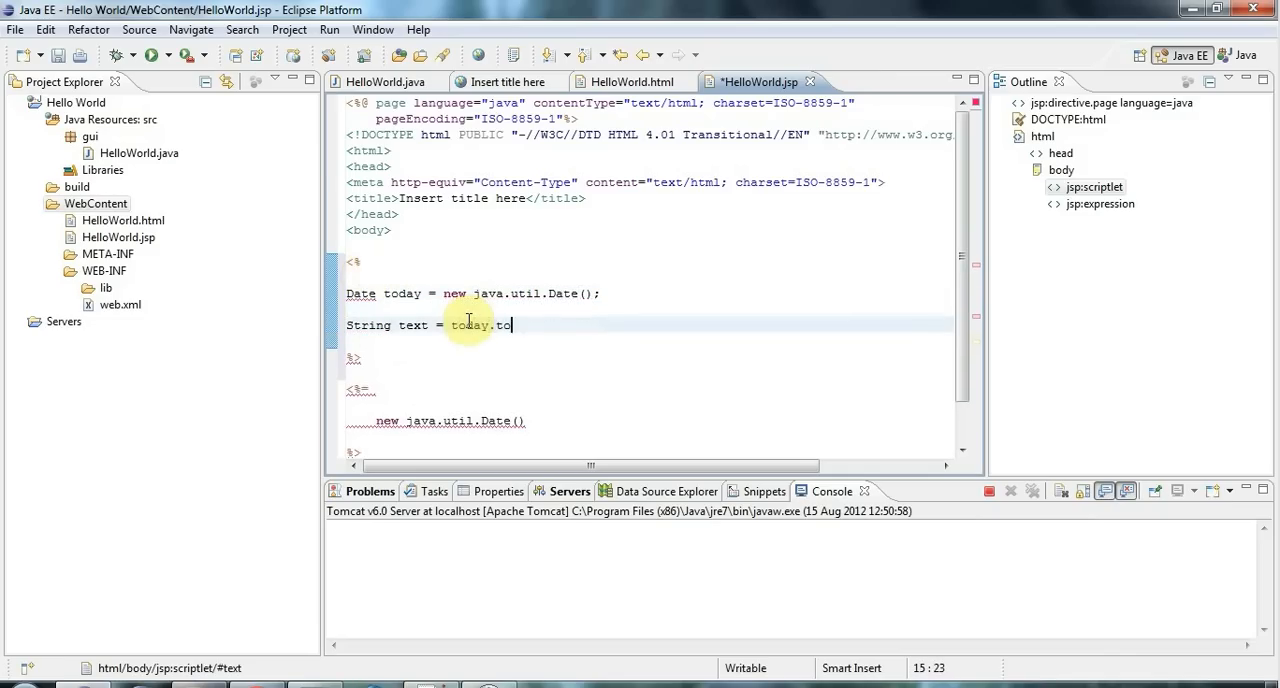
type("String()")
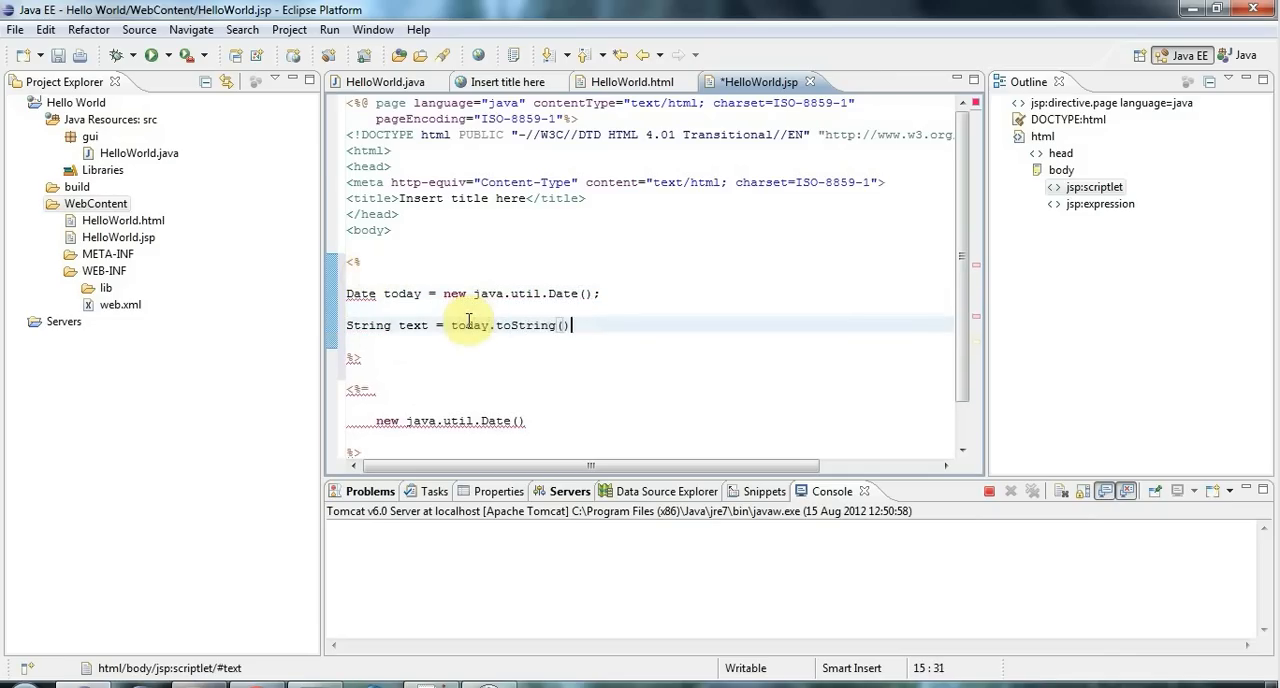
type(";")
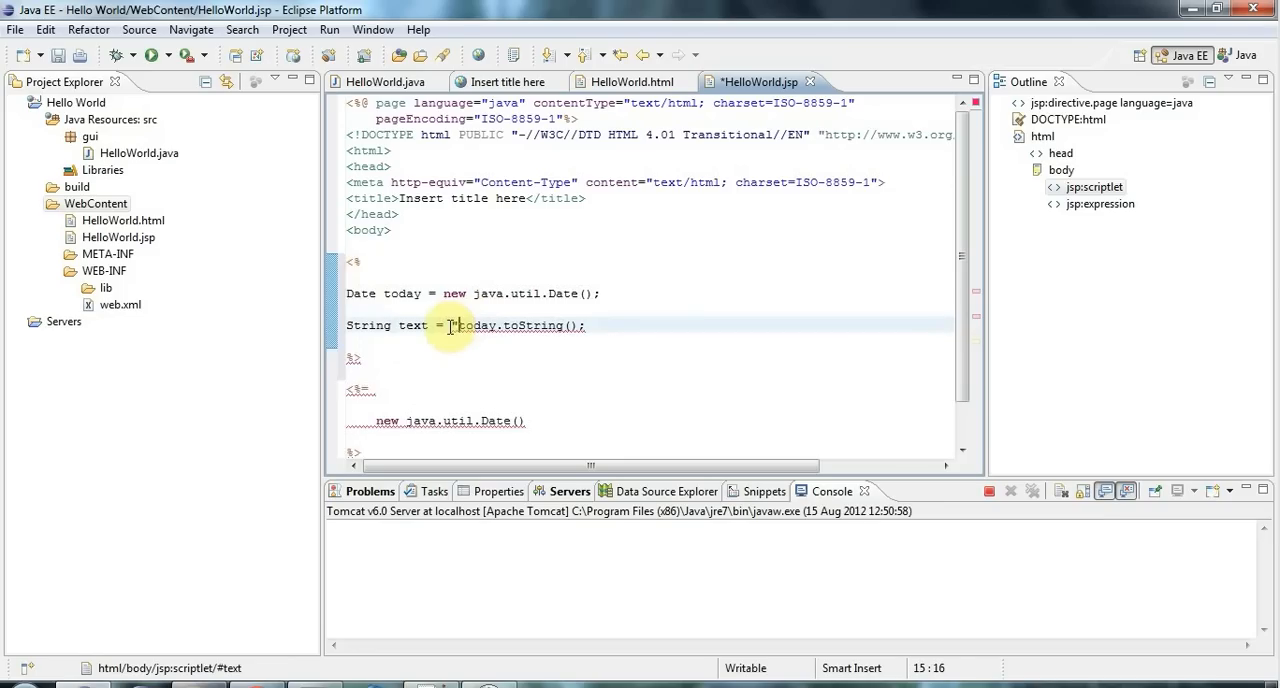
type("Today")
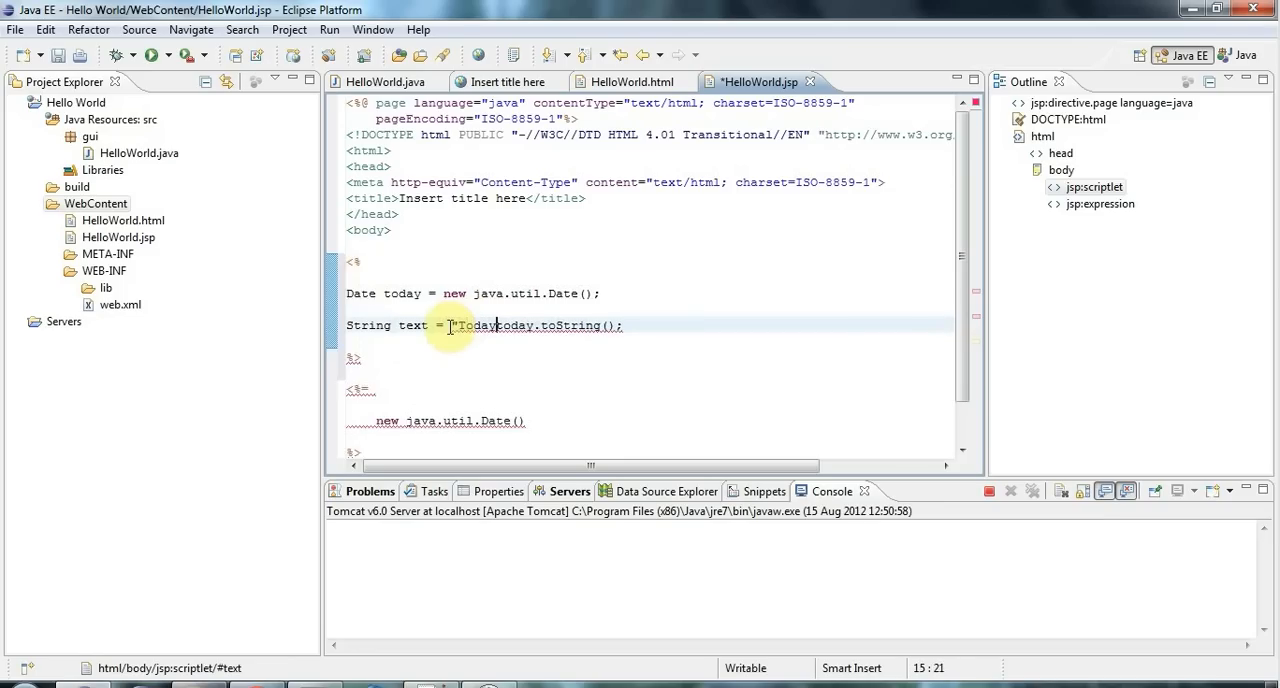
type("'s date is: \" +")
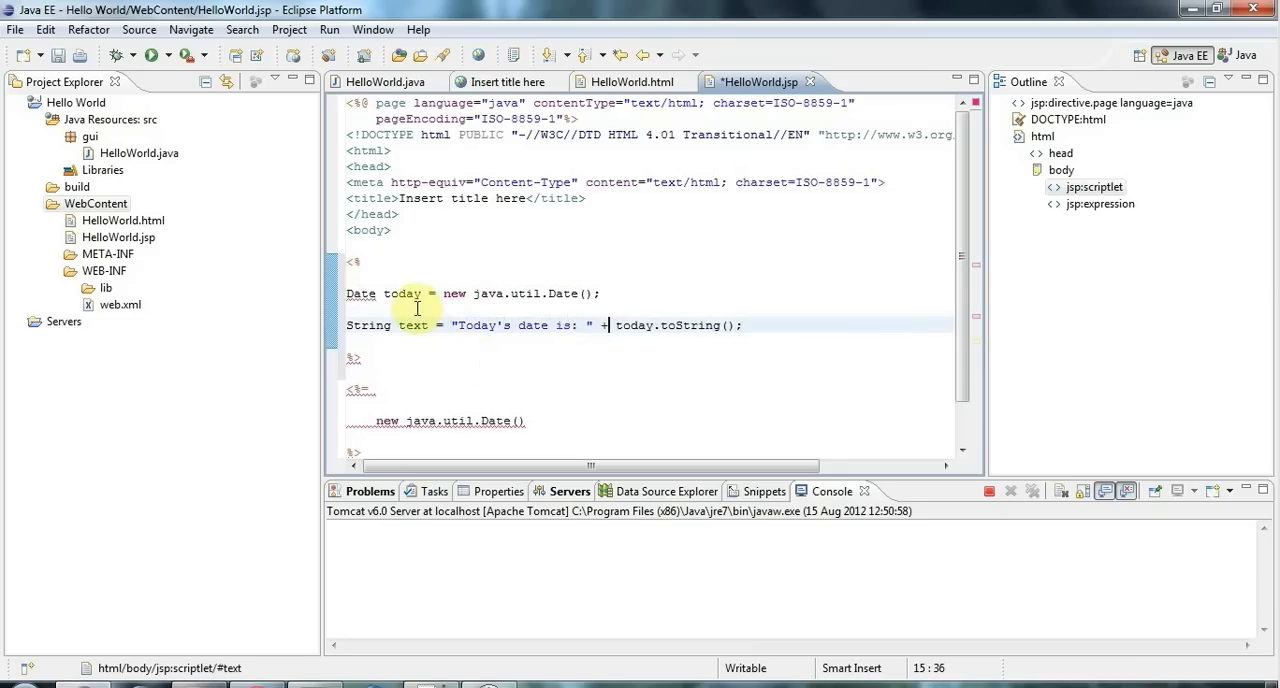
Step: Change the Date type to java.util.Date and make the expression output text
double_click(360, 293)
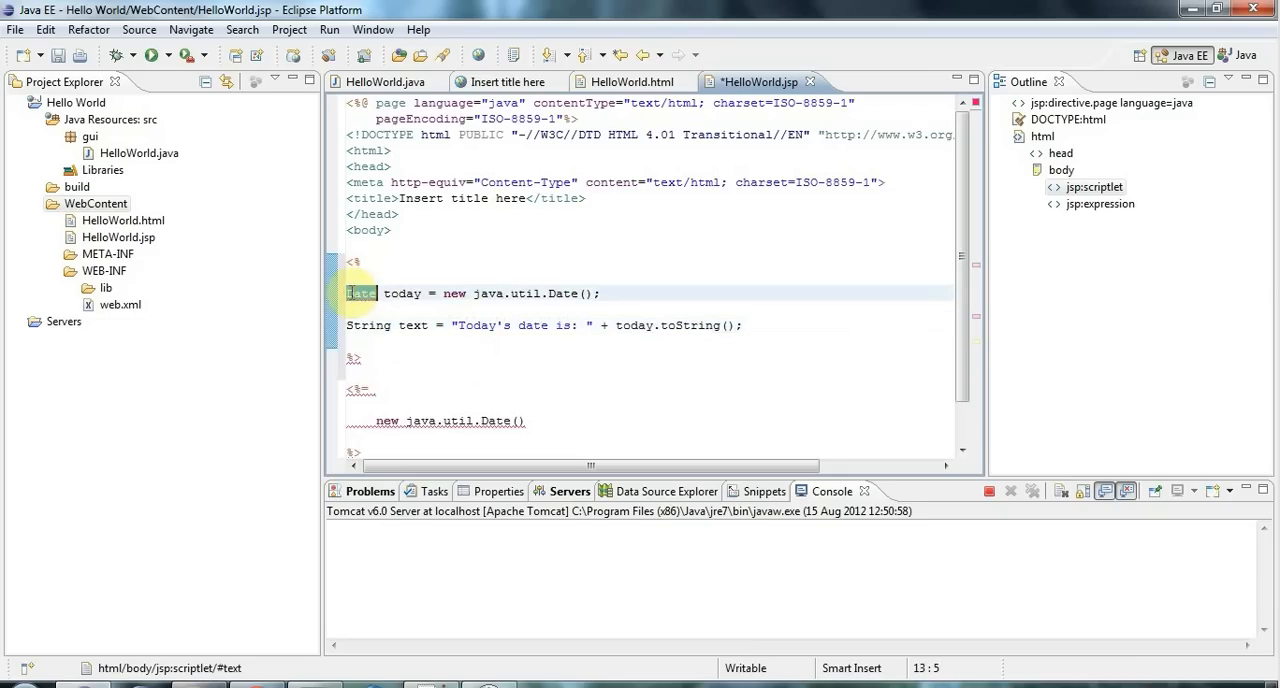
type("java.util.")
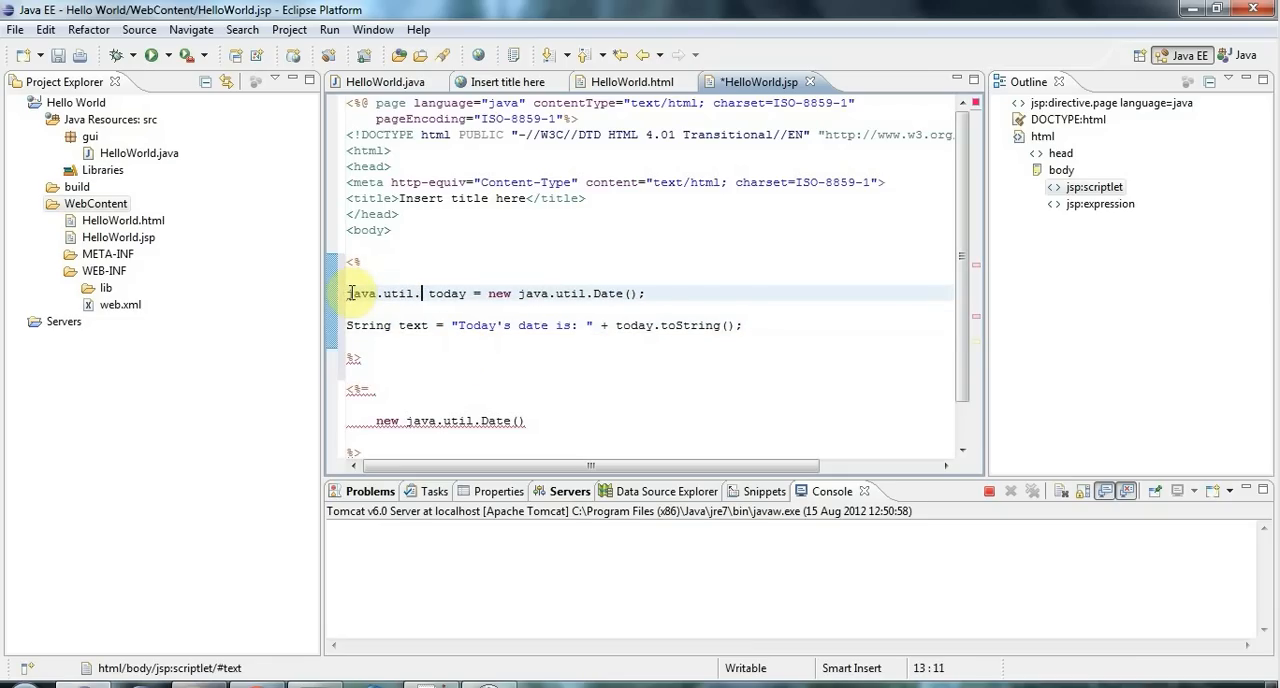
type("Date")
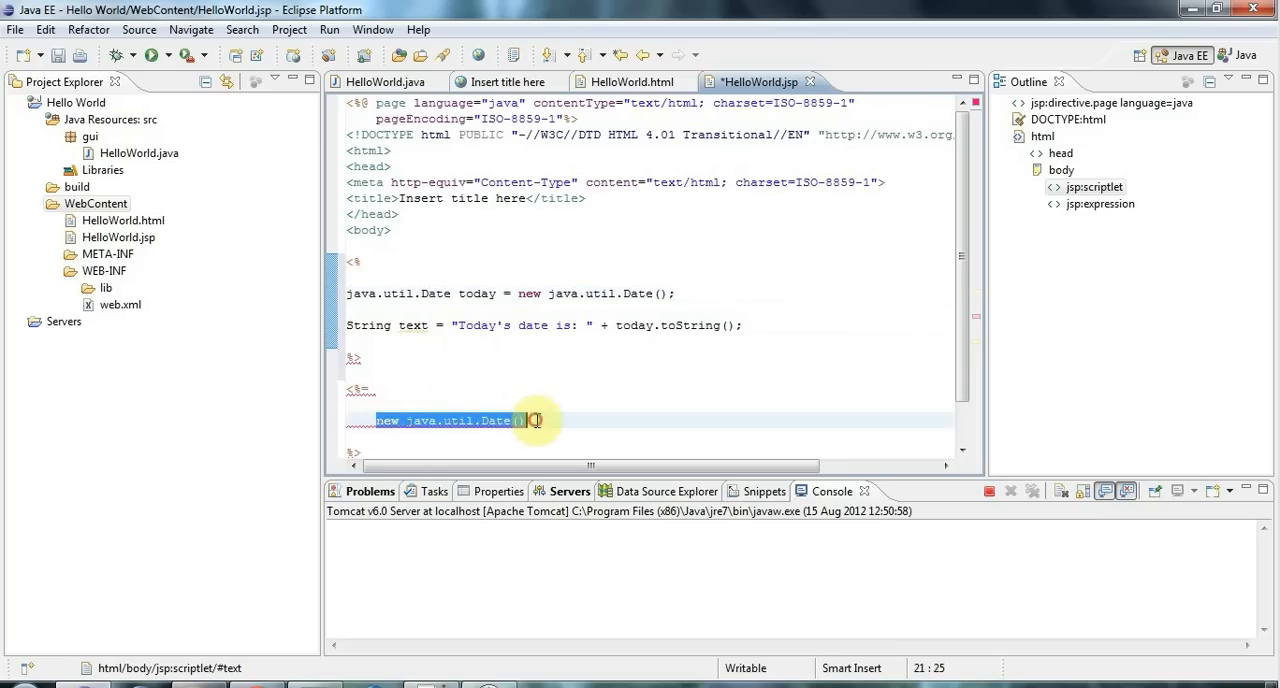
type("text")
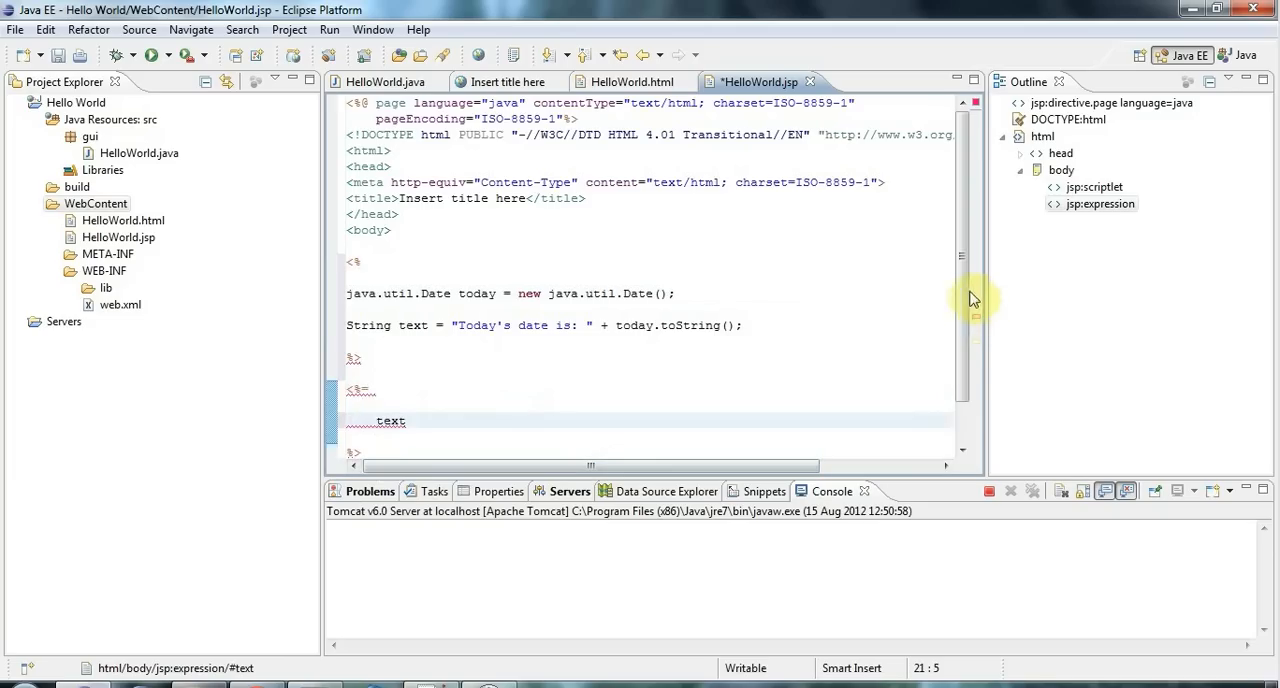
Step: Run the page on Tomcat to show "Today's date is:" with the date, then view HelloWorld.java
scroll("down", 3)
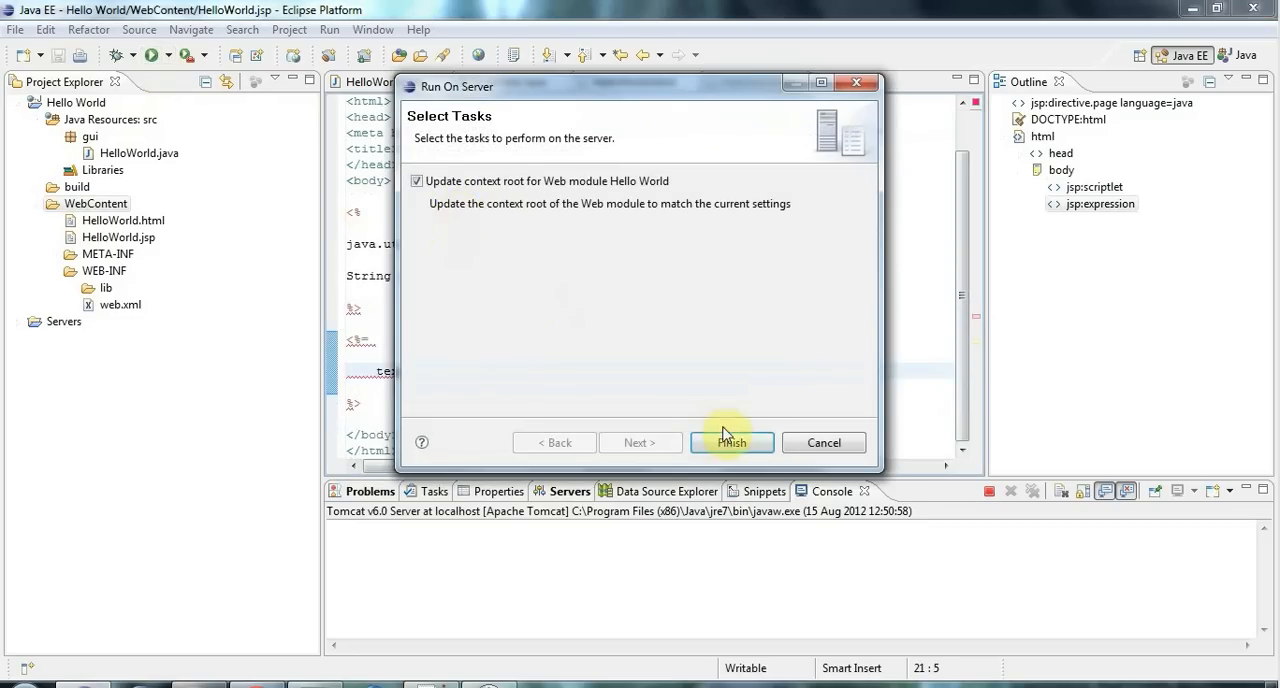
left_click(732, 442)
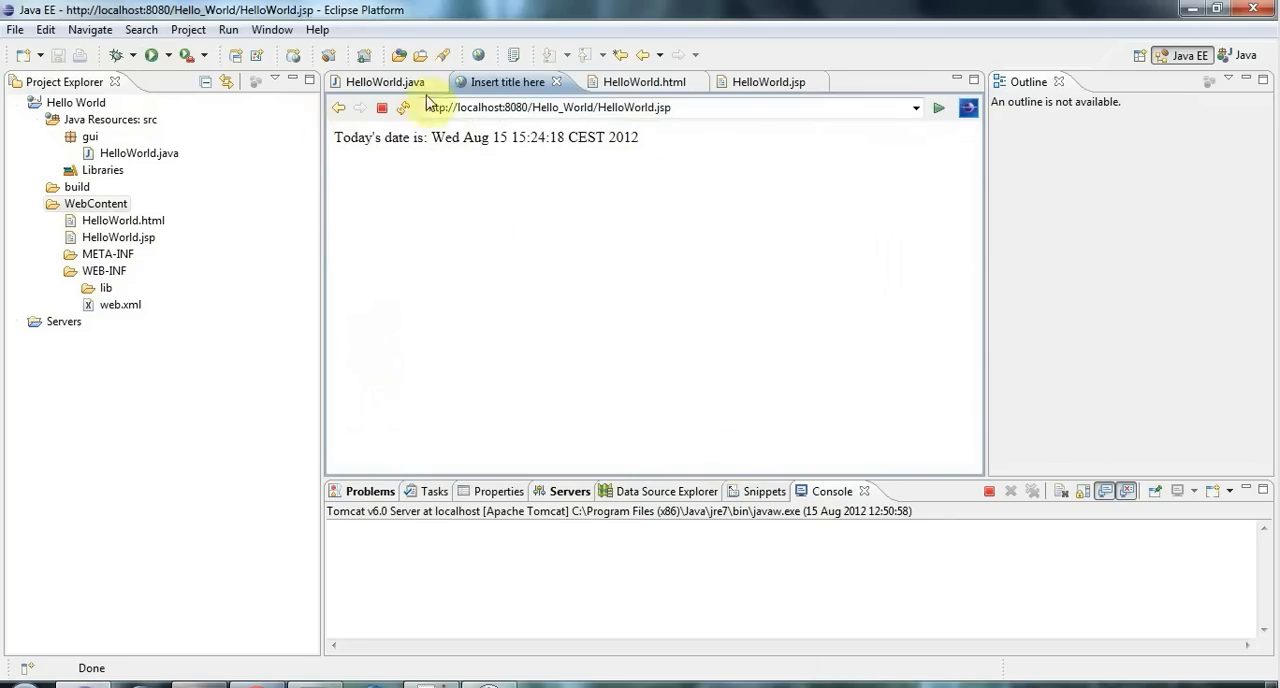
left_click(381, 82)
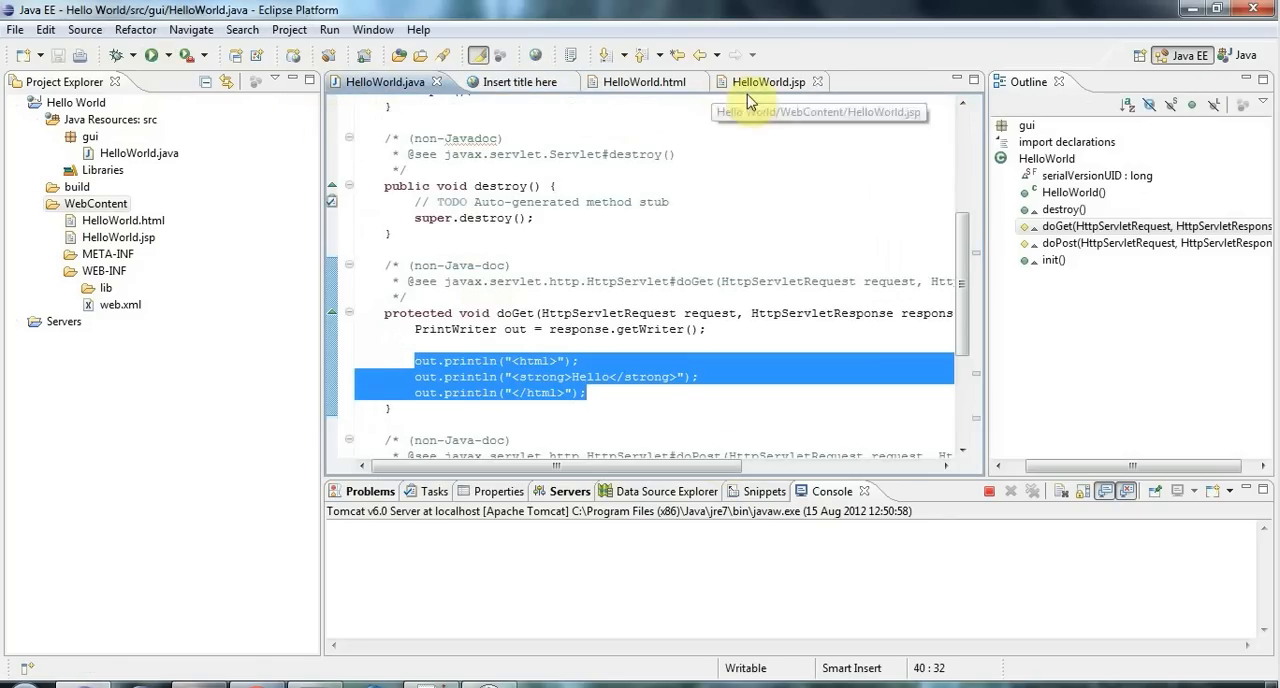
Step: Back in HelloWorld.jsp, replace text in the expression with new java.util.Date()
left_click(763, 81)
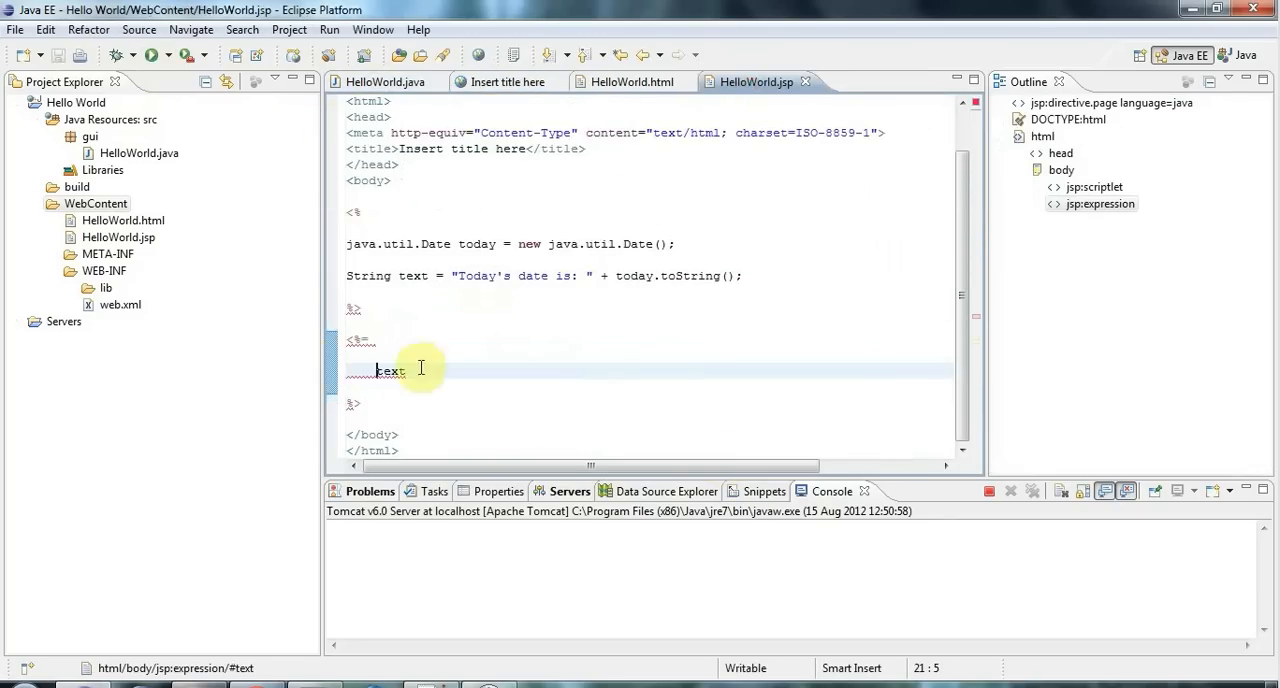
mouse_move(385, 374)
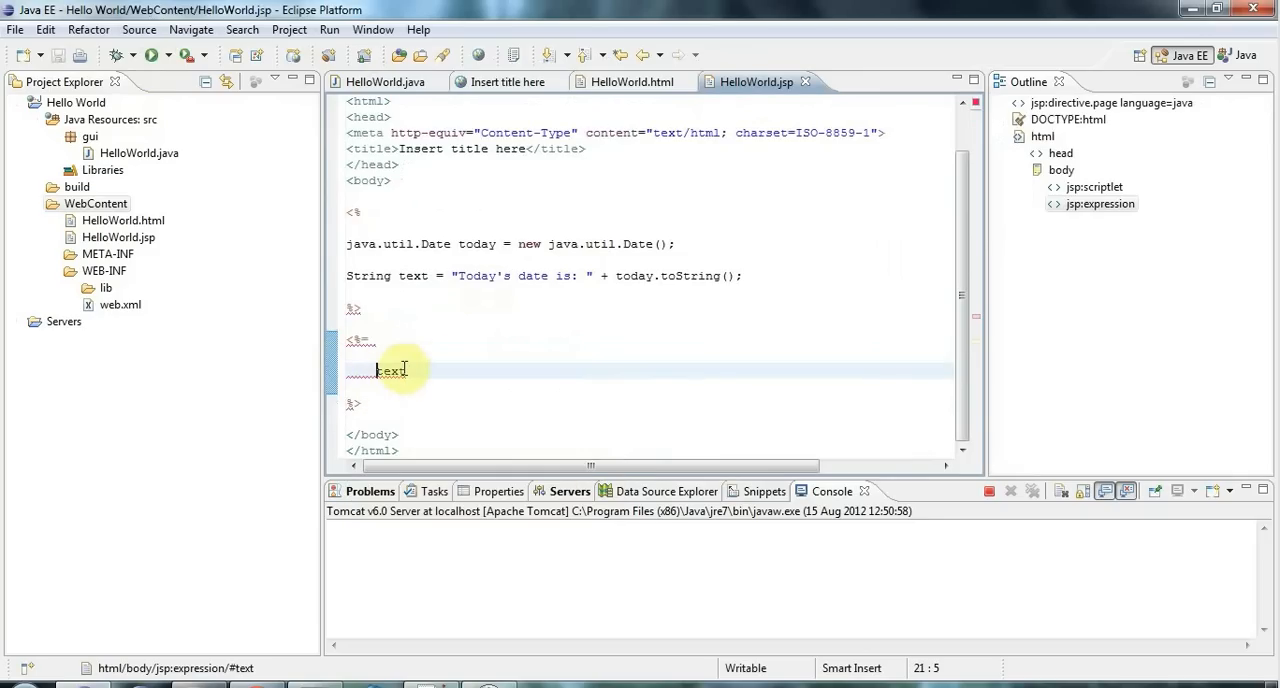
mouse_move(653, 275)
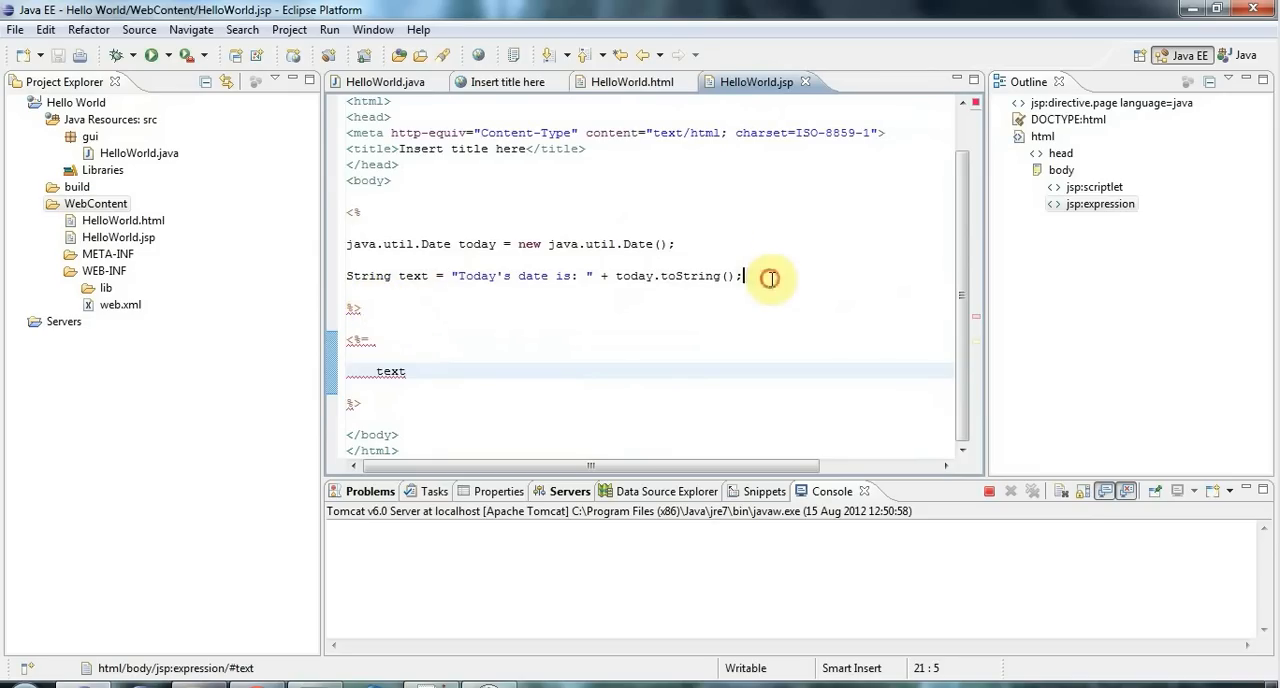
left_click(770, 278)
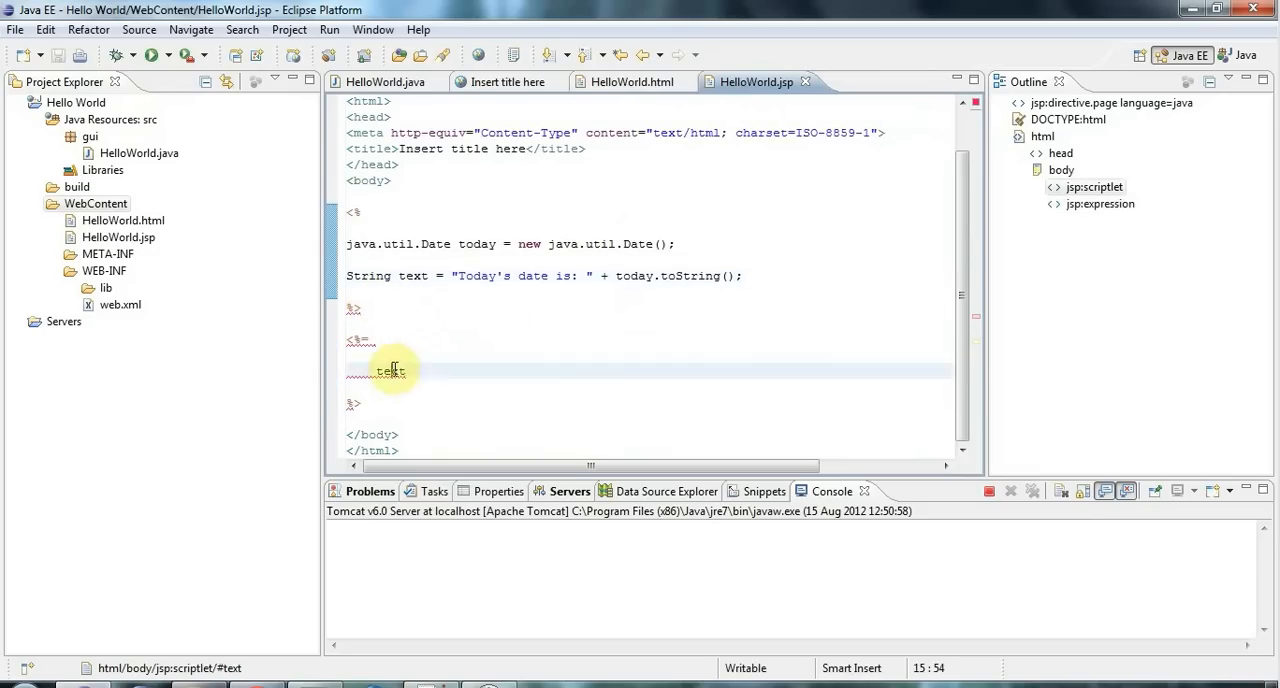
double_click(391, 370)
type("new java")
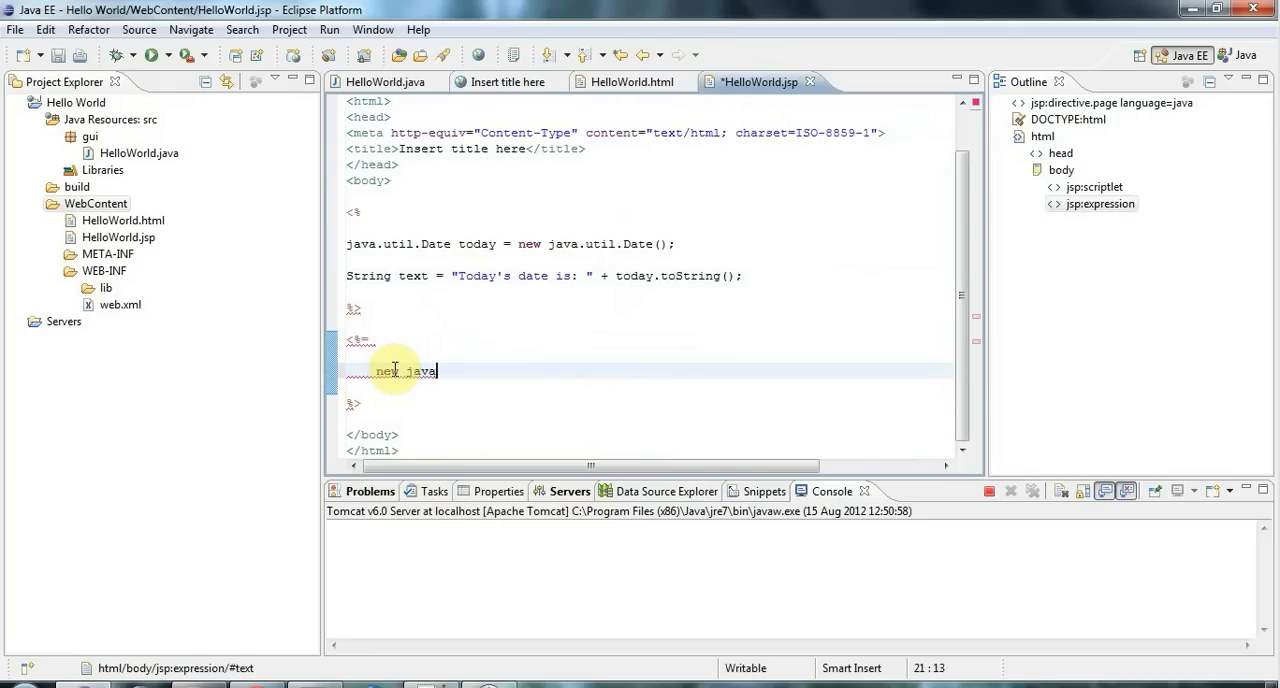
type(".util.date")
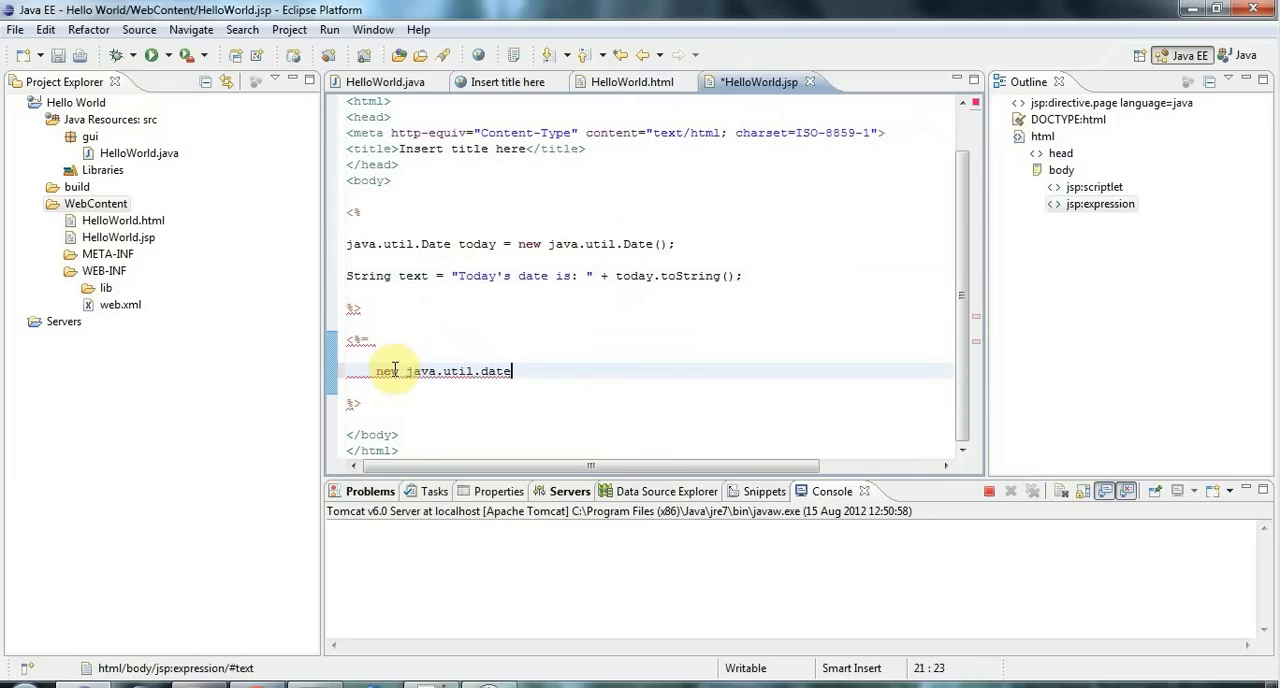
type("Date")
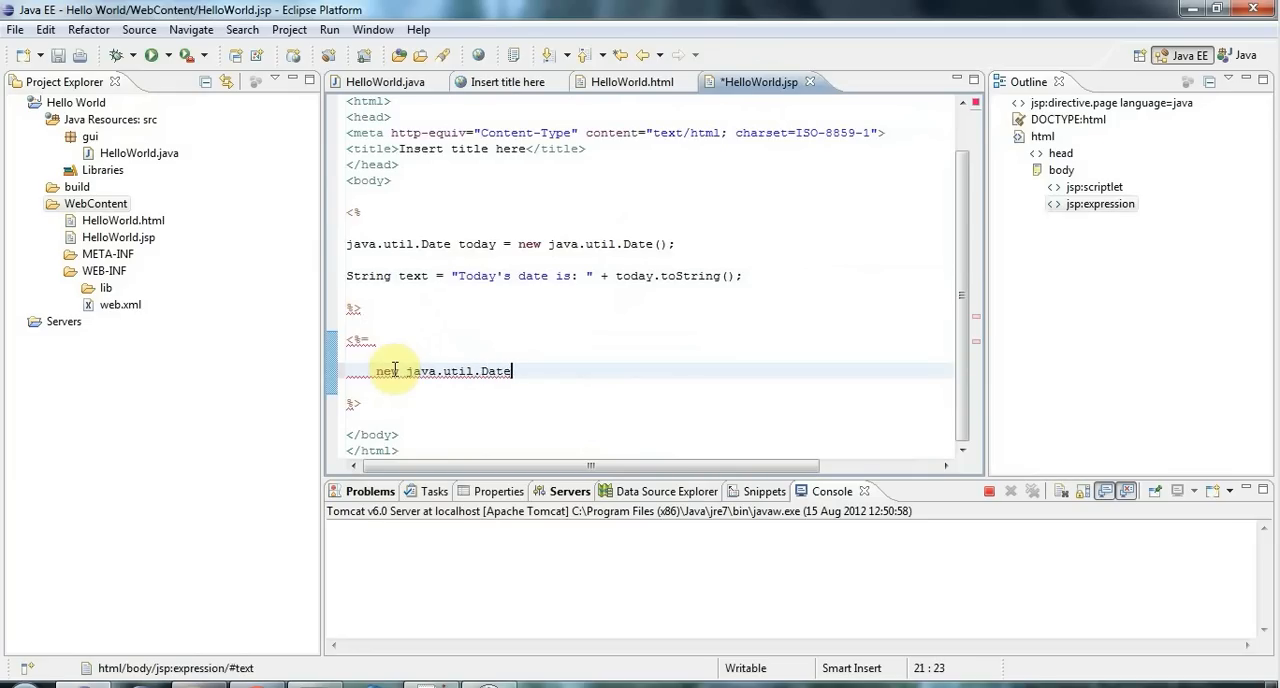
type("();")
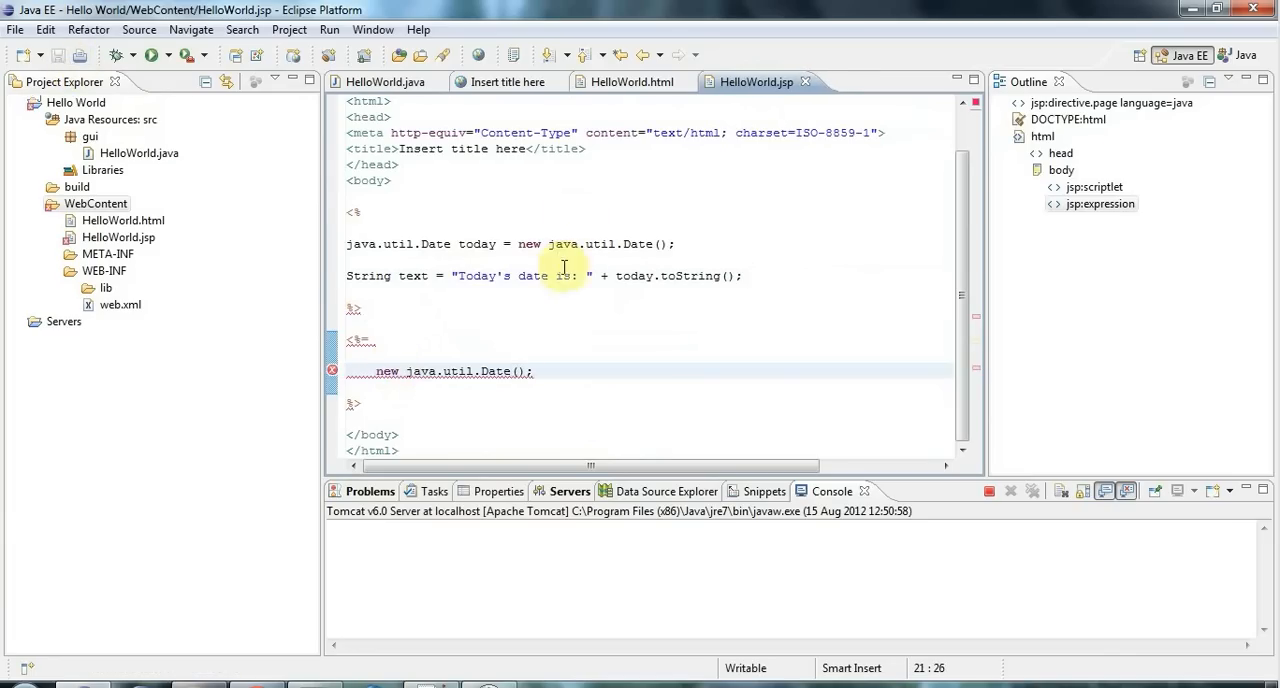
Step: Delete + today.toString() so text holds only "Today's date is: "
left_click_drag(603, 276, 735, 276)
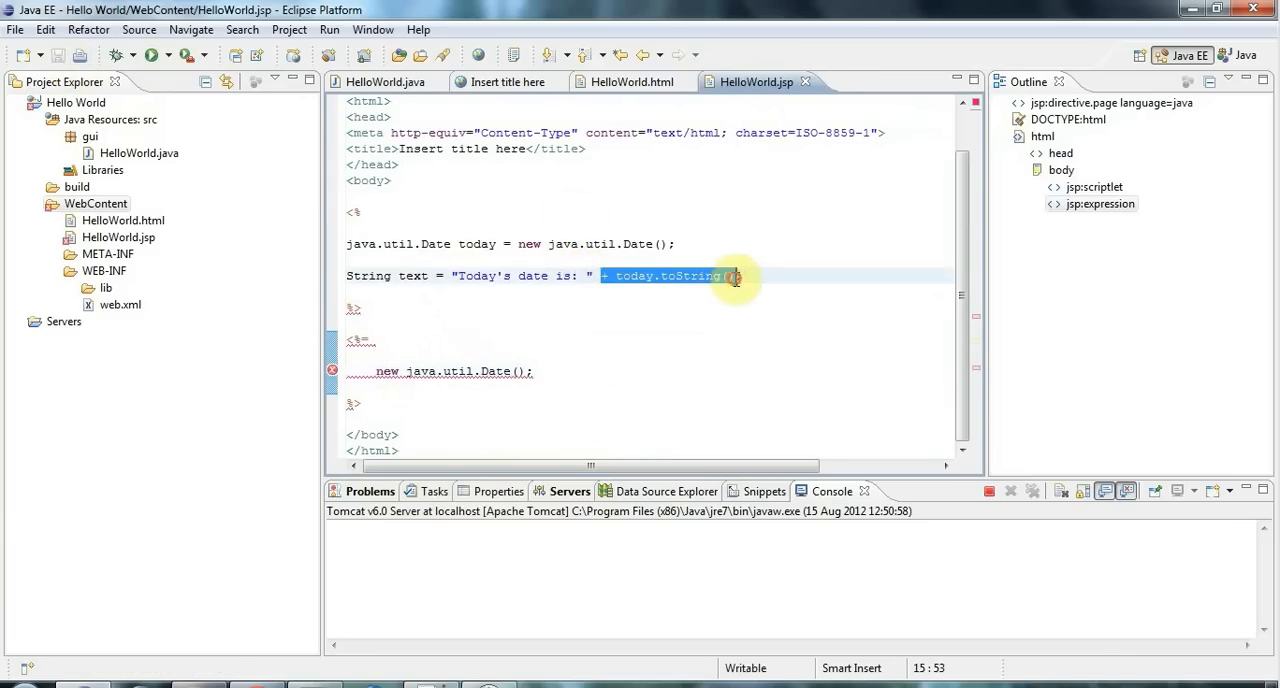
key("Delete")
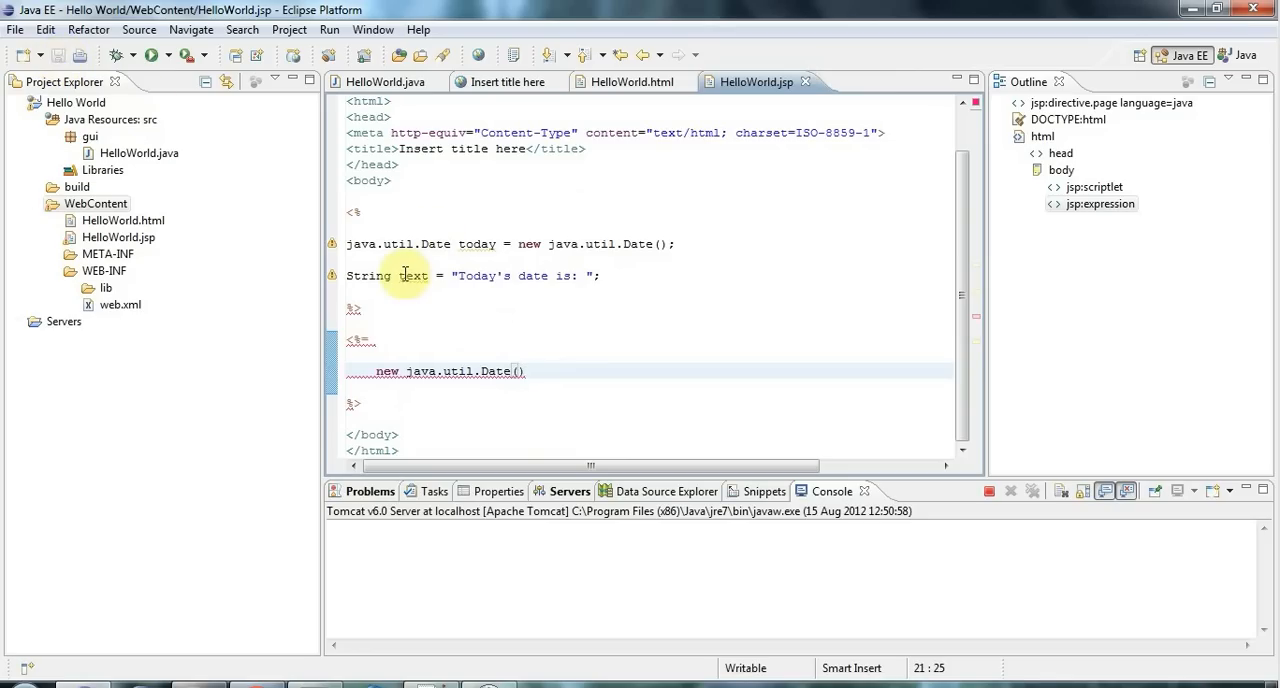
double_click(413, 275)
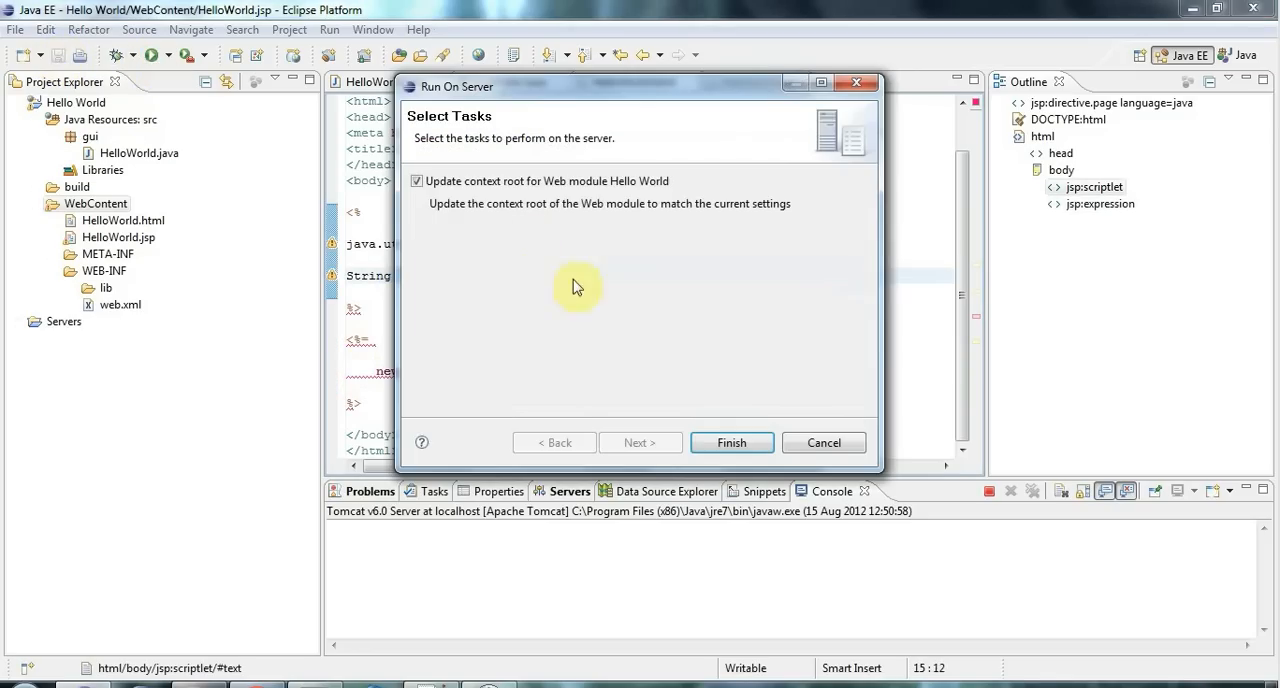
Step: Finish the server run, showing only the date, and return to HelloWorld.jsp
left_click(732, 442)
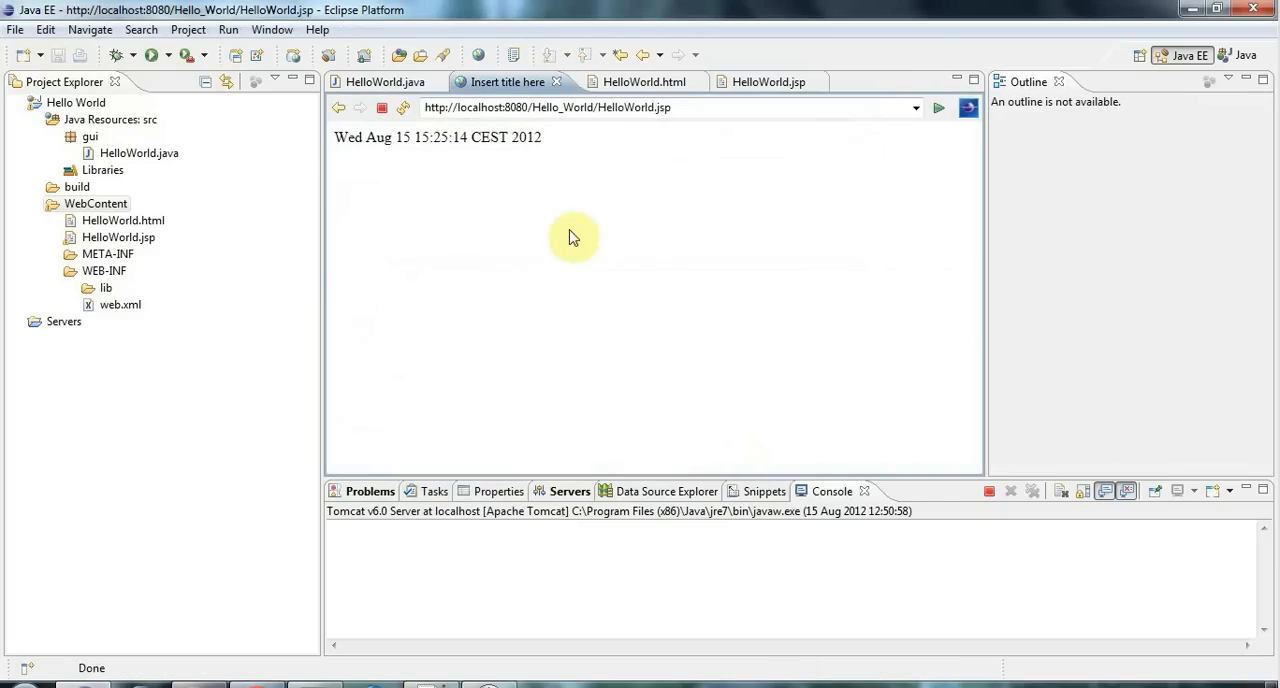
mouse_move(746, 91)
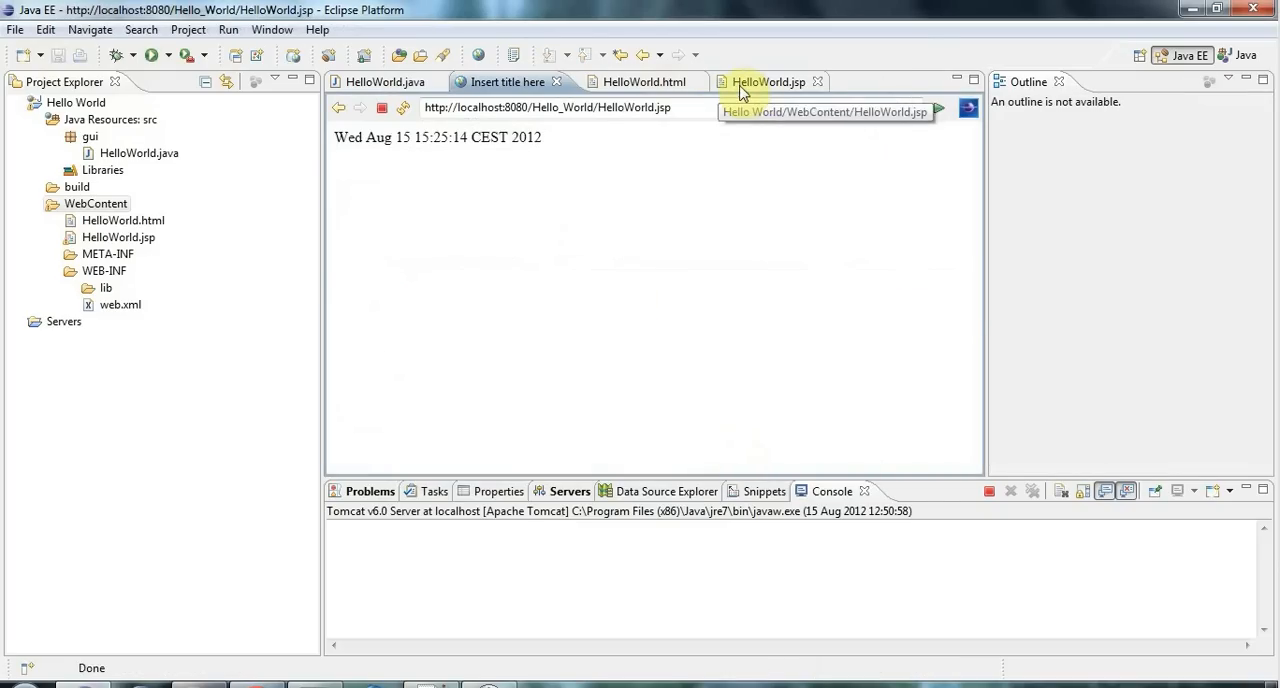
left_click(757, 81)
type("out.")
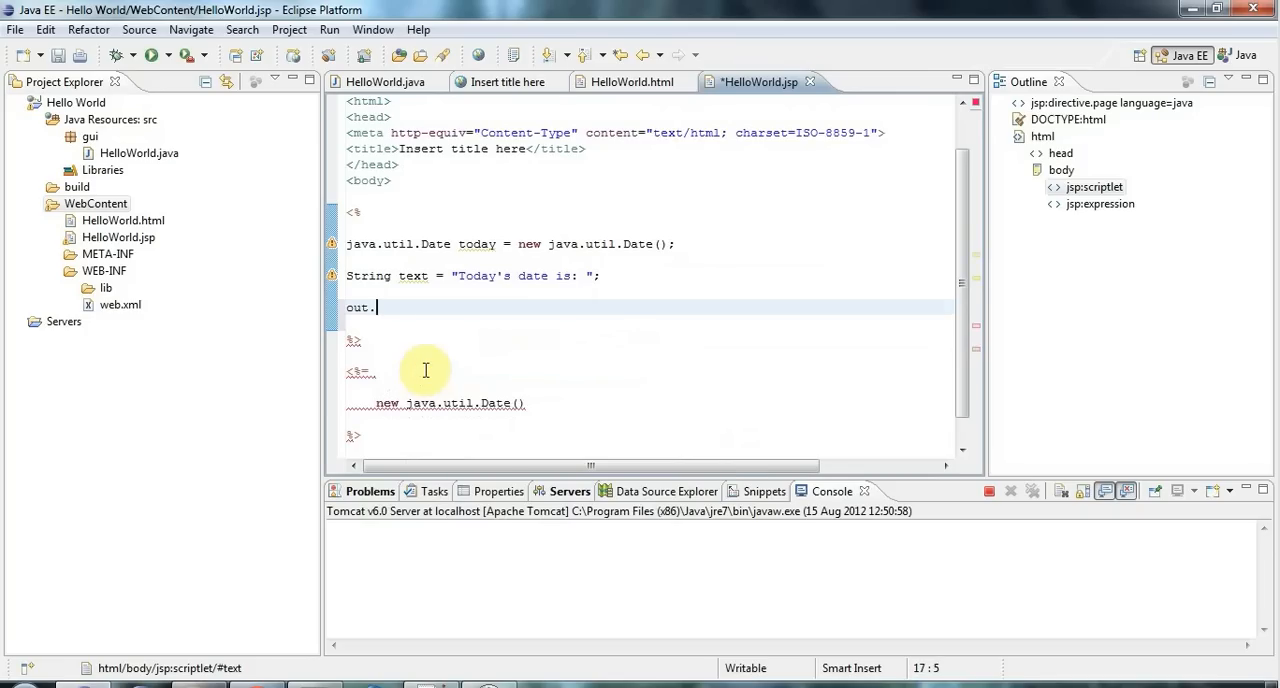
Step: Complete out.println(text); in the scriptlet and drop the Date today declaration
type("println(")
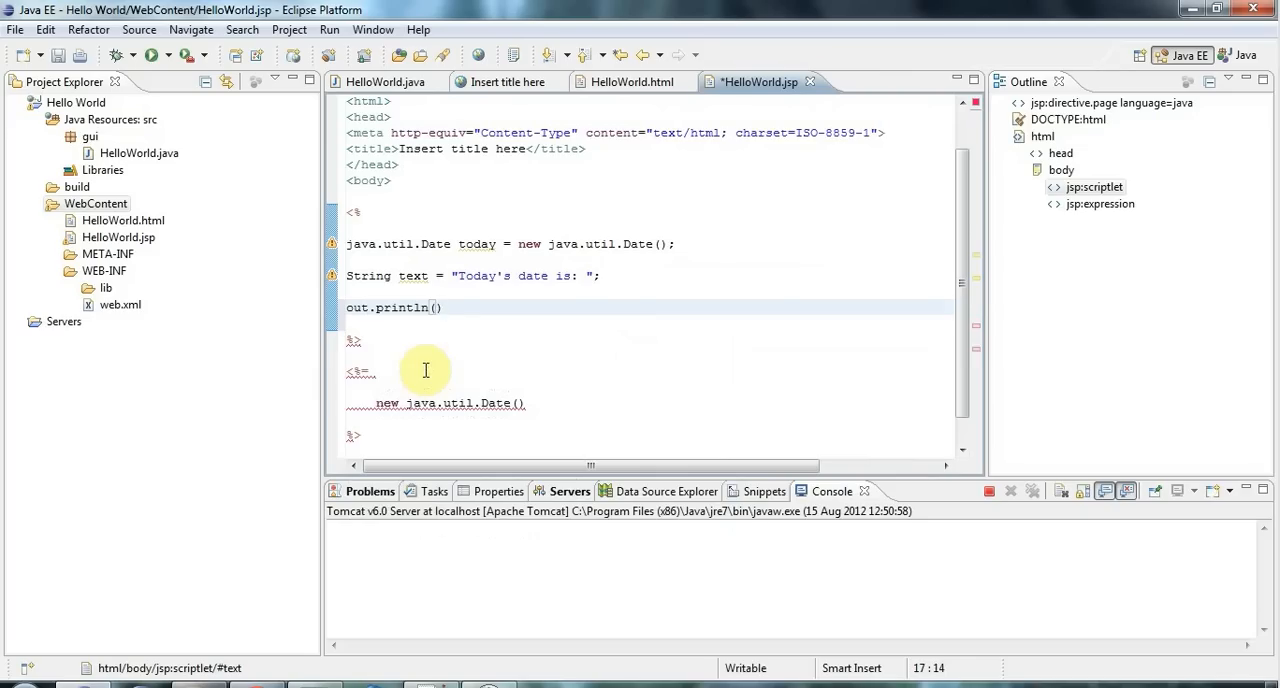
type("text;")
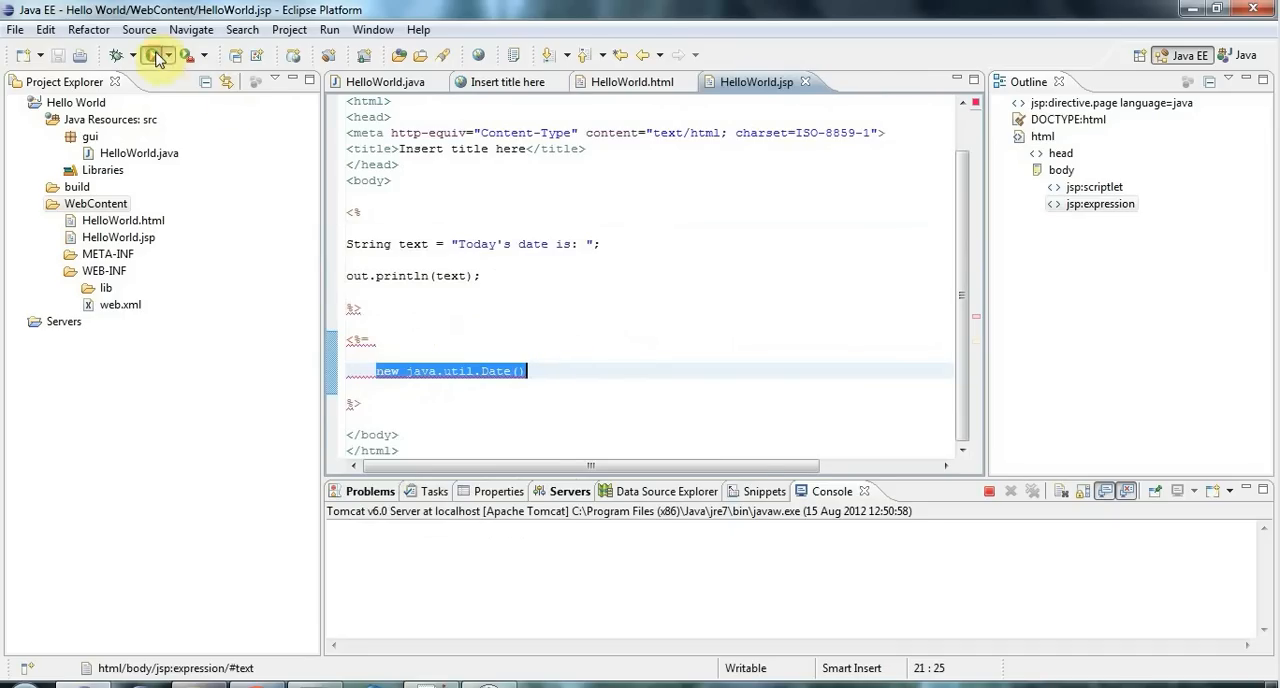
Step: Rerun the JSP to see "Today's date is: Wed Aug 15 15:26:08 CEST 2012", then reopen the source
left_click(155, 56)
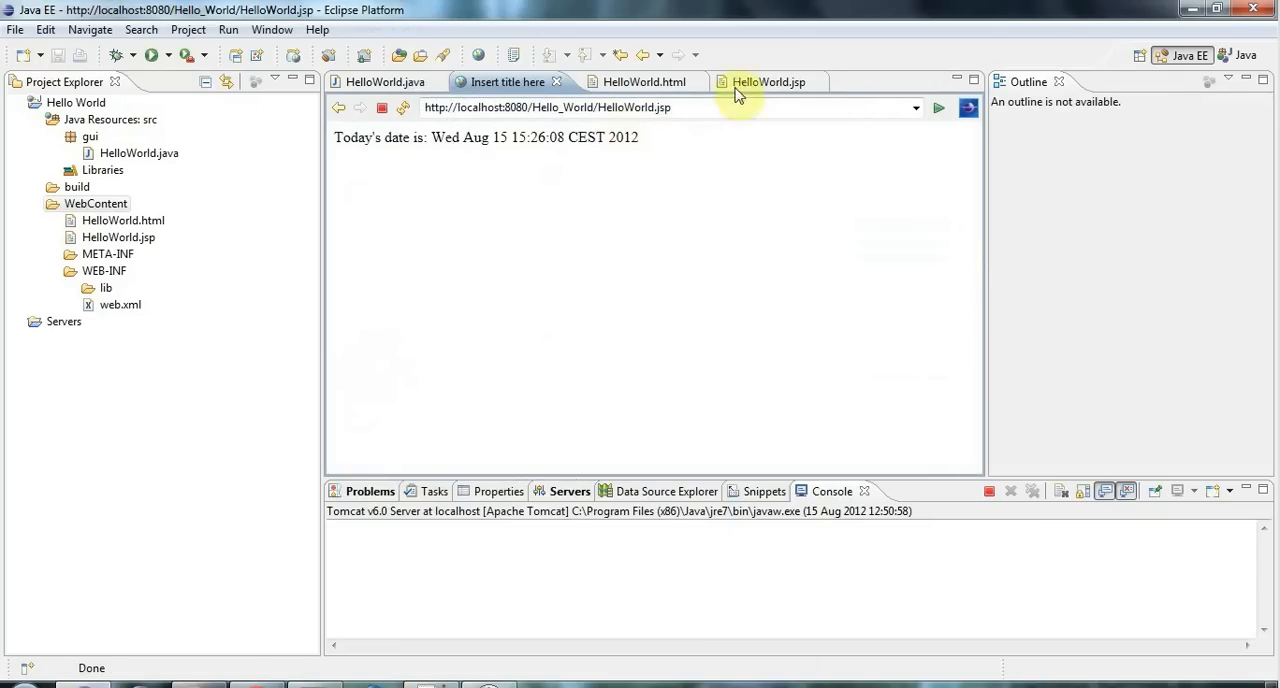
left_click(772, 81)
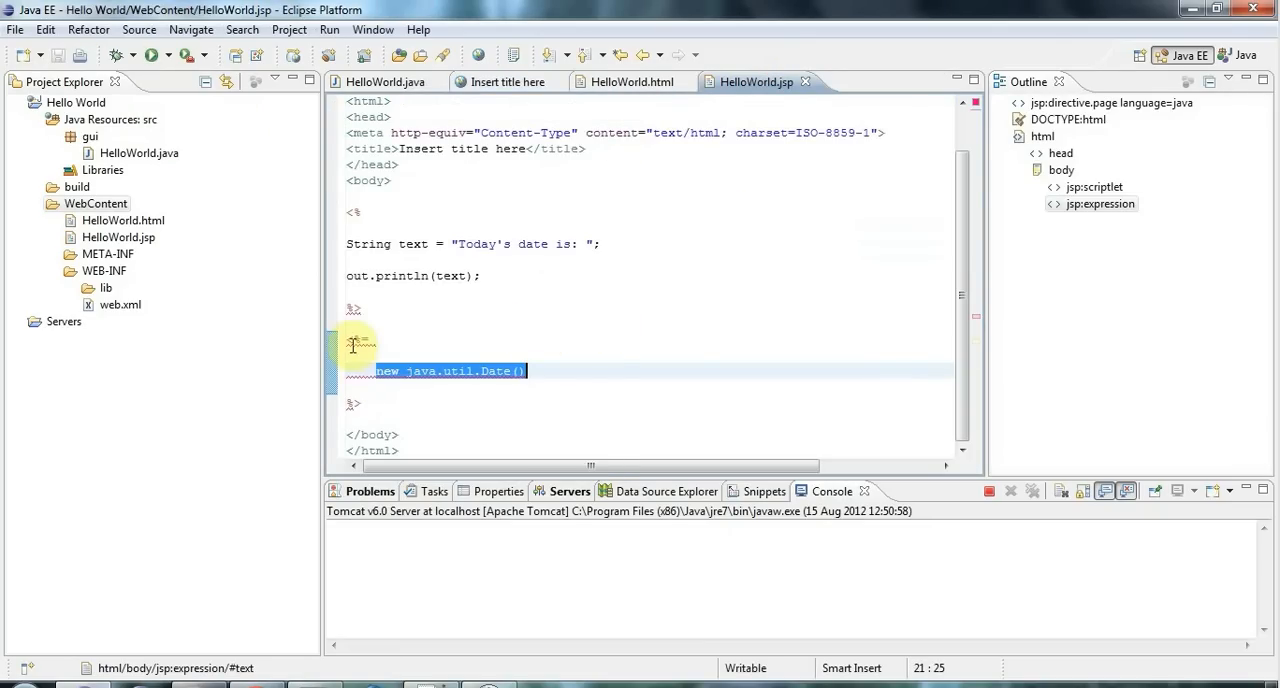